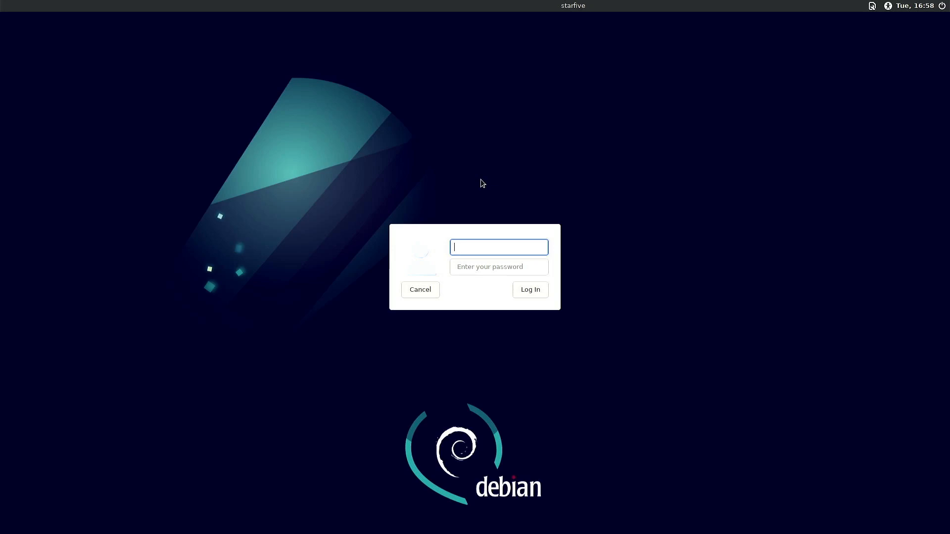
# - Sign in as root at the LightDM screen to load the Debian XFCE desktop
pyautogui.write('root')
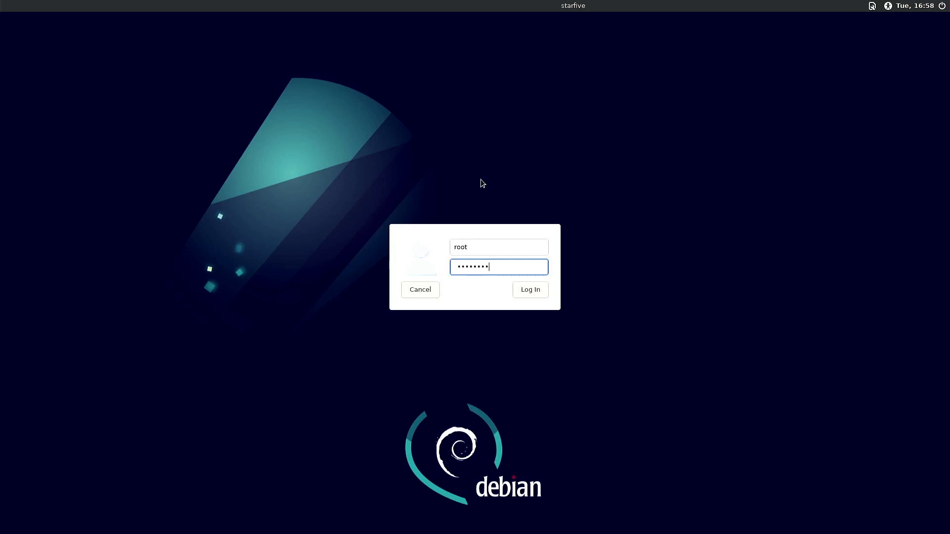
pyautogui.click(528, 290)
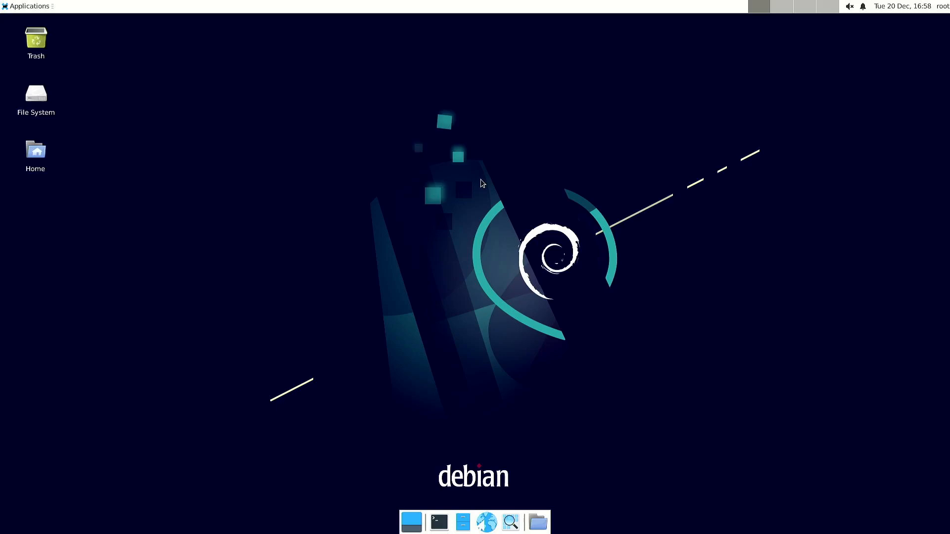
pyautogui.moveTo(484, 184)
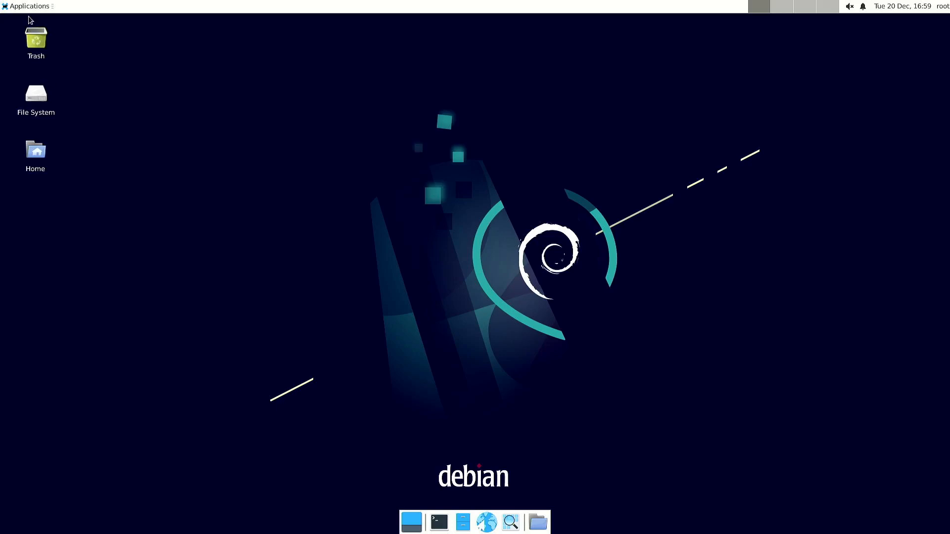
pyautogui.click(28, 6)
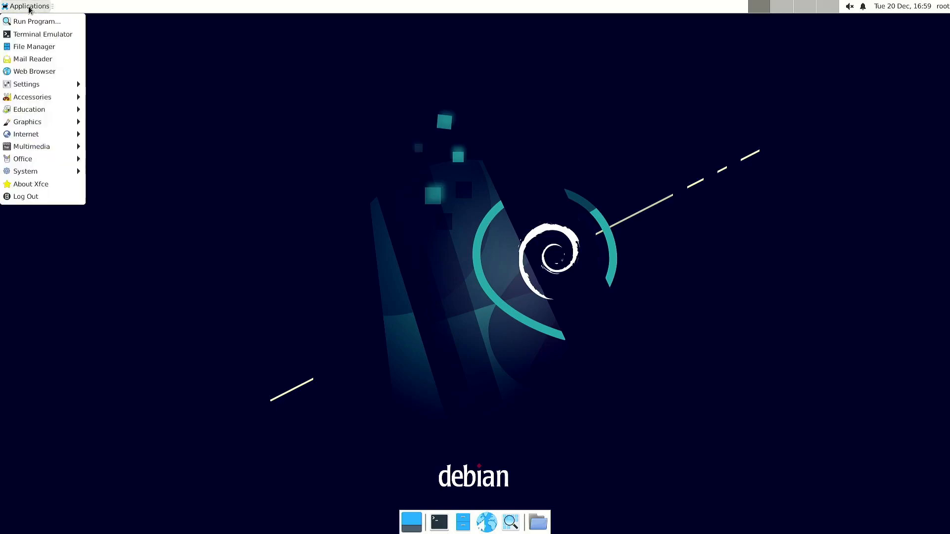
pyautogui.moveTo(34, 71)
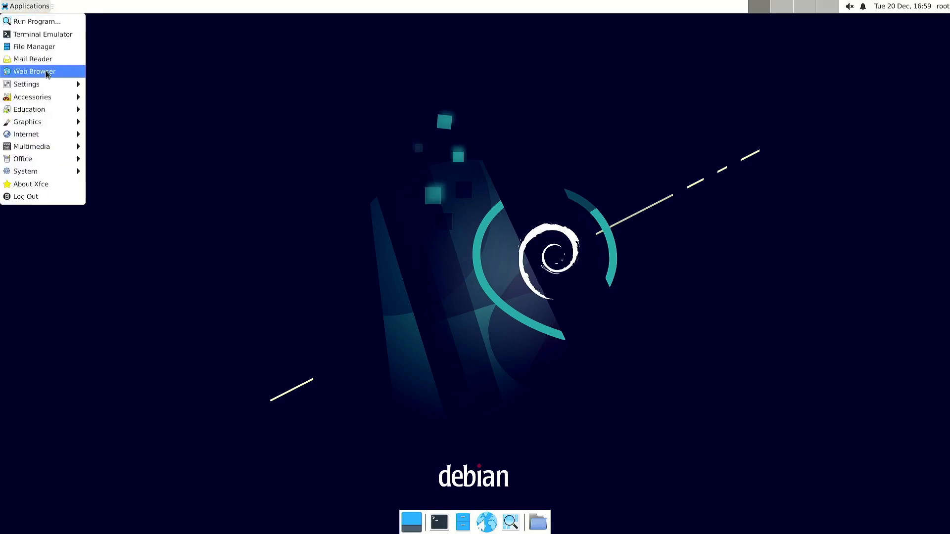
pyautogui.click(34, 72)
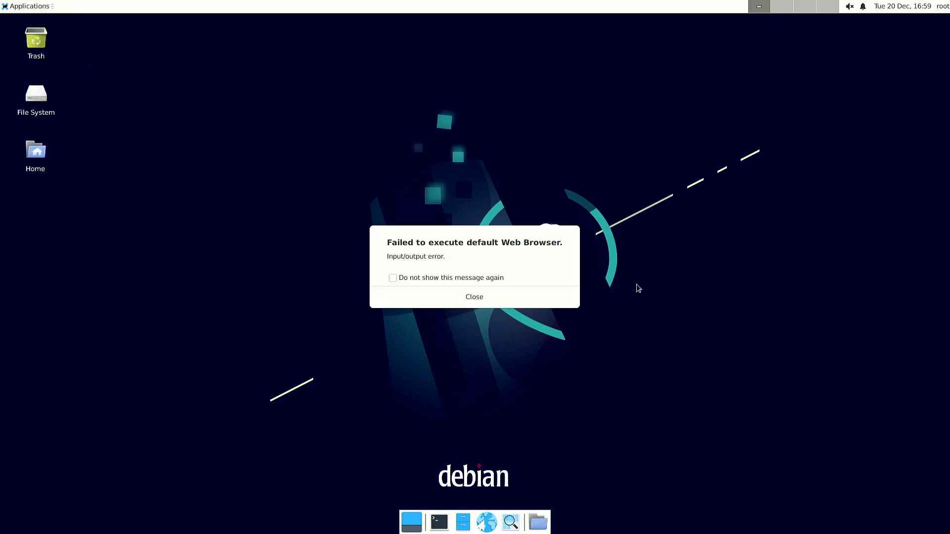
pyautogui.moveTo(512, 334)
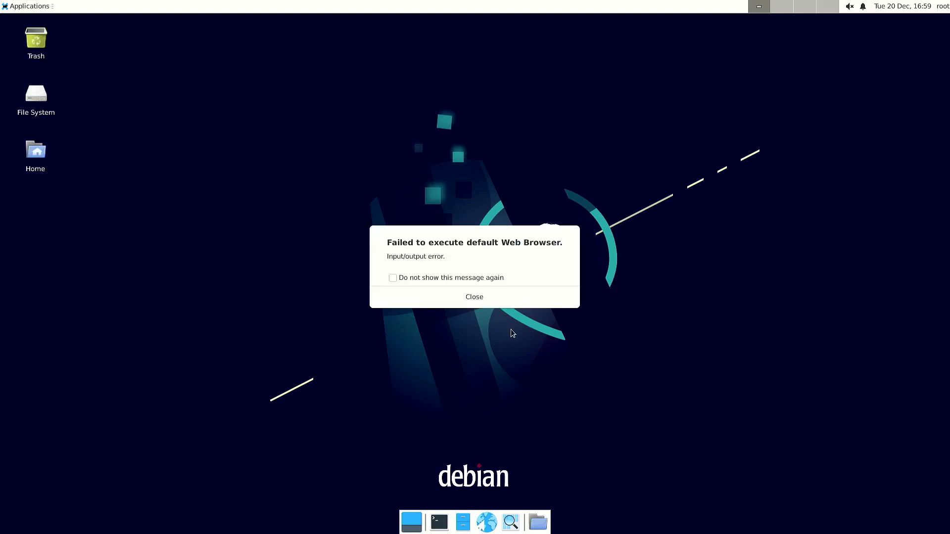
pyautogui.moveTo(296, 142)
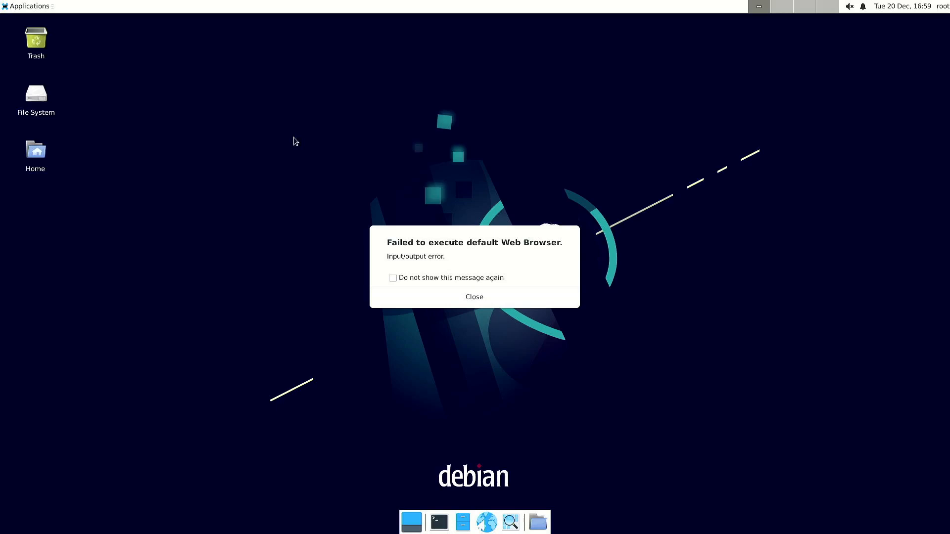
pyautogui.click(474, 297)
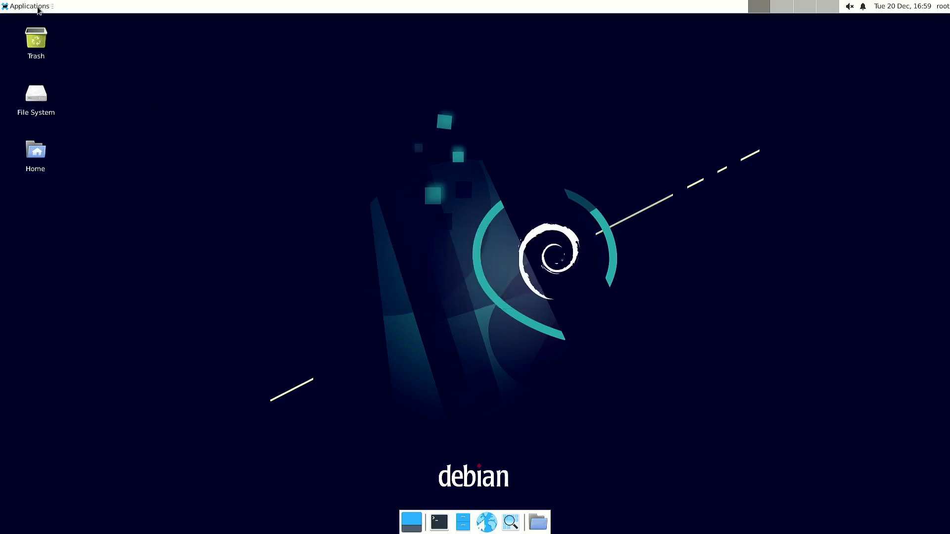
pyautogui.click(28, 6)
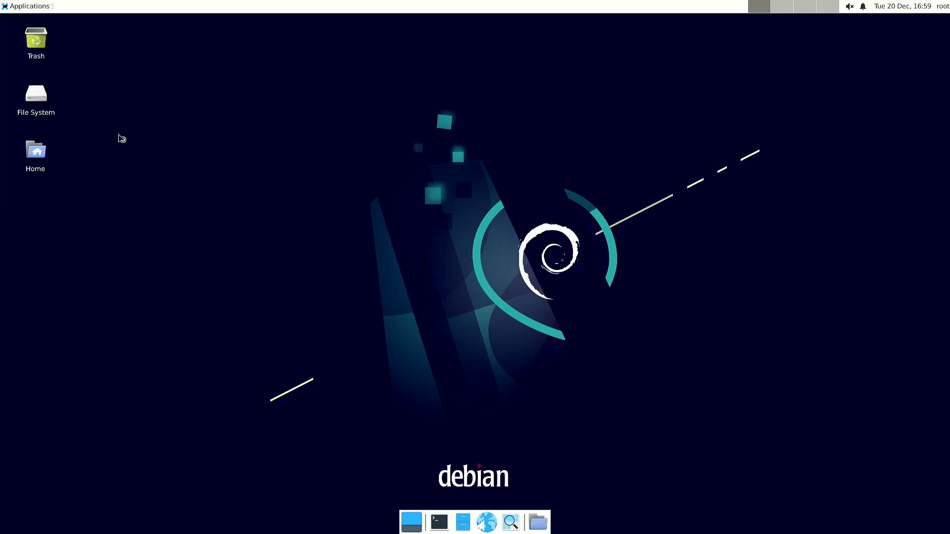
pyautogui.moveTo(916, 472)
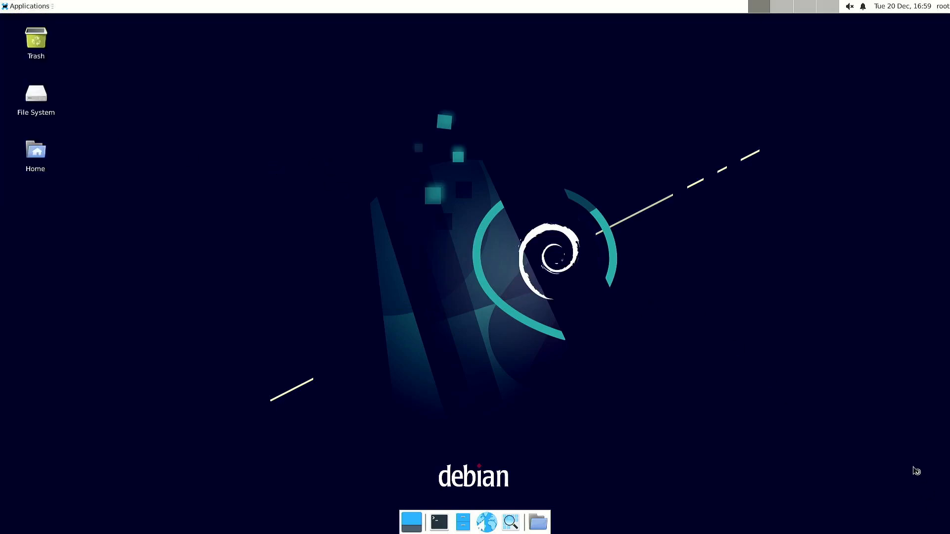
pyautogui.moveTo(913, 467)
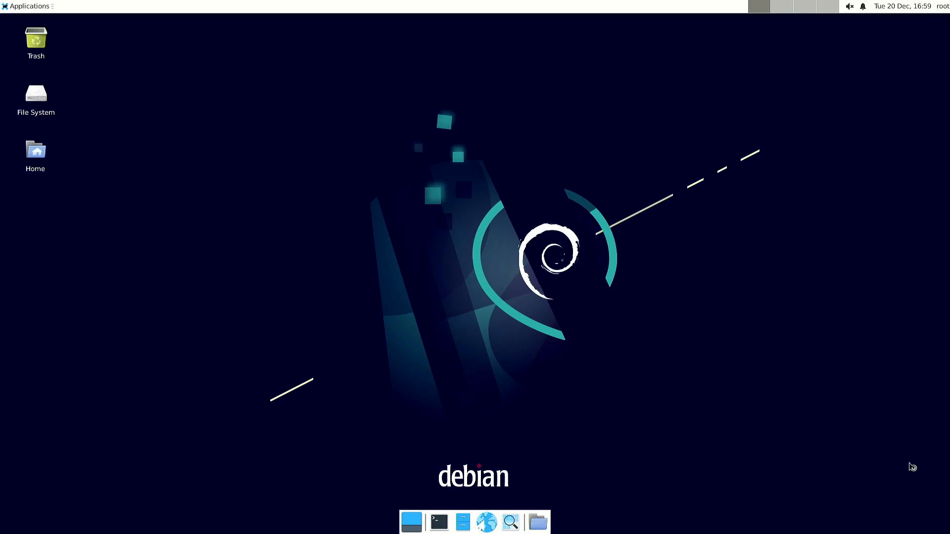
# - Launch Firefox from the panel, decline the default-browser prompt and show its main menu
pyautogui.click(486, 521)
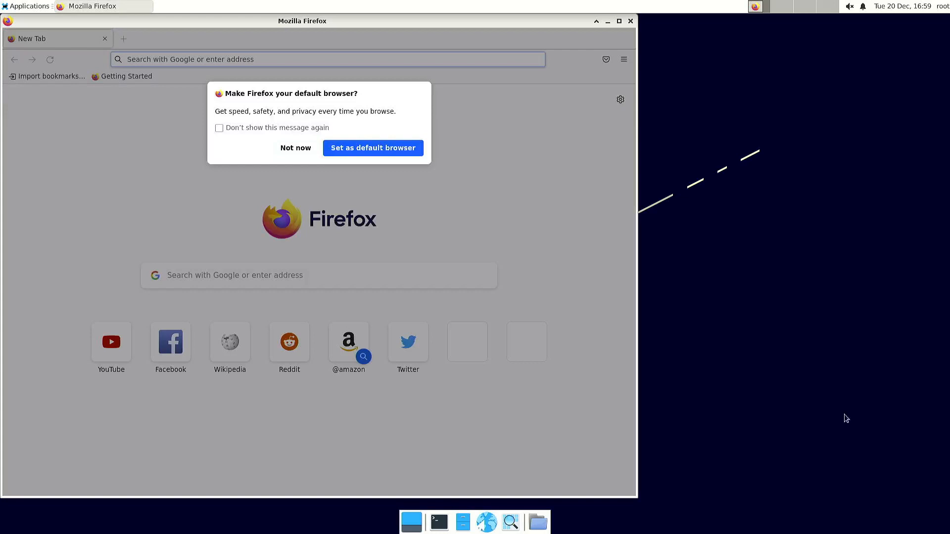
pyautogui.moveTo(413, 237)
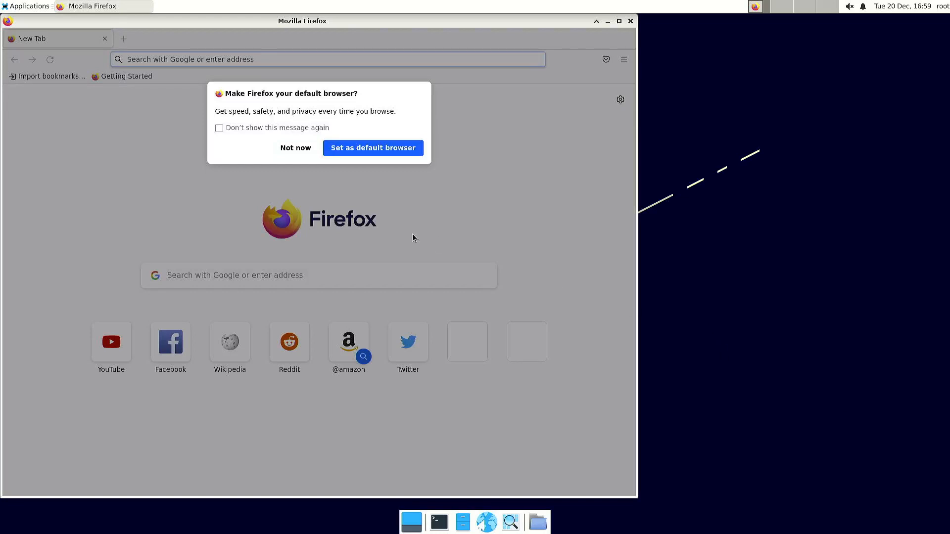
pyautogui.moveTo(436, 231)
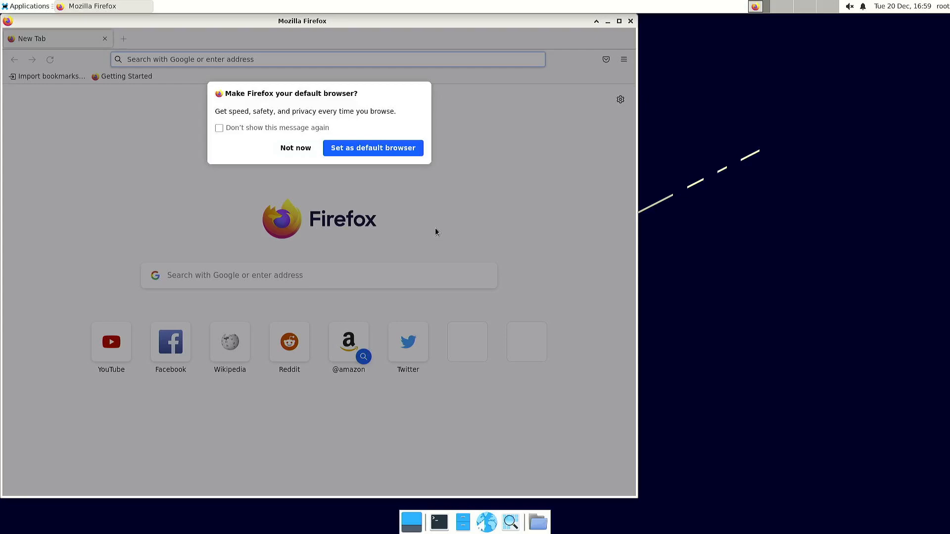
pyautogui.moveTo(299, 151)
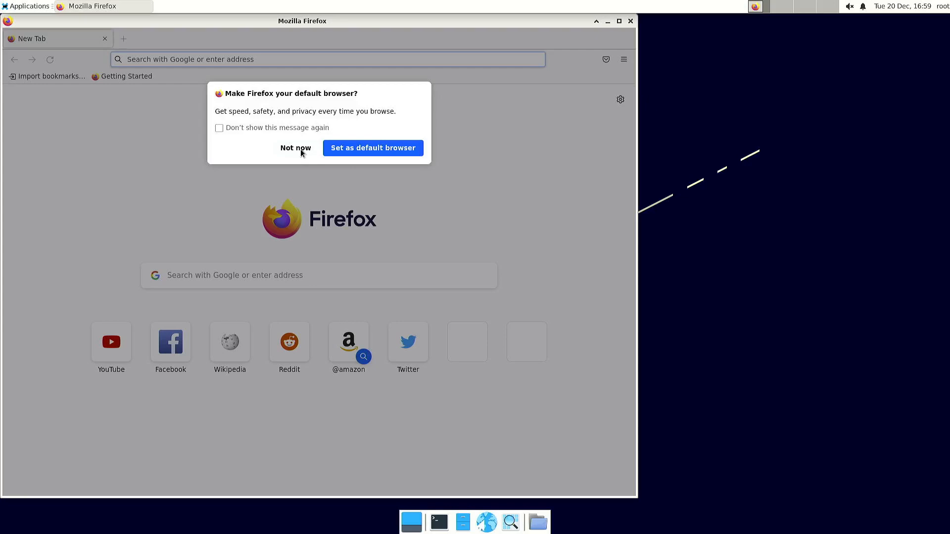
pyautogui.click(295, 147)
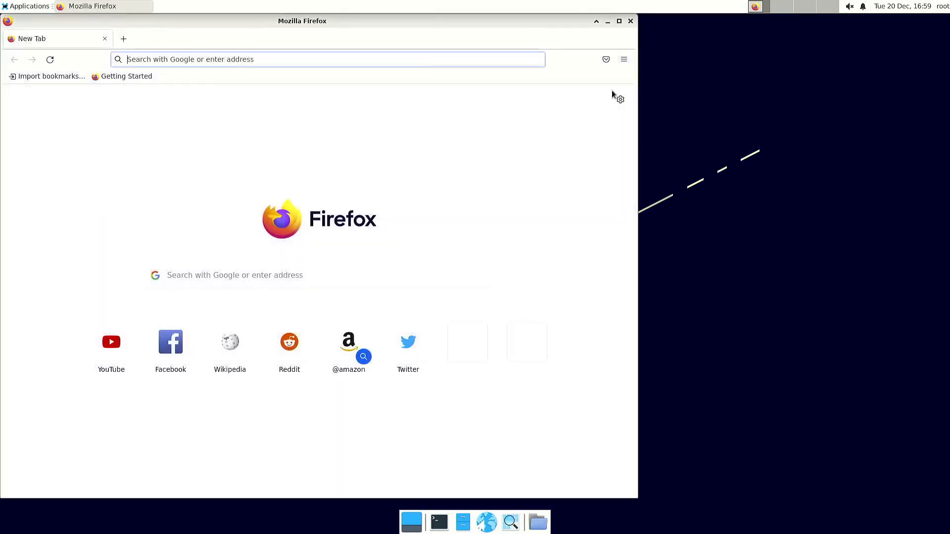
pyautogui.click(622, 58)
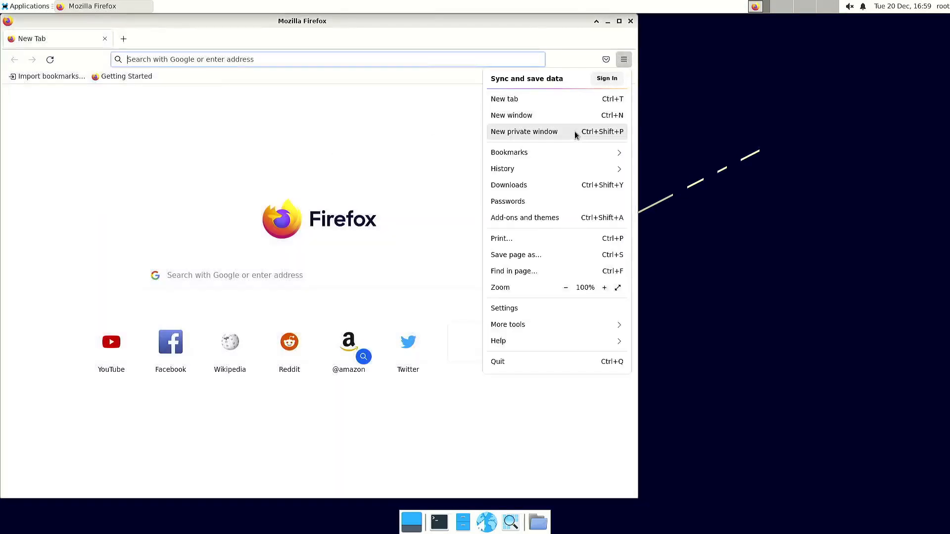
# - Load youtube.com in a new private window and reject YouTube's optional cookies
pyautogui.click(524, 132)
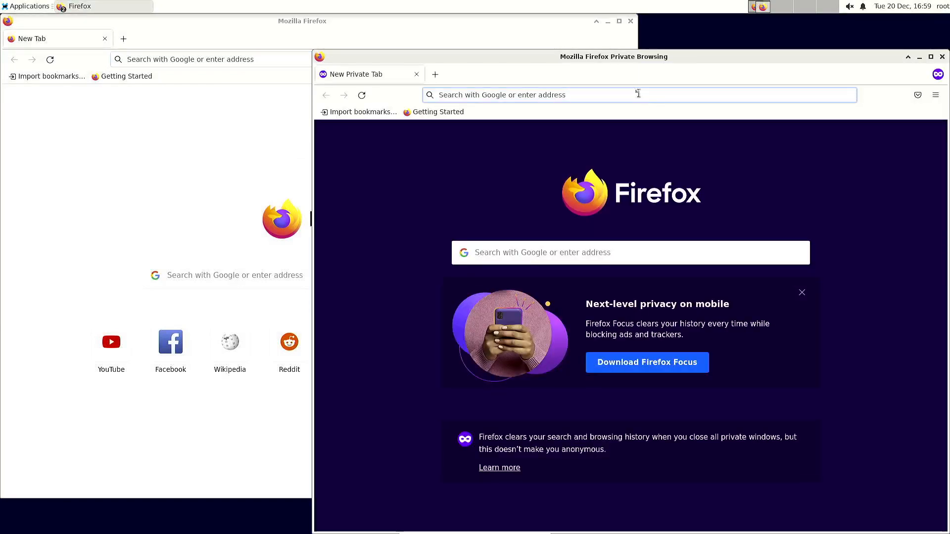
pyautogui.click(638, 95)
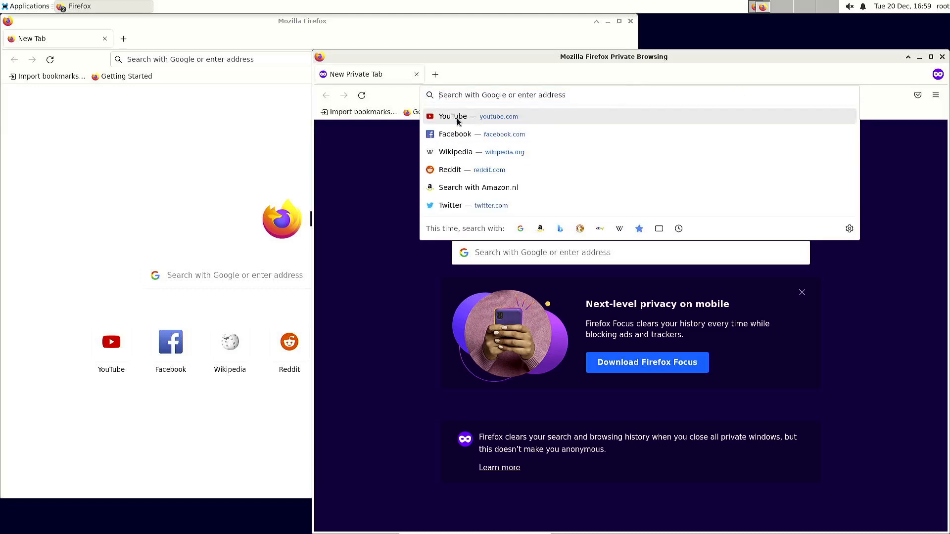
pyautogui.click(477, 117)
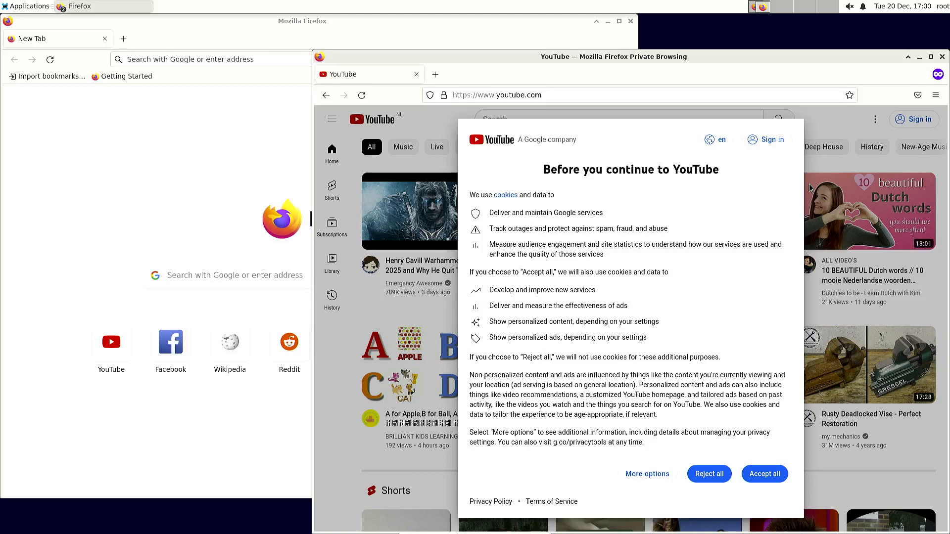
pyautogui.moveTo(690, 429)
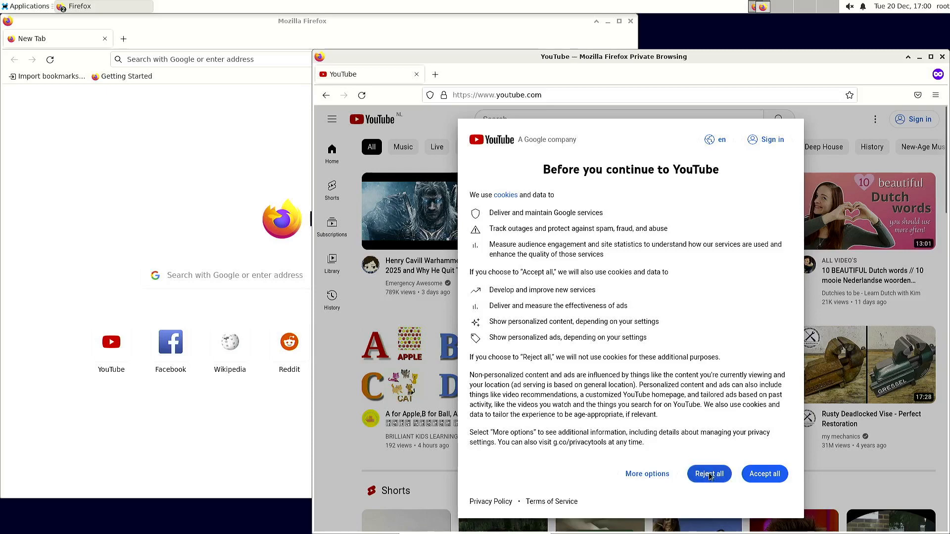
pyautogui.click(708, 474)
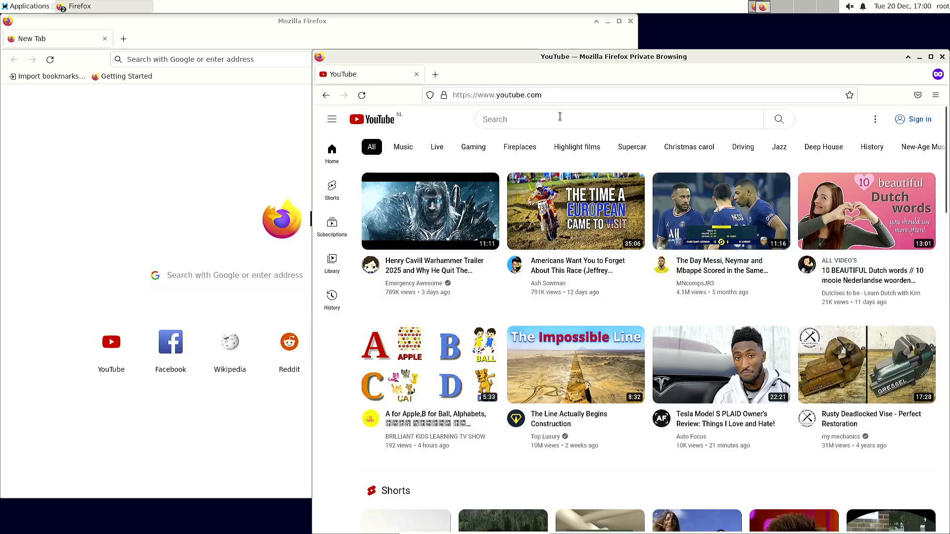
pyautogui.moveTo(737, 77)
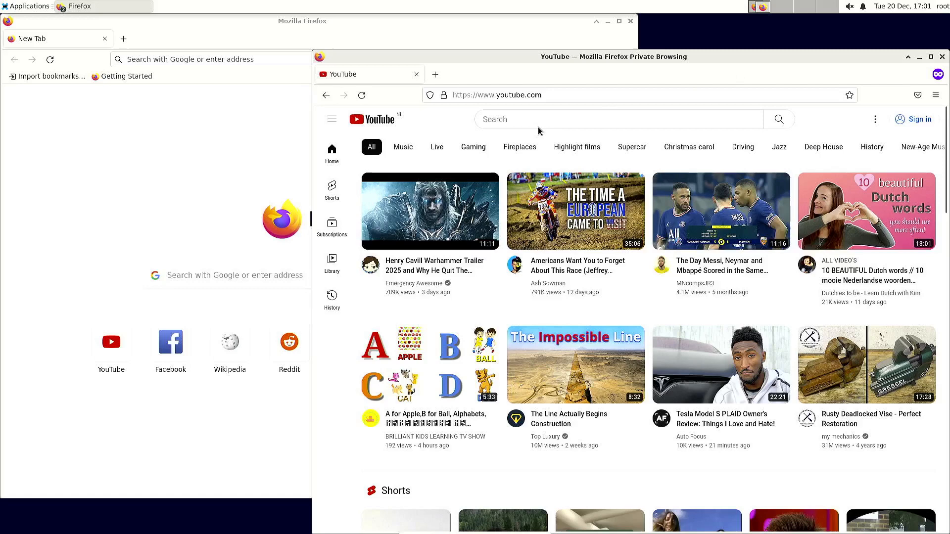
# - Search YouTube for 'big buck' and start a Big Buck Bunny video result
pyautogui.click(617, 119)
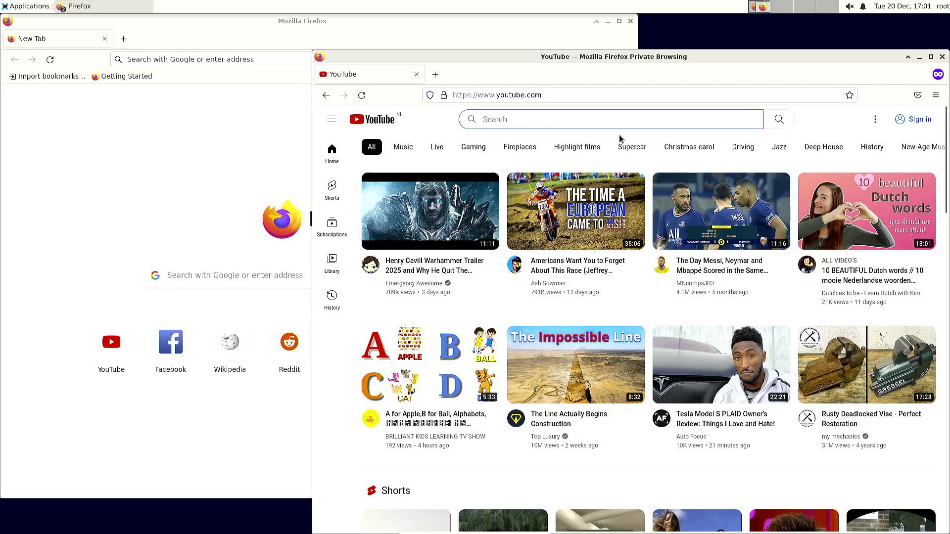
pyautogui.write('big buck')
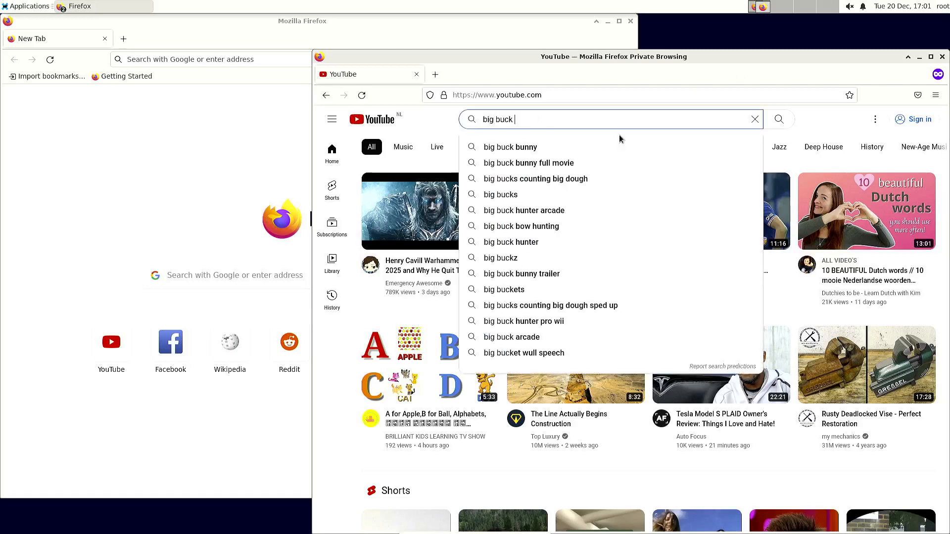
pyautogui.click(511, 147)
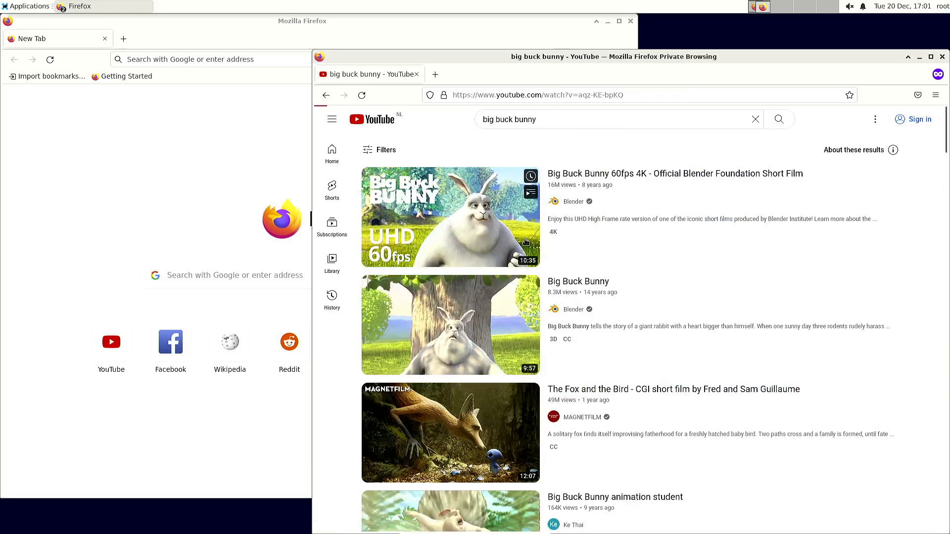
pyautogui.click(450, 216)
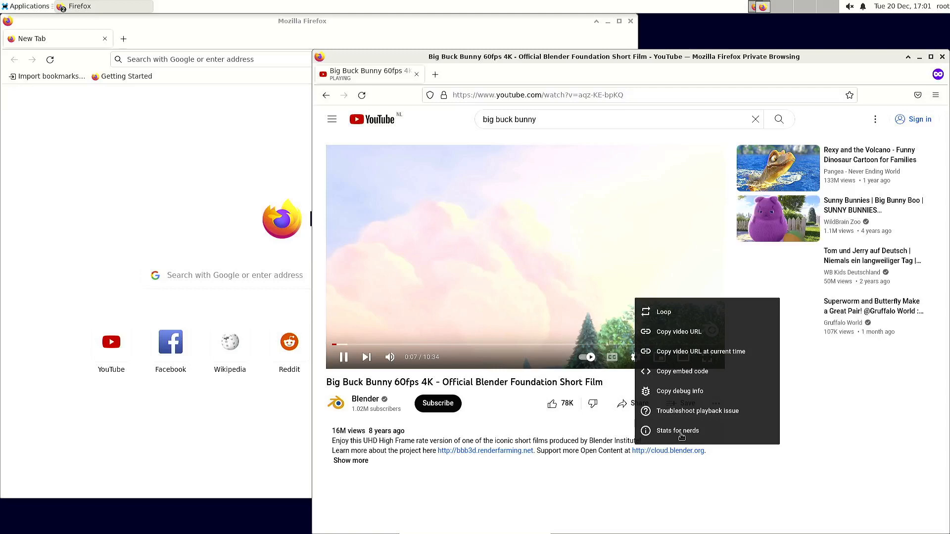
# - Show the Stats for nerds playback overlay and keep the video playing
pyautogui.click(675, 431)
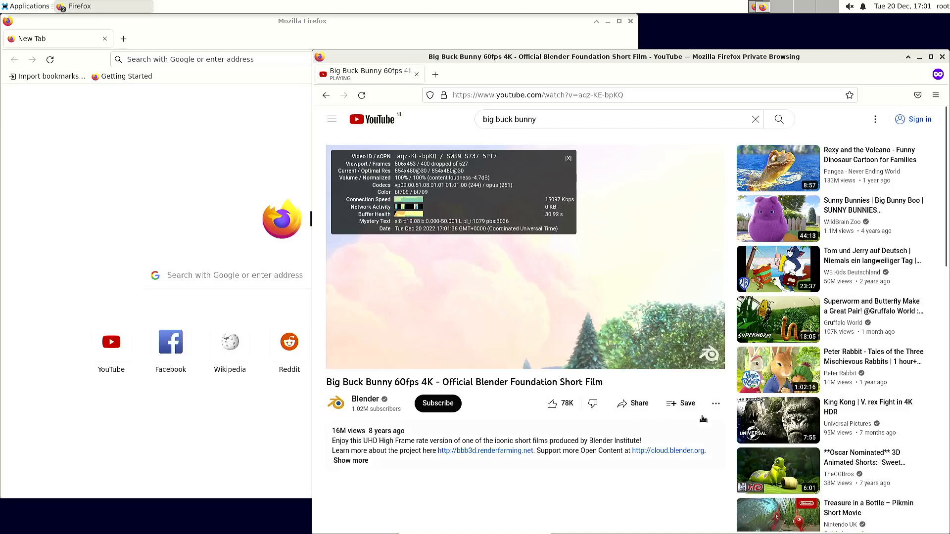
pyautogui.moveTo(647, 508)
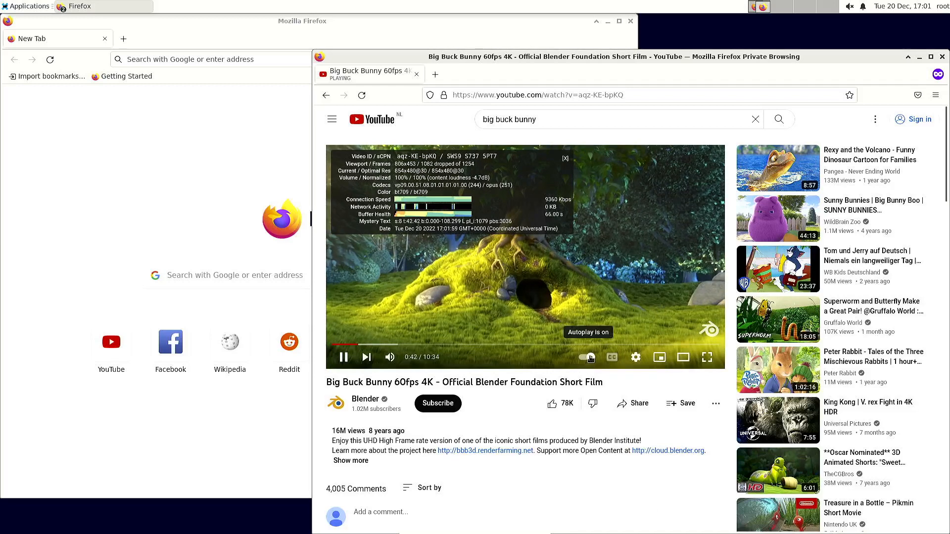
pyautogui.click(587, 357)
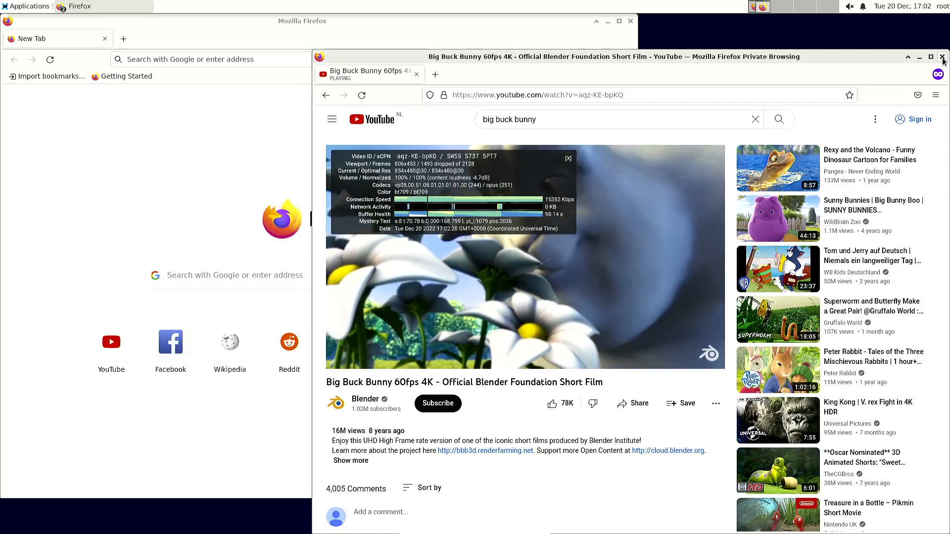
# - Close the YouTube window and search 'webgl aquarium' in a fresh private window, declining Google's cookies
pyautogui.click(943, 56)
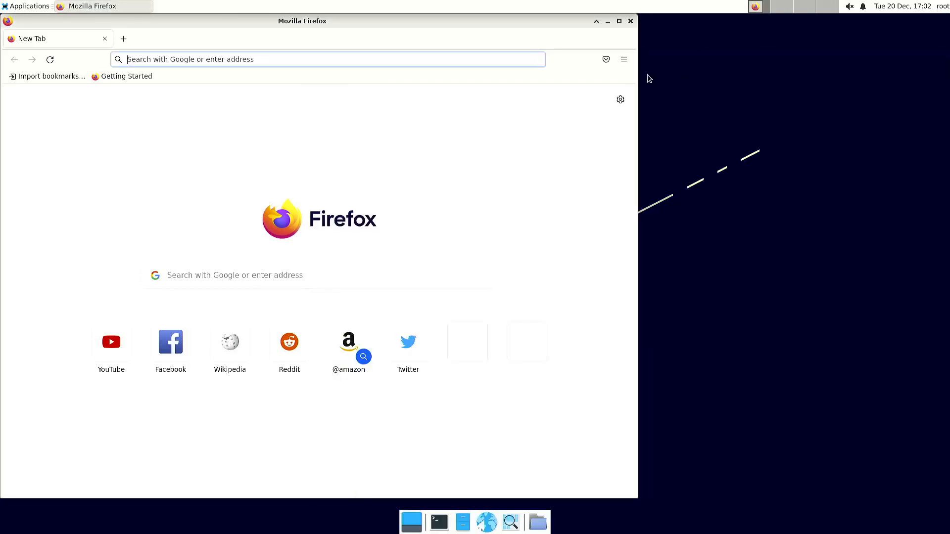
pyautogui.click(622, 60)
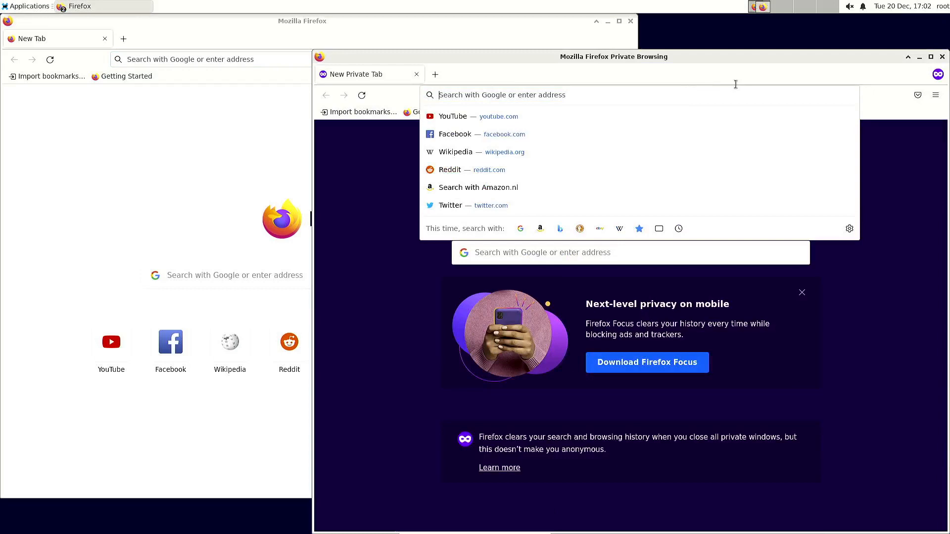
pyautogui.write('webgl+aquarium')
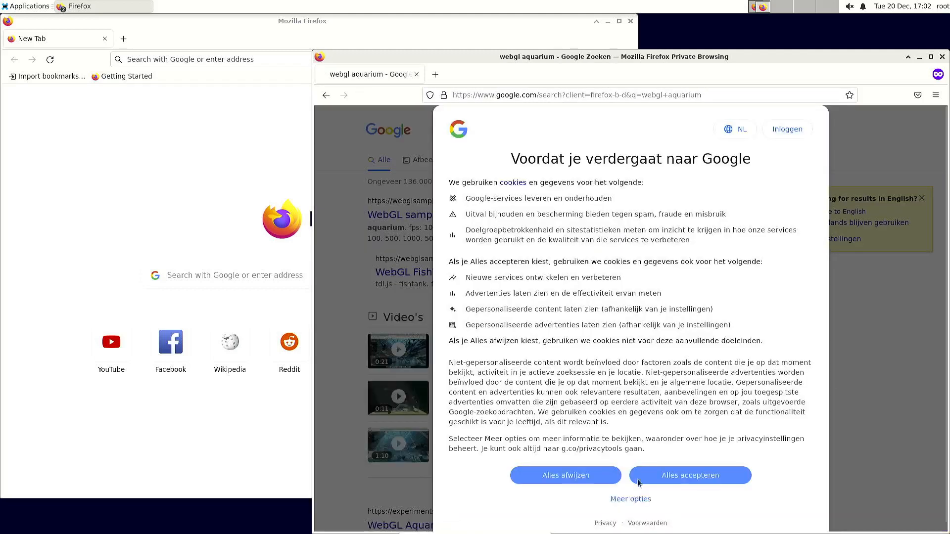
pyautogui.click(690, 475)
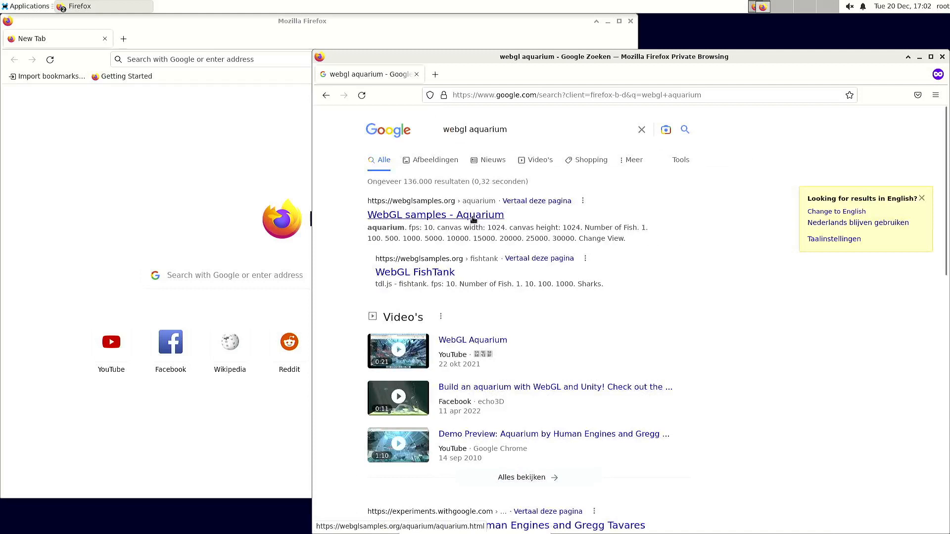
# - Load the WebGL samples Aquarium demo, see it report WebGL unsupported, and close the window
pyautogui.click(435, 214)
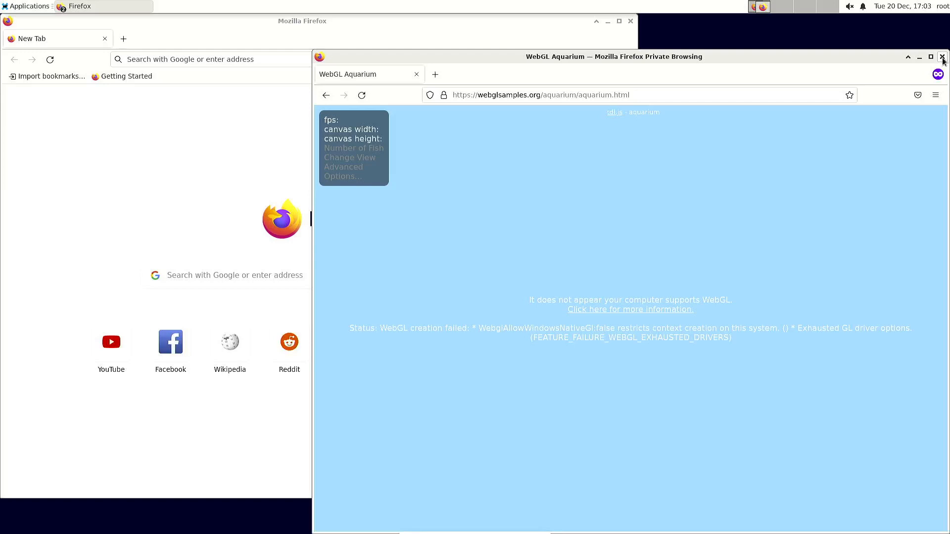
pyautogui.click(943, 56)
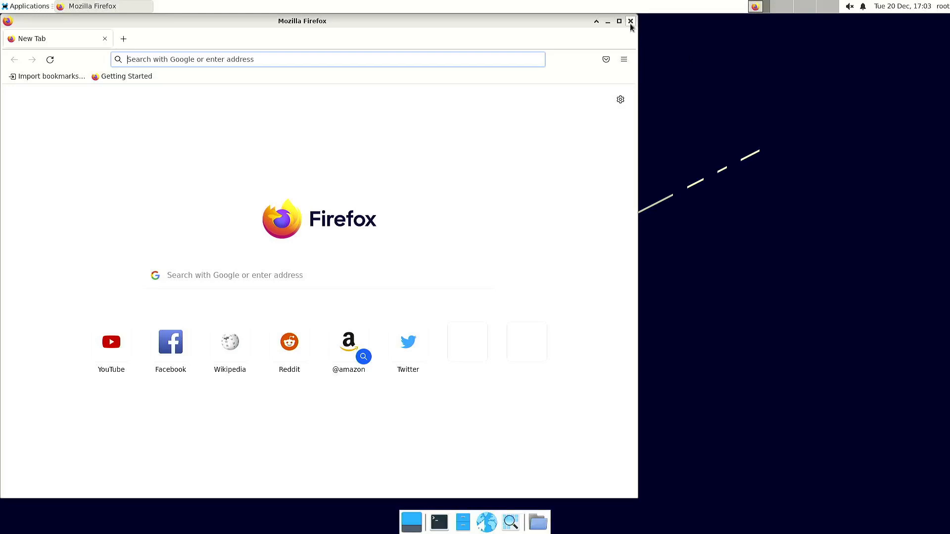
# - Close Firefox, start LibreOffice Writer from Applications > Office and enter 'dfhfghfgdh'
pyautogui.click(631, 21)
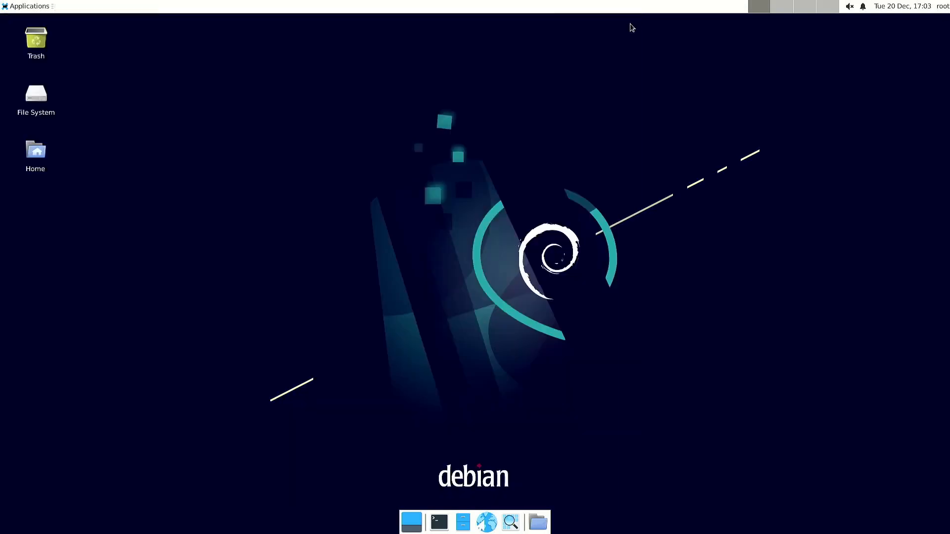
pyautogui.click(28, 6)
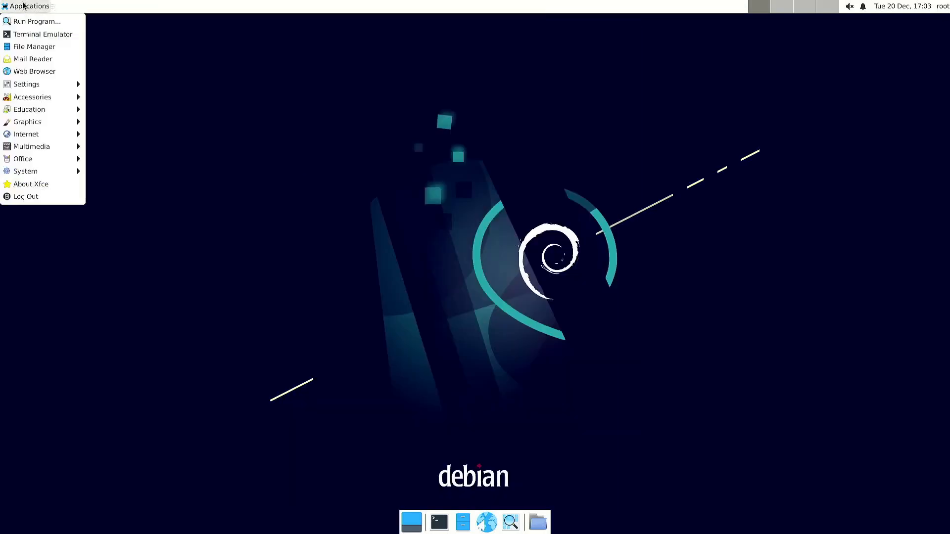
pyautogui.moveTo(31, 147)
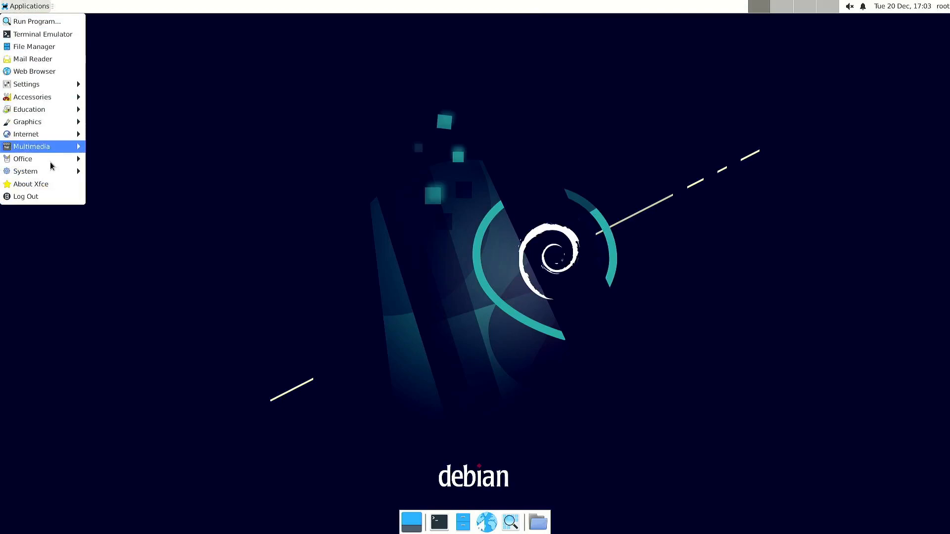
pyautogui.moveTo(23, 159)
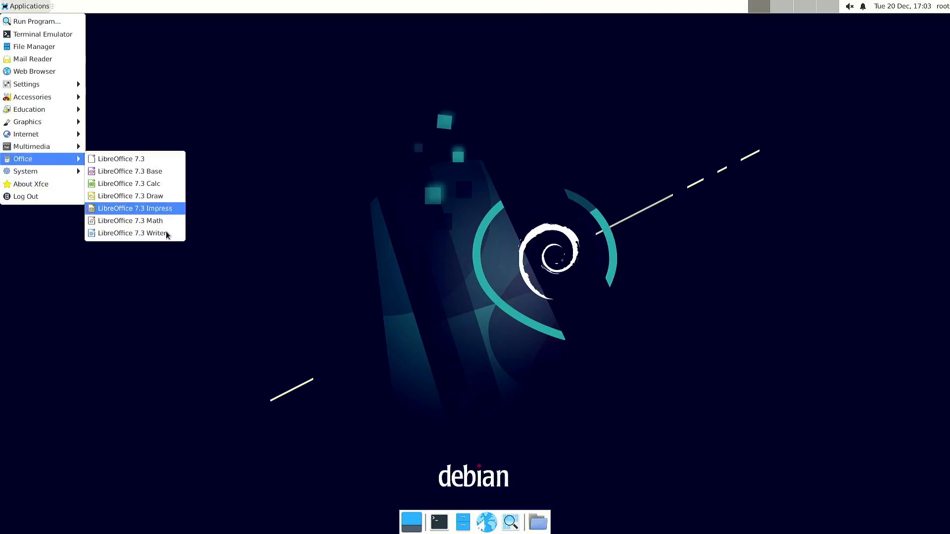
pyautogui.click(135, 207)
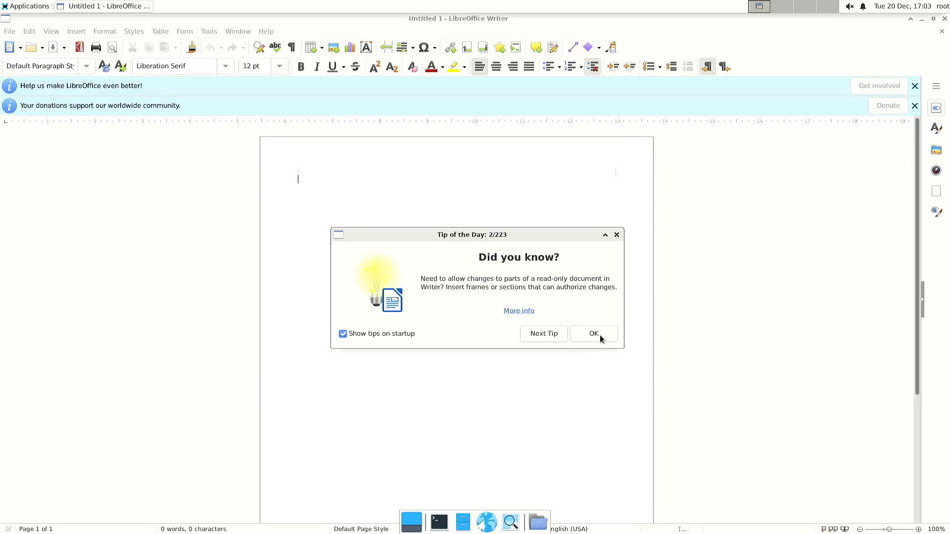
pyautogui.click(593, 334)
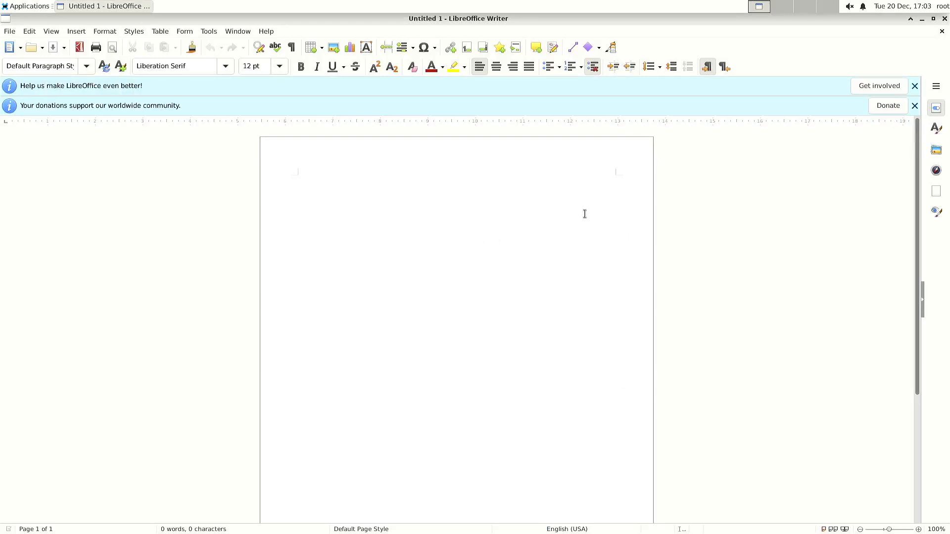
pyautogui.write('dfhfghfgdh')
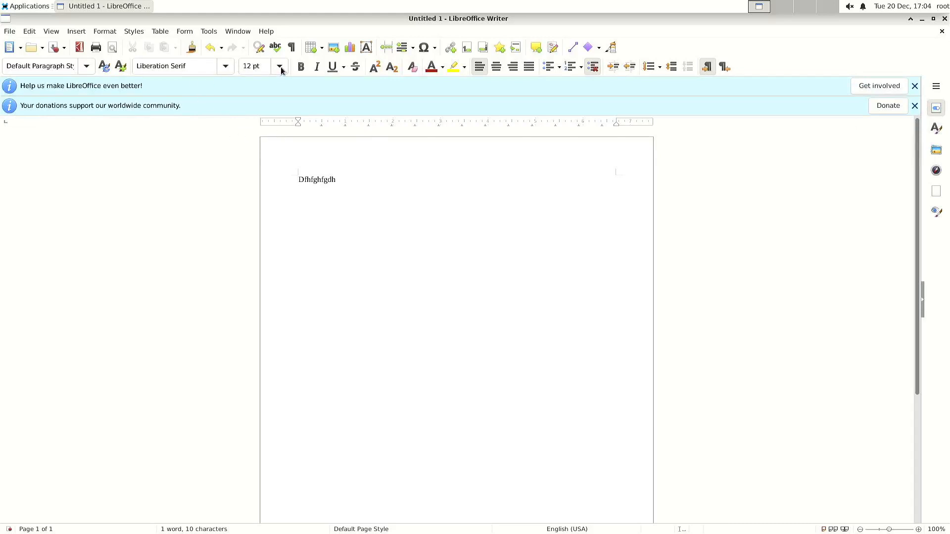
# - Add 'Test 123' in 28 pt orange, then close the document with Don't Save
pyautogui.click(279, 66)
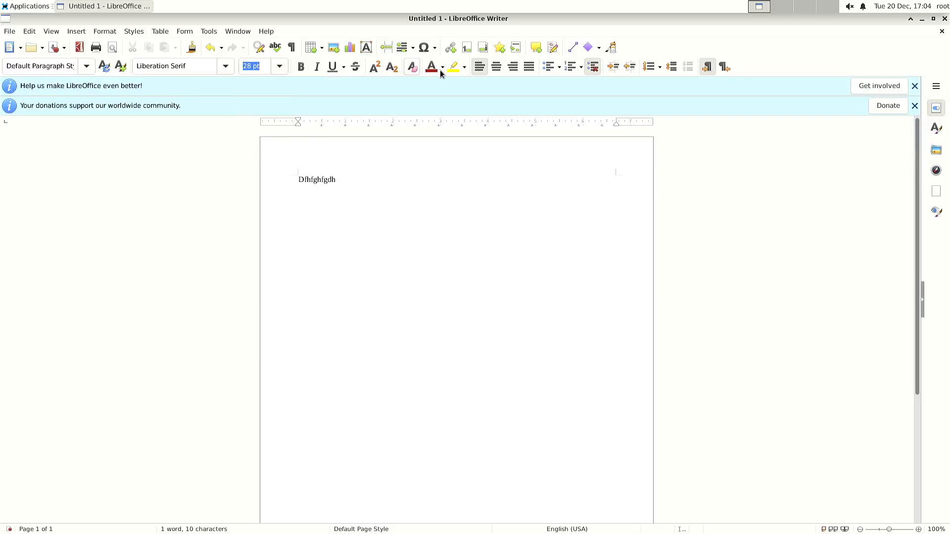
pyautogui.click(441, 66)
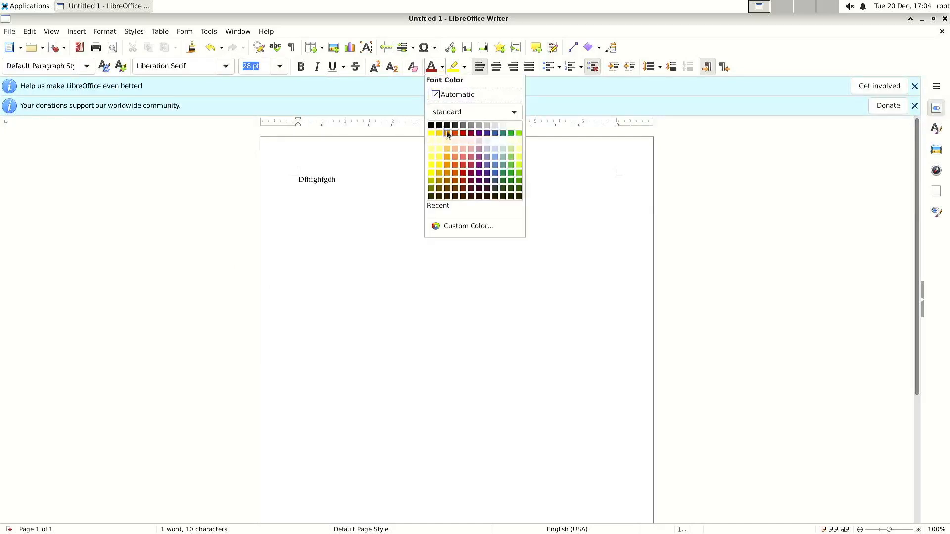
pyautogui.click(448, 133)
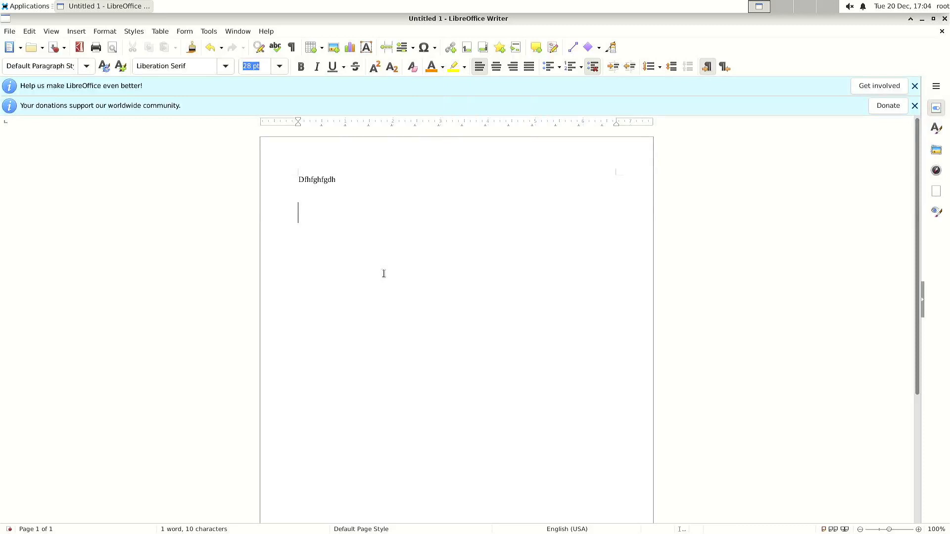
pyautogui.write('Test 123')
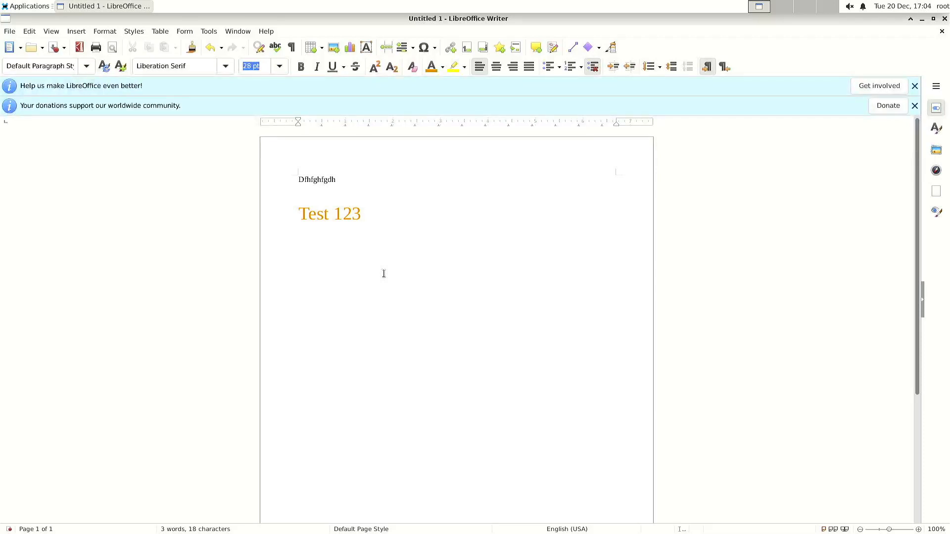
pyautogui.moveTo(794, 56)
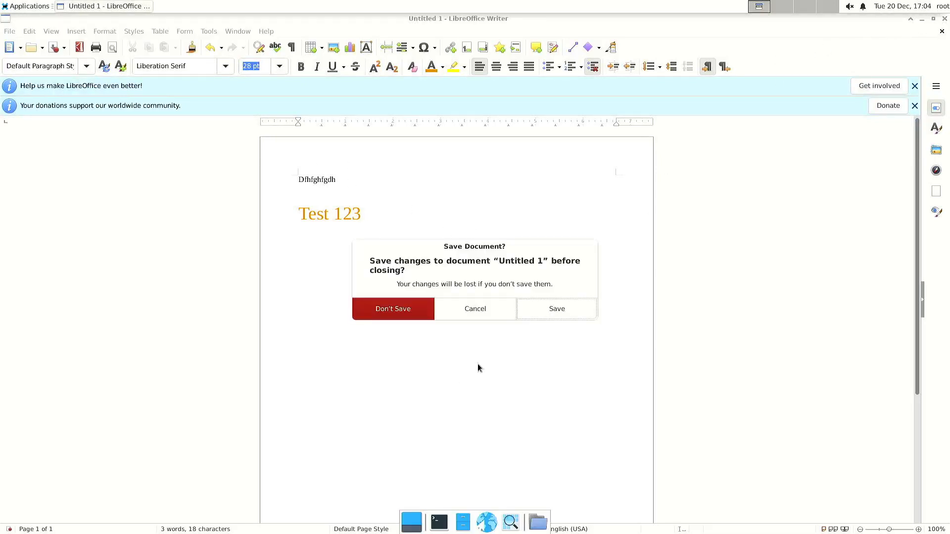
pyautogui.moveTo(393, 314)
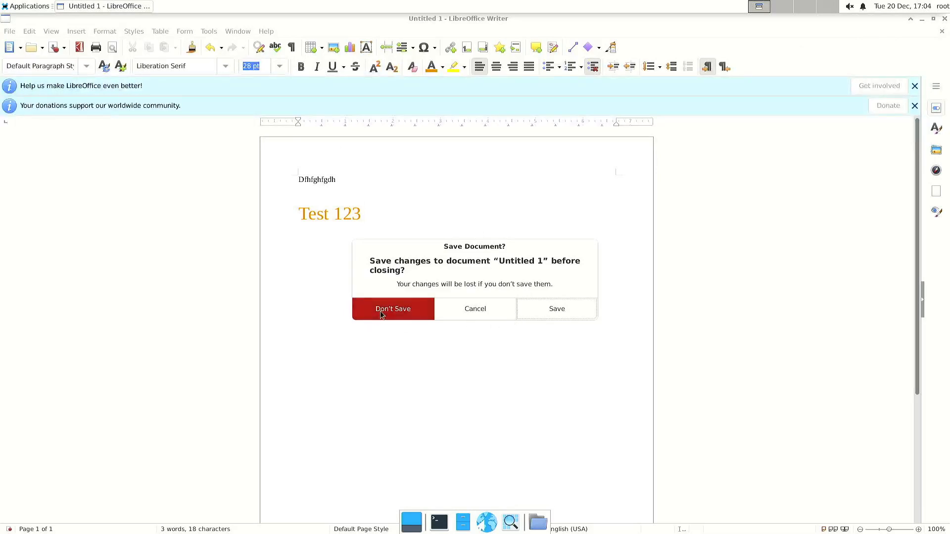
pyautogui.click(393, 308)
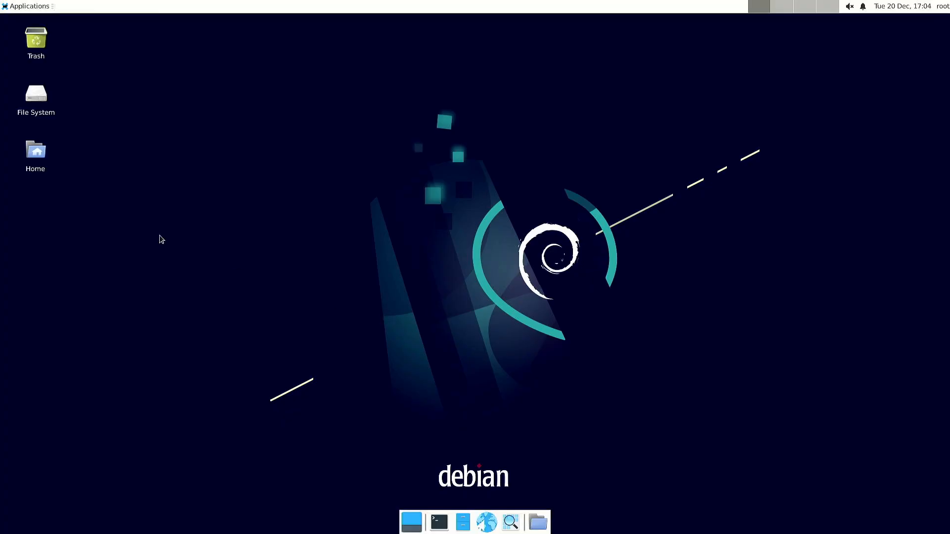
pyautogui.moveTo(140, 124)
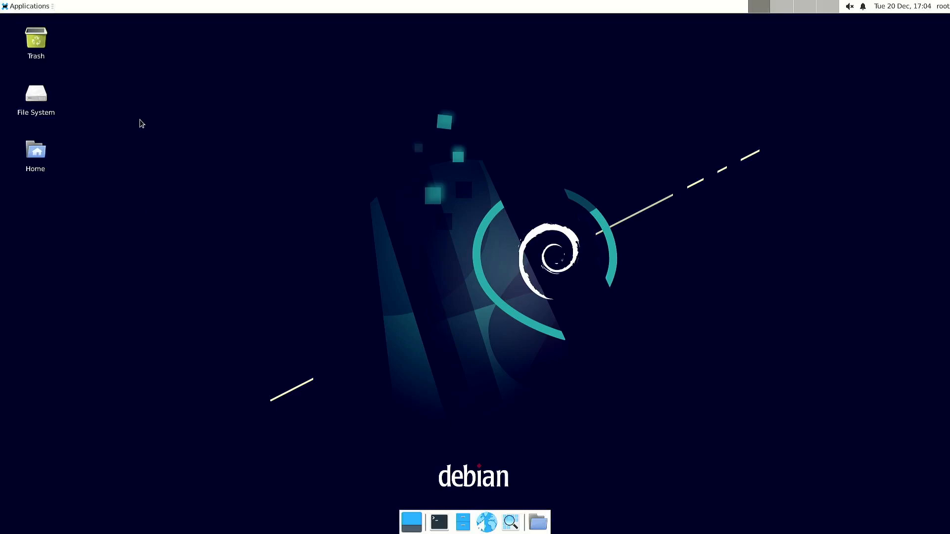
pyautogui.moveTo(37, 24)
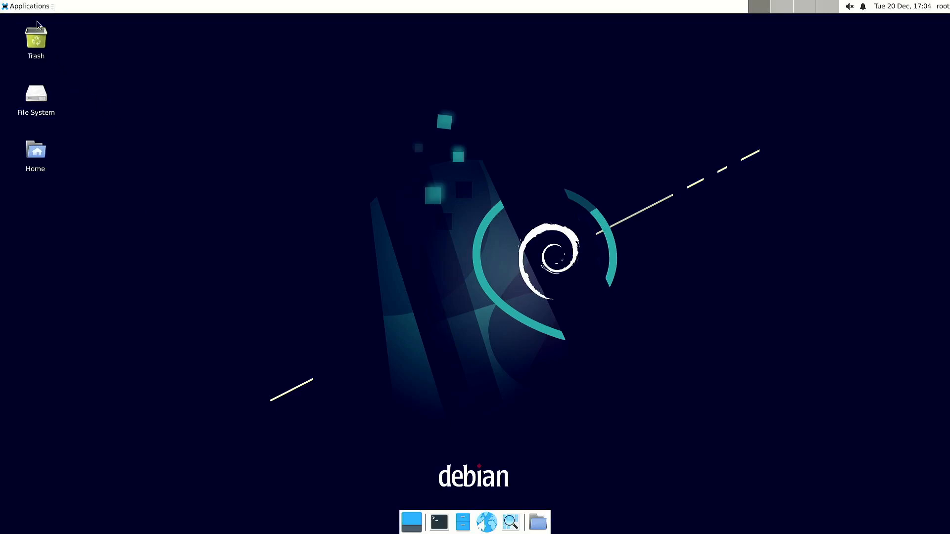
# - Start Firefox again, dismiss the default-browser prompt and get a new private window
pyautogui.click(28, 6)
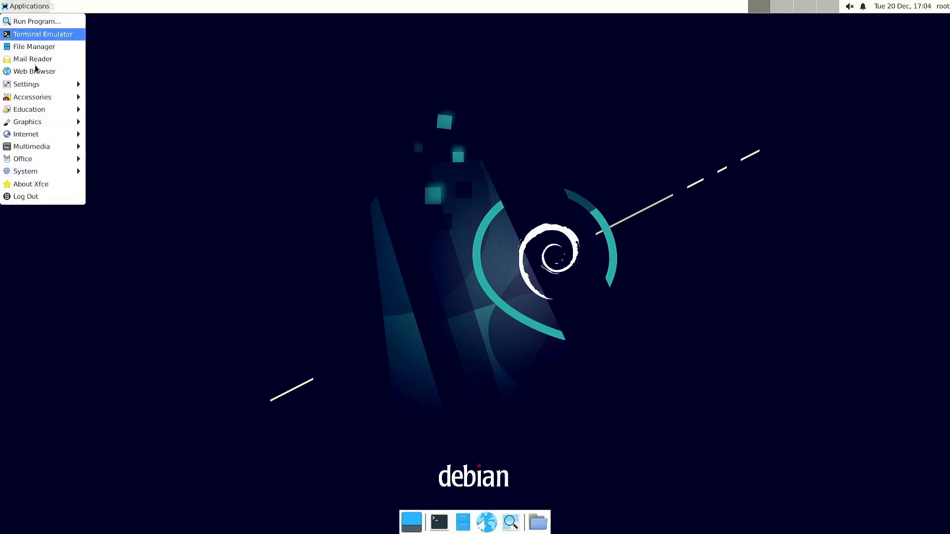
pyautogui.moveTo(31, 146)
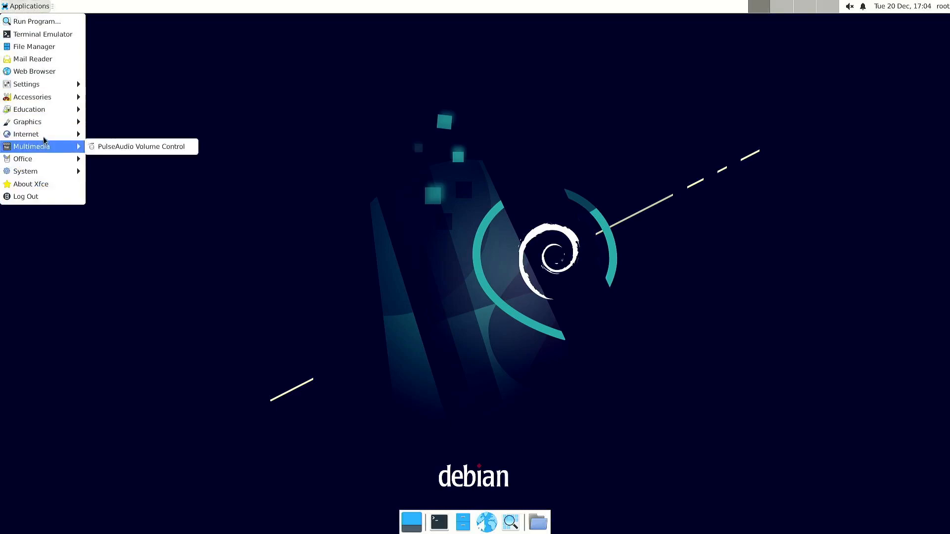
pyautogui.click(392, 184)
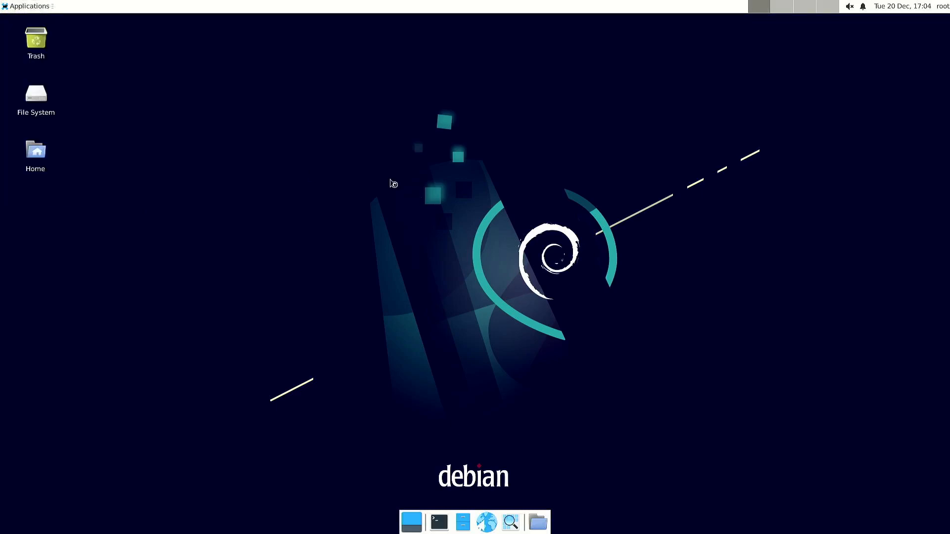
pyautogui.moveTo(735, 363)
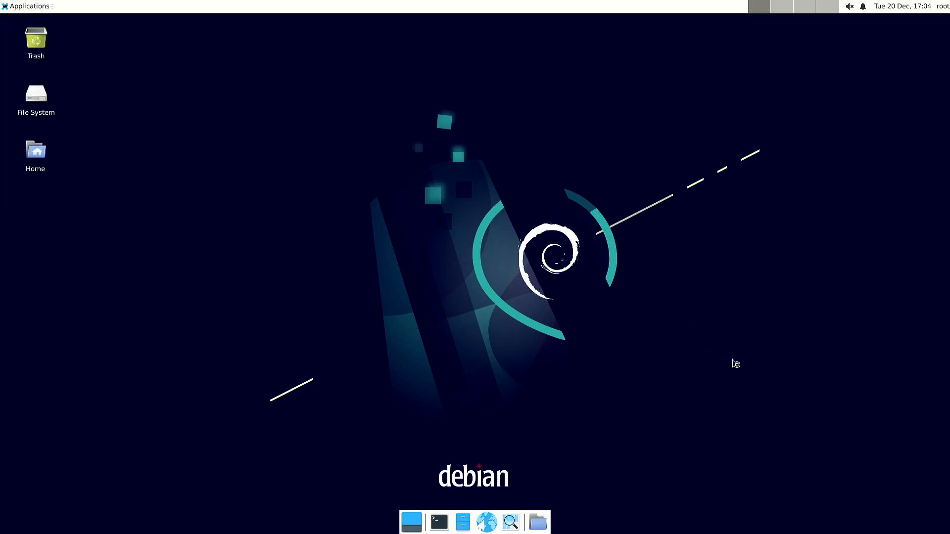
pyautogui.moveTo(748, 346)
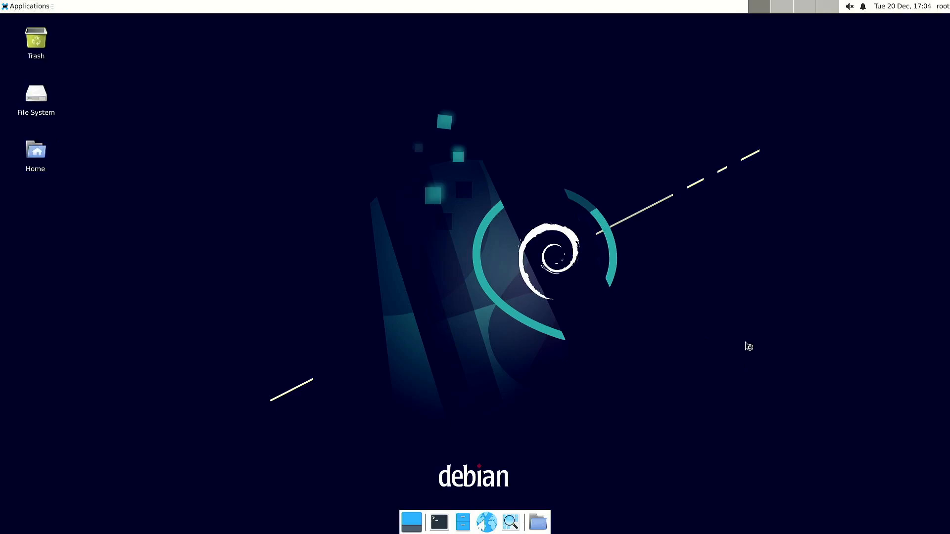
pyautogui.click(486, 522)
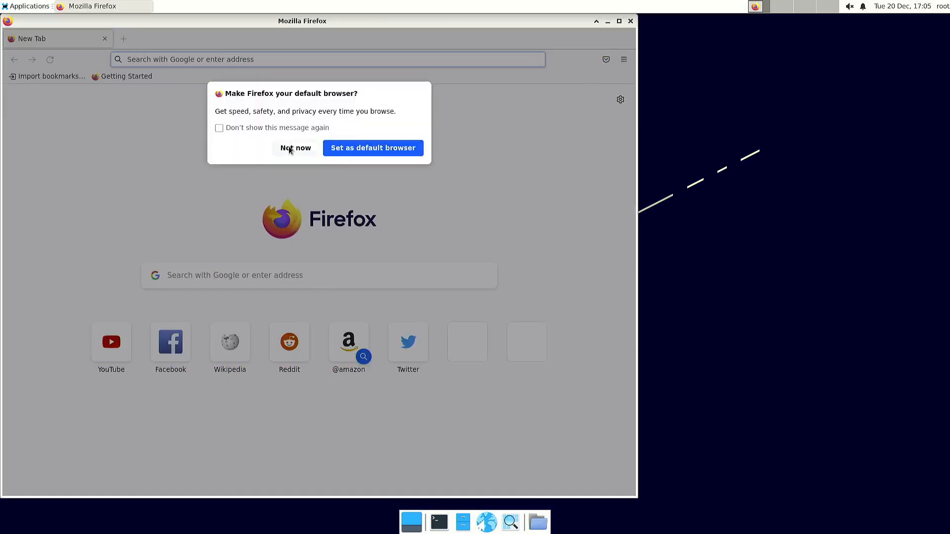
pyautogui.click(623, 59)
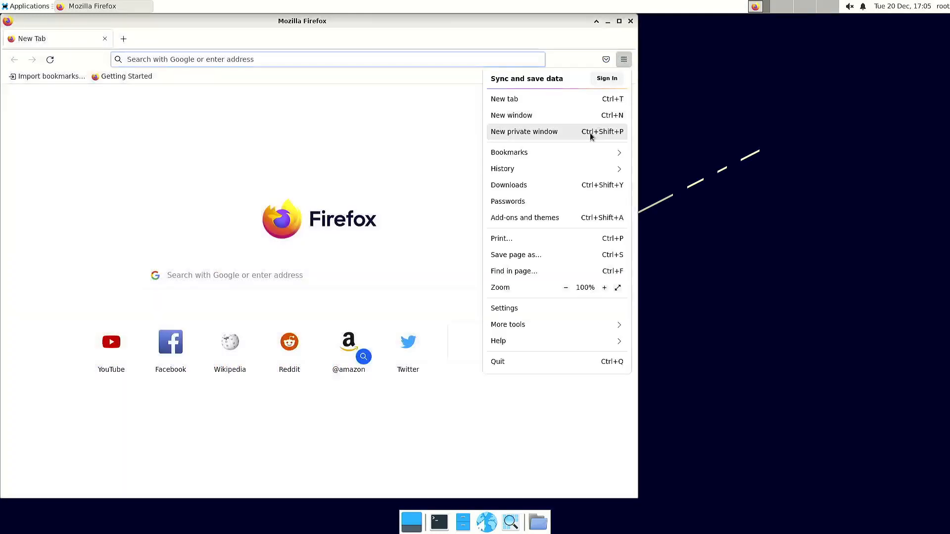
pyautogui.click(524, 131)
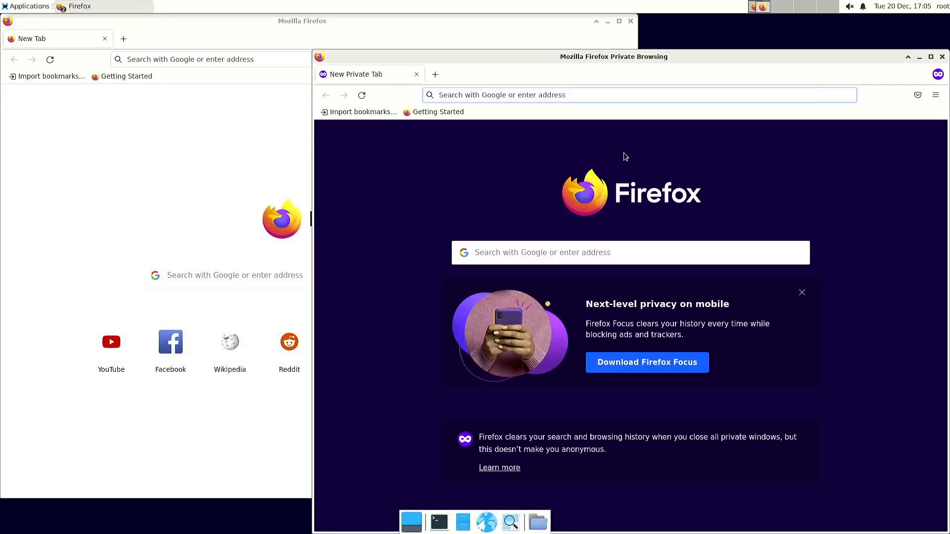
# - Go to debian.starfivetech.com to reach the VisionFive2 Debian download page
pyautogui.write('debian.')
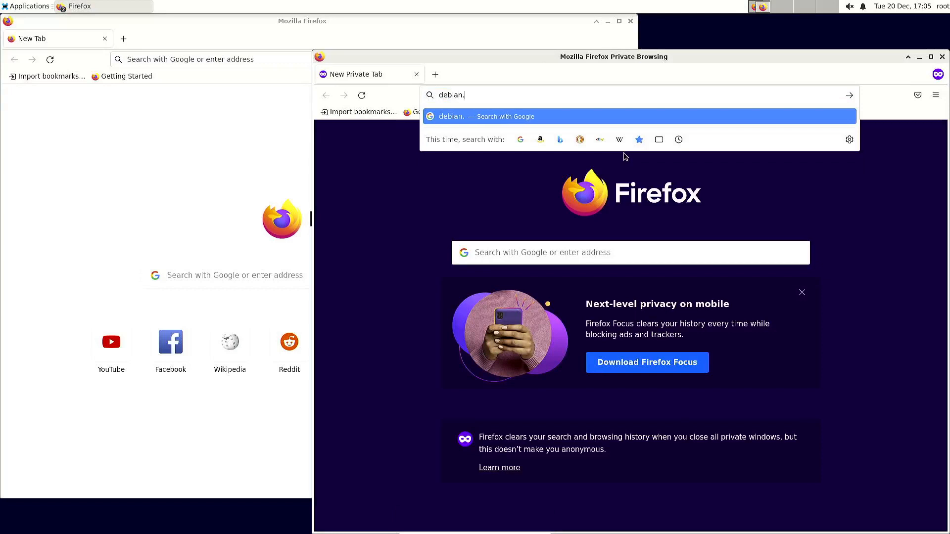
pyautogui.write('starfivetech.')
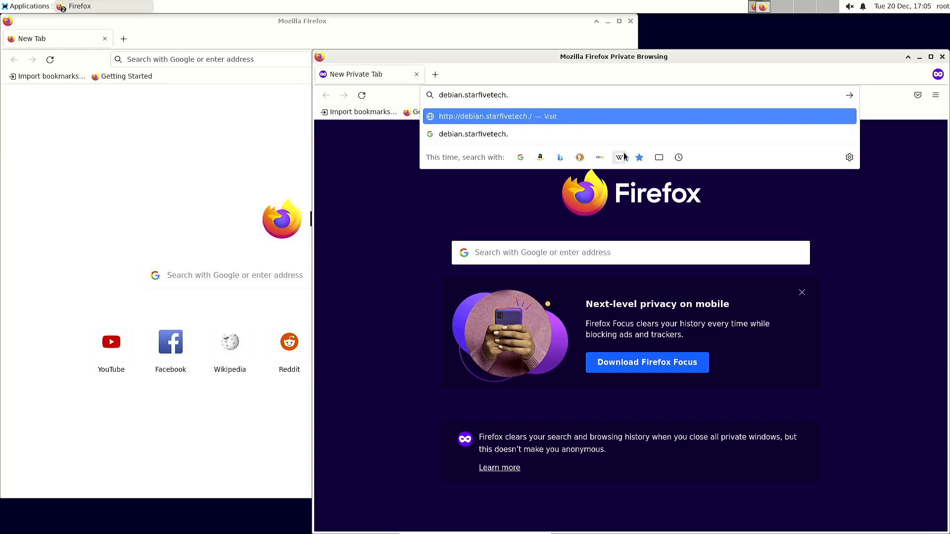
pyautogui.write('com')
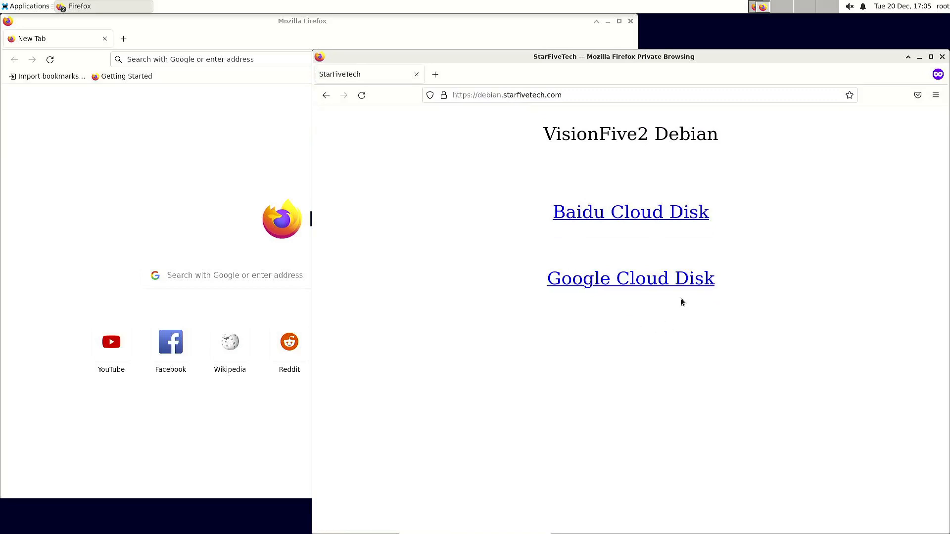
pyautogui.moveTo(630, 278)
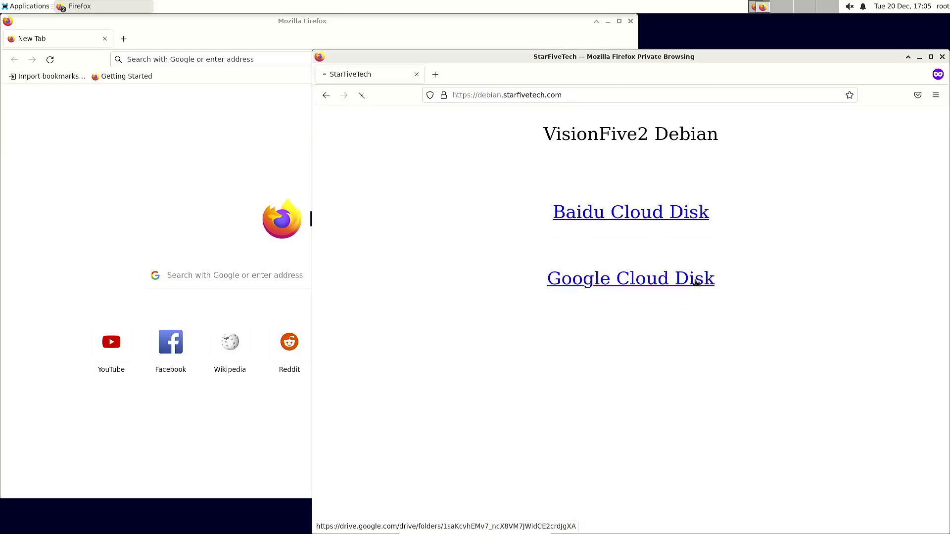
# - Follow Google Cloud Disk to Engineering Release > Image-55 and list its files with sizes
pyautogui.click(630, 278)
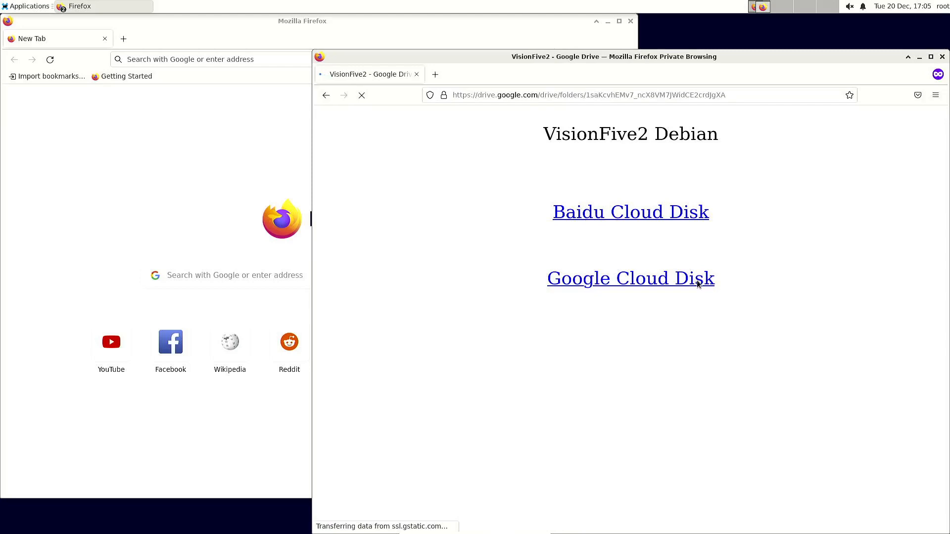
pyautogui.click(630, 278)
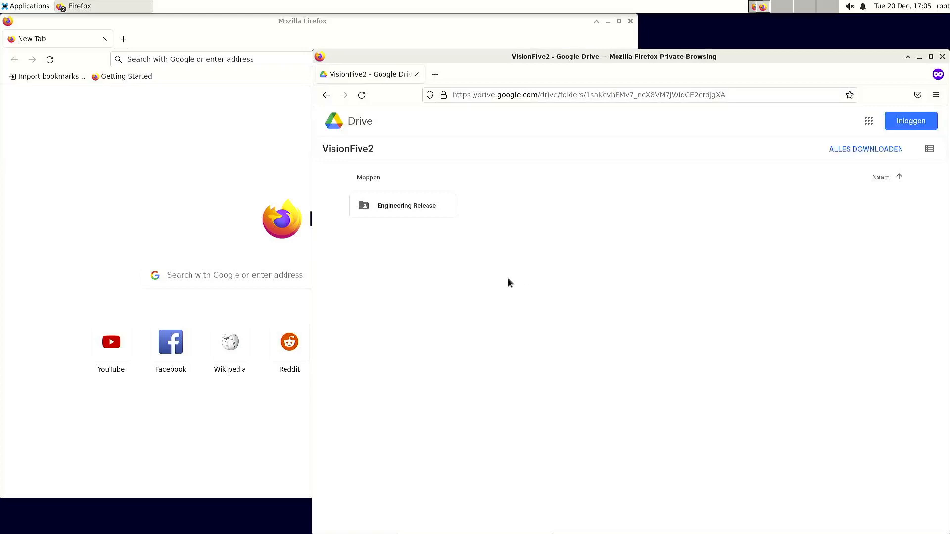
pyautogui.doubleClick(406, 205)
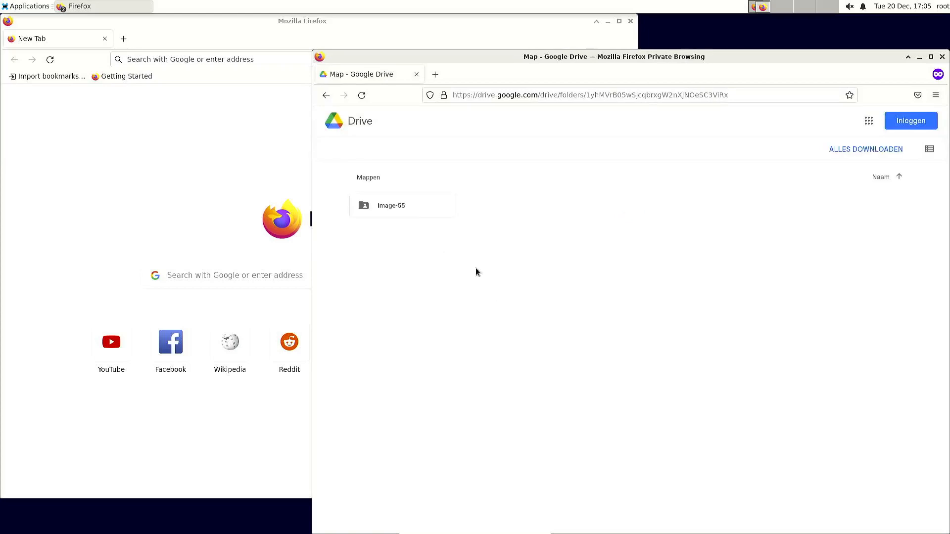
pyautogui.doubleClick(391, 204)
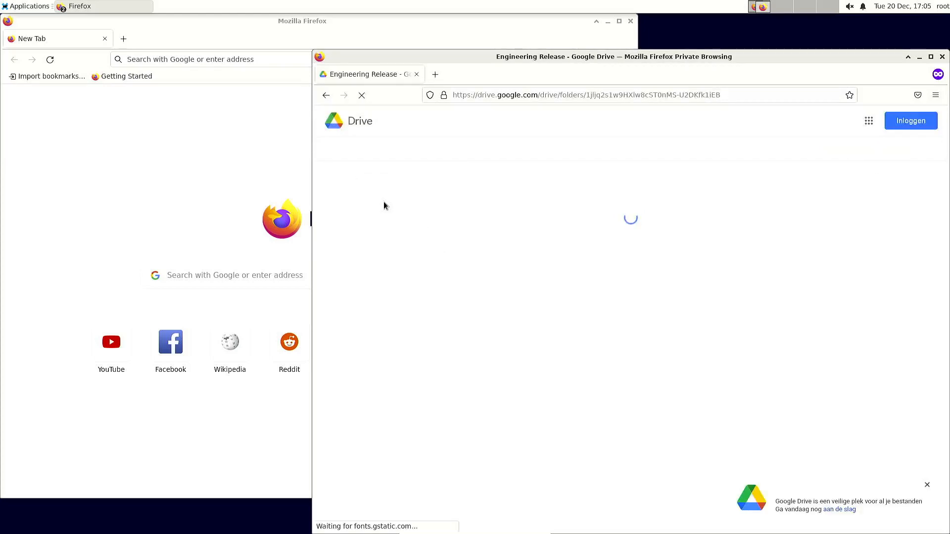
pyautogui.moveTo(603, 311)
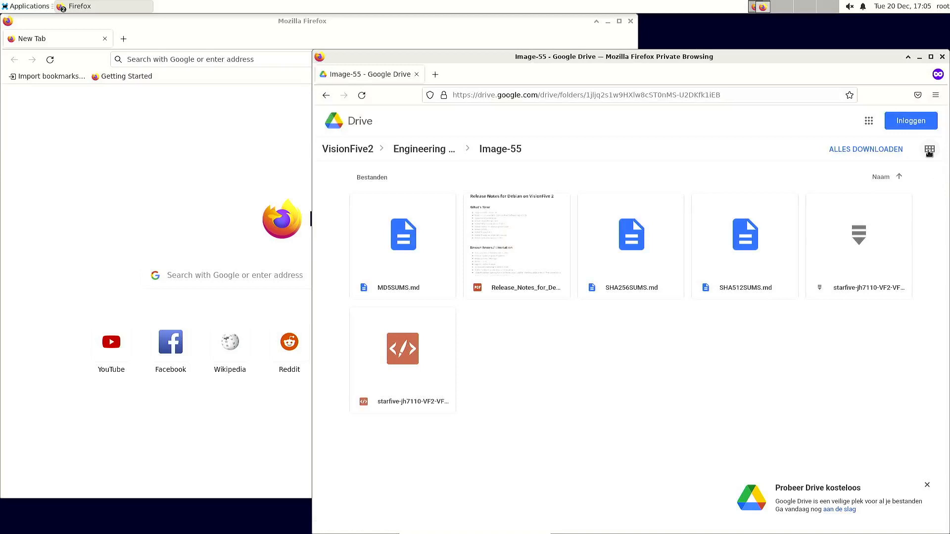
pyautogui.click(929, 149)
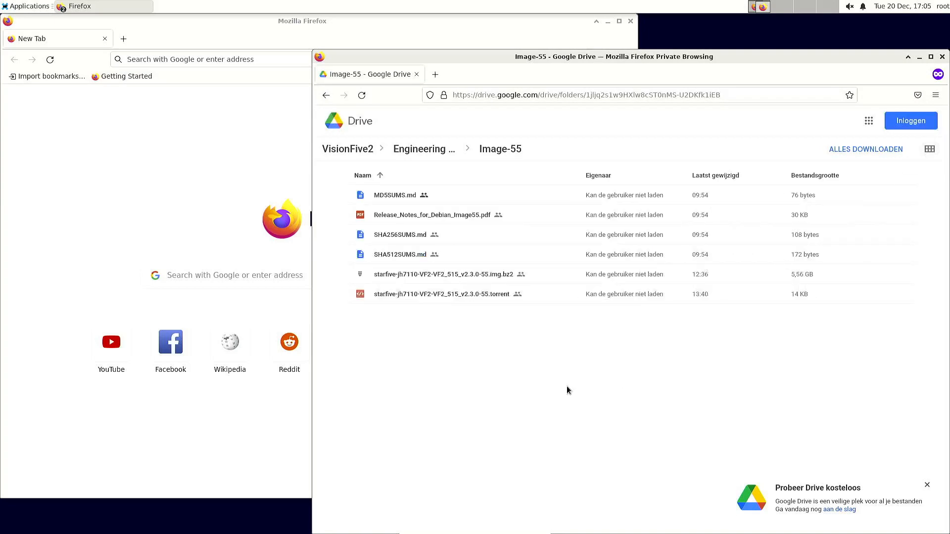
pyautogui.moveTo(502, 298)
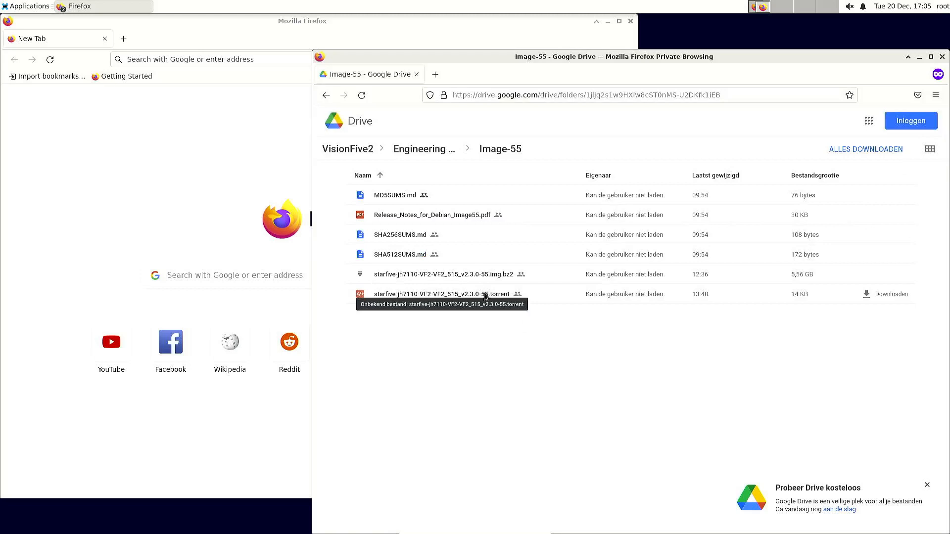
pyautogui.moveTo(461, 296)
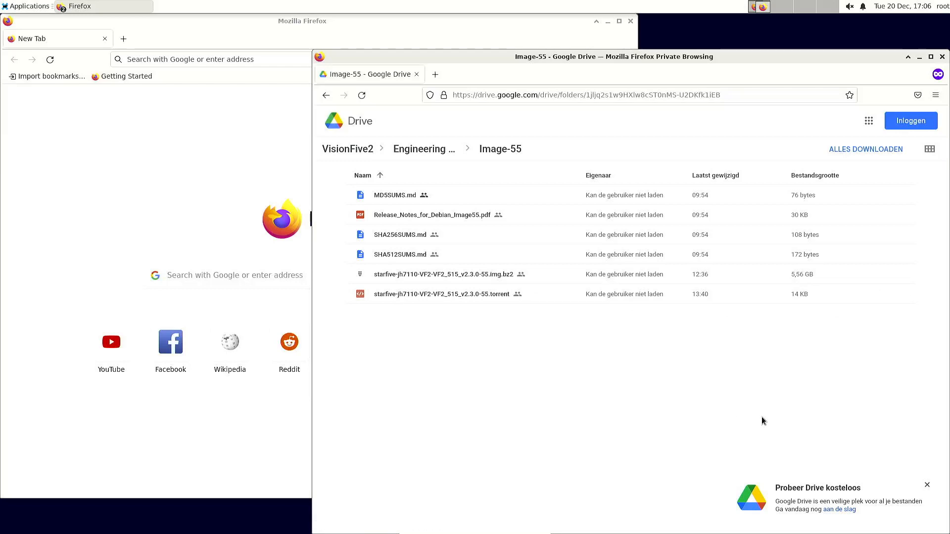
pyautogui.moveTo(773, 383)
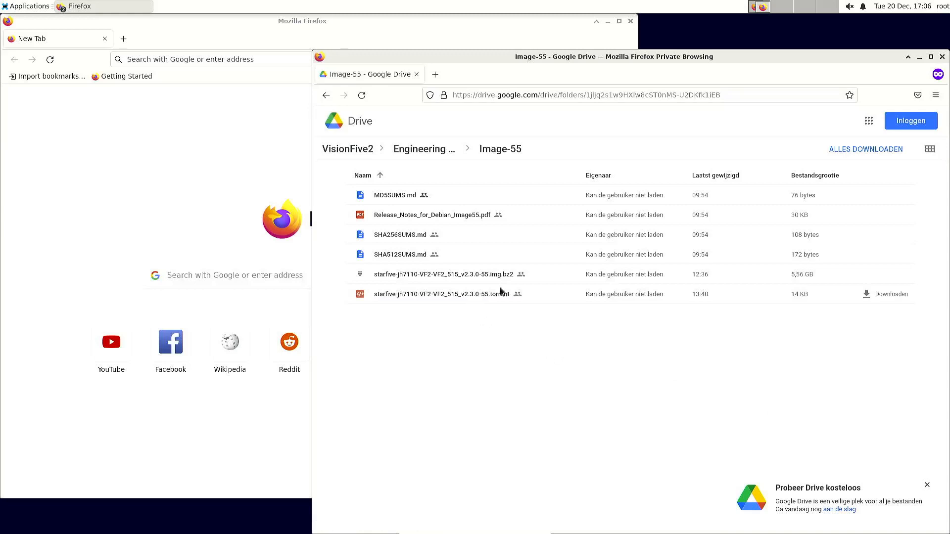
pyautogui.moveTo(443, 294)
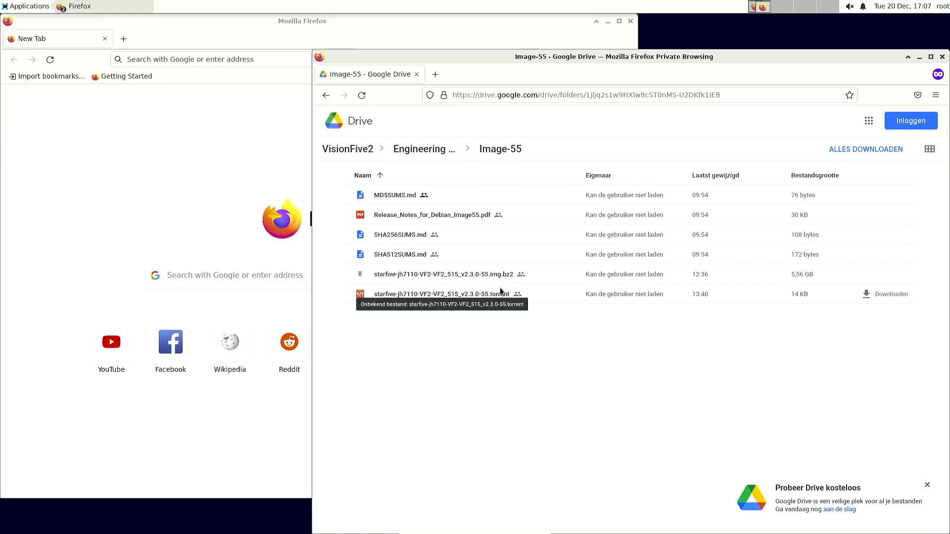
pyautogui.moveTo(656, 159)
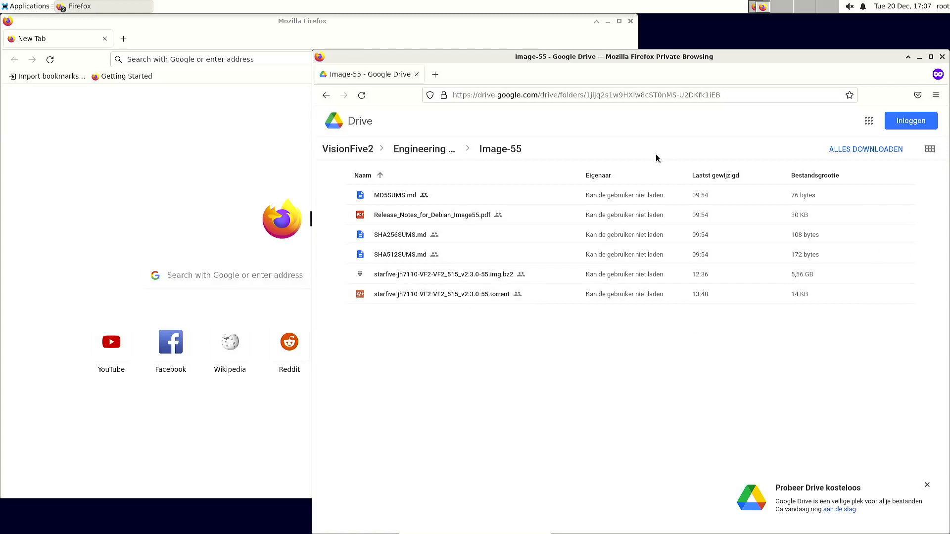
# - Google 'visionfive 2 github', reject cookies and load the starfive-tech/VisionFive2 repository
pyautogui.click(585, 95)
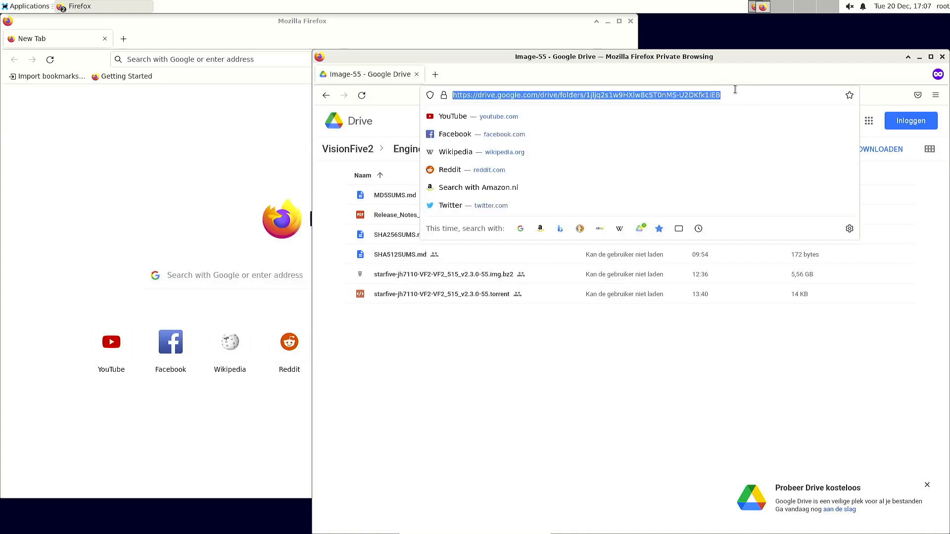
pyautogui.write('visionfive+2+github')
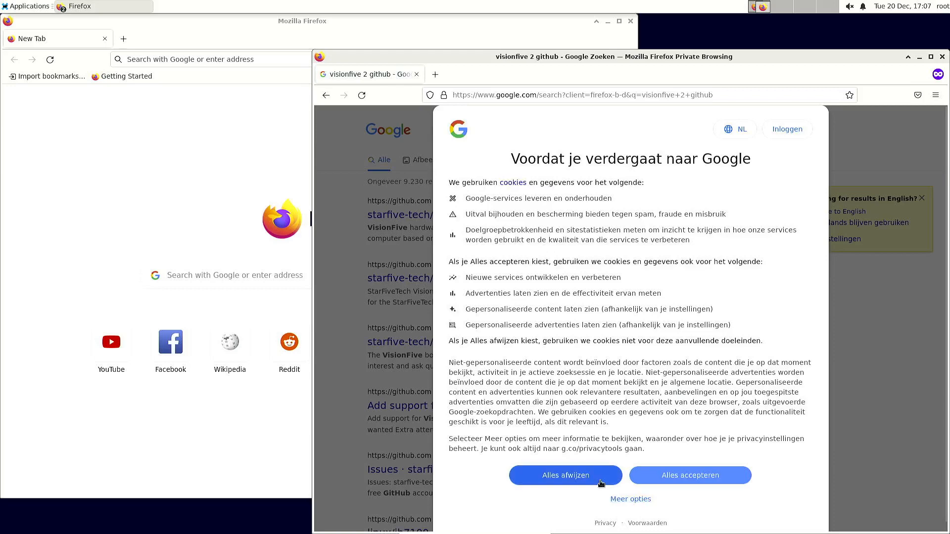
pyautogui.click(564, 475)
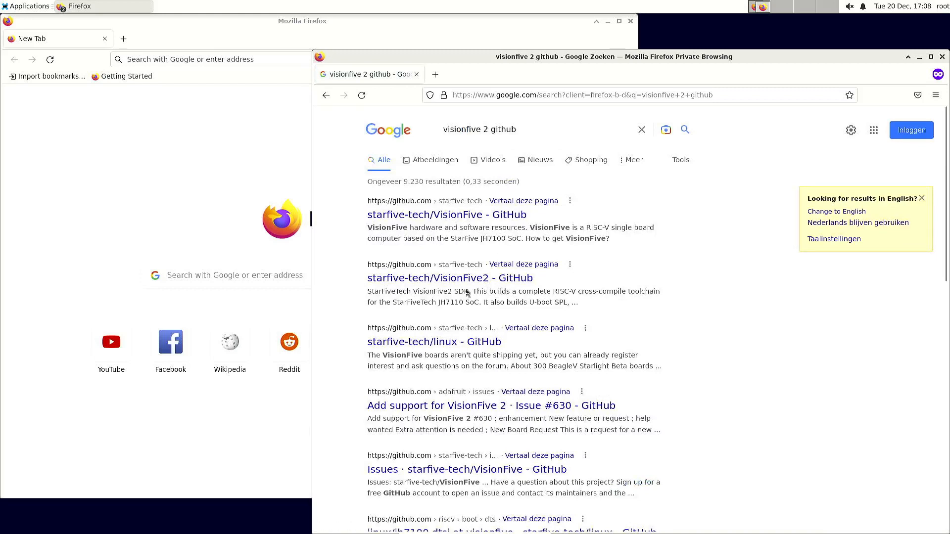
pyautogui.moveTo(449, 277)
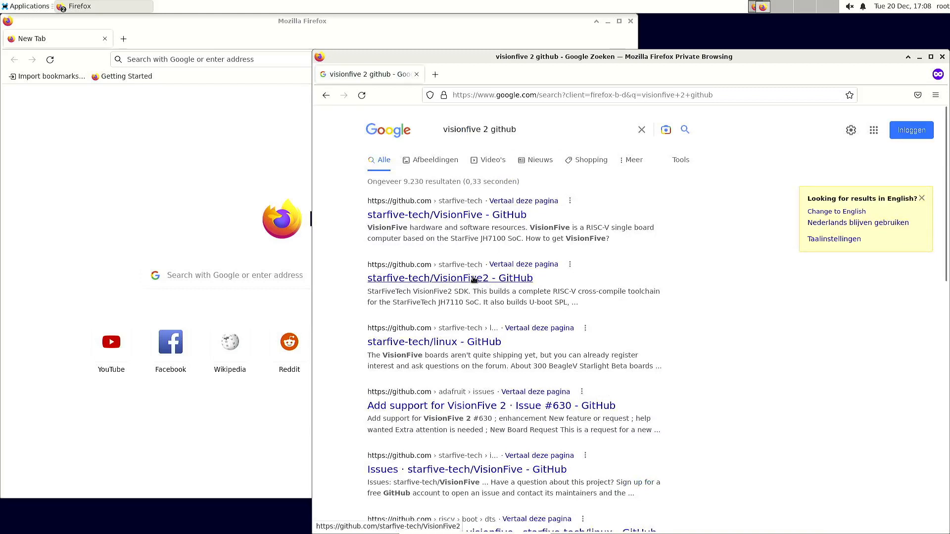
pyautogui.click(449, 277)
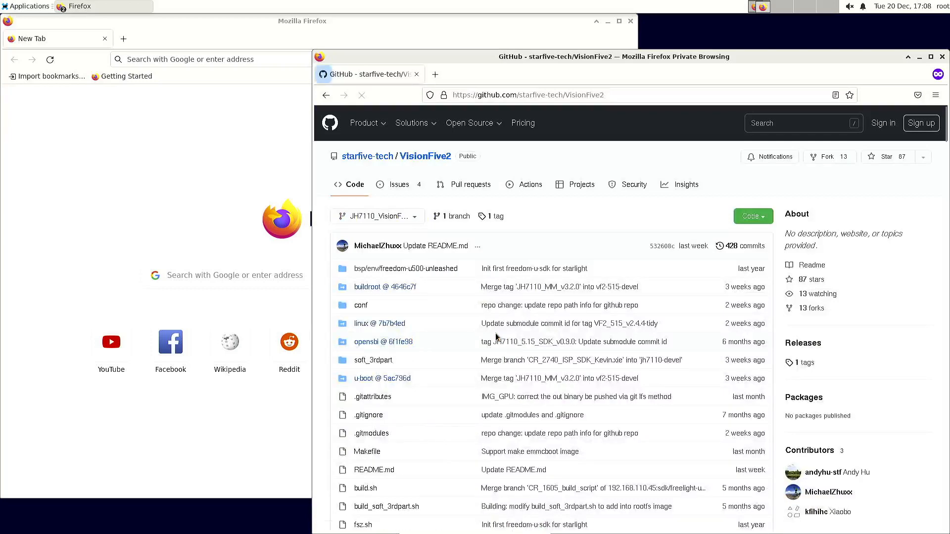
# - Scroll the README through the fetch-code and Quick Build commands past the boot logs
pyautogui.scroll(-3)
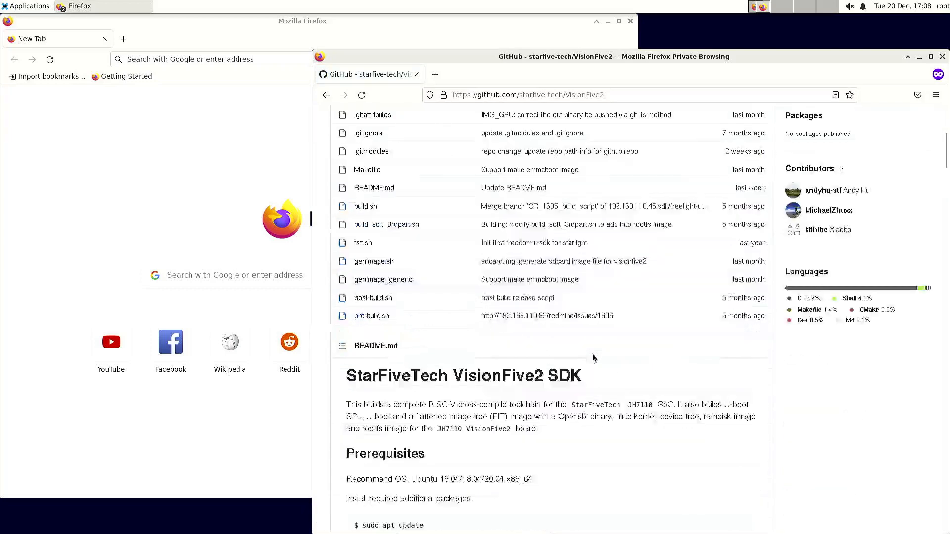
pyautogui.scroll(-3)
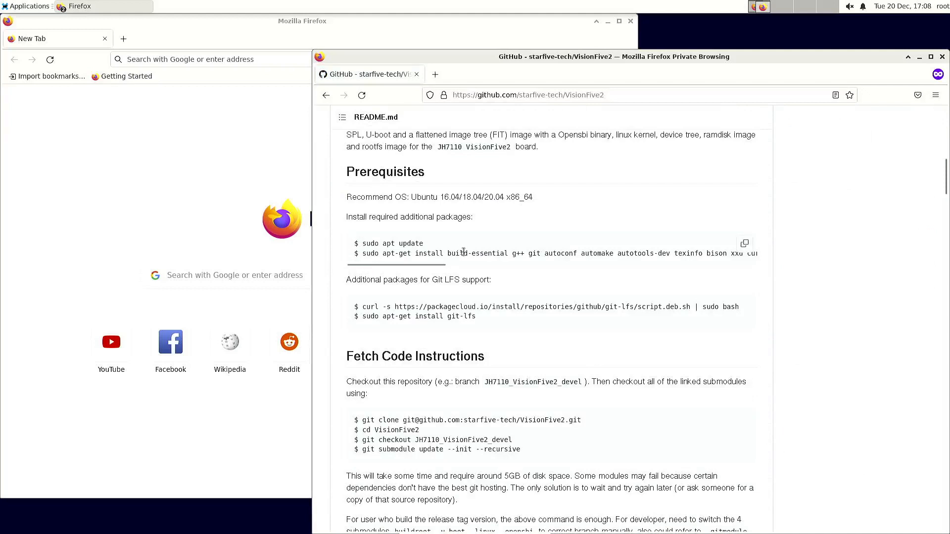
pyautogui.moveTo(532, 261)
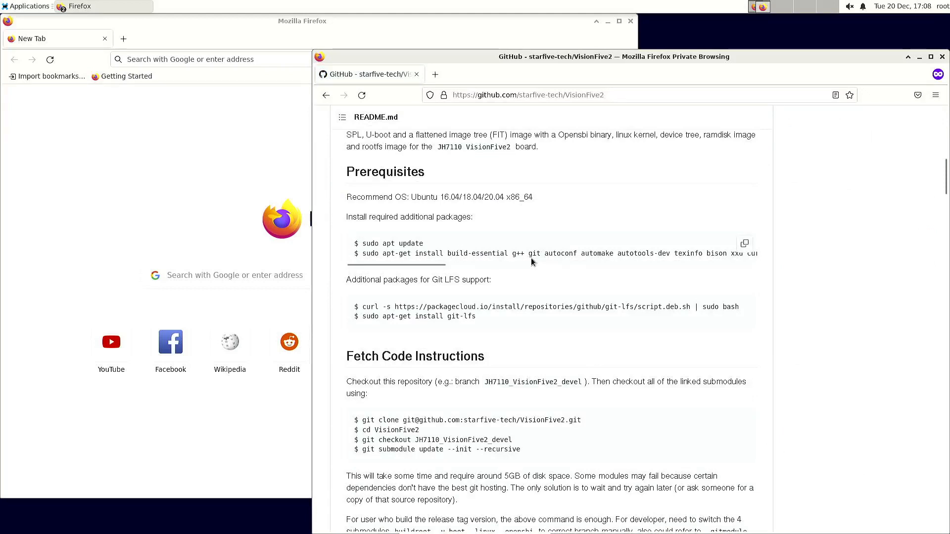
pyautogui.moveTo(622, 204)
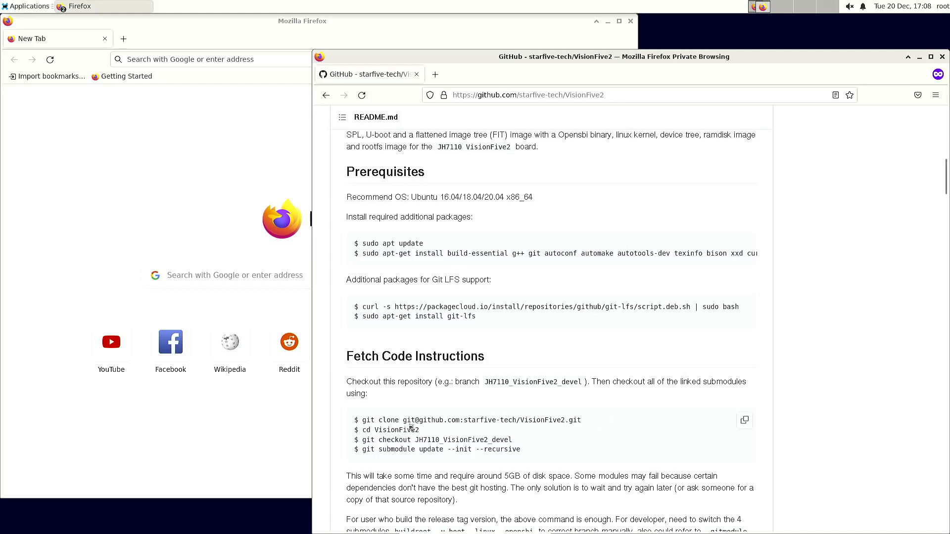
pyautogui.moveTo(428, 420); pyautogui.dragTo(411, 430)
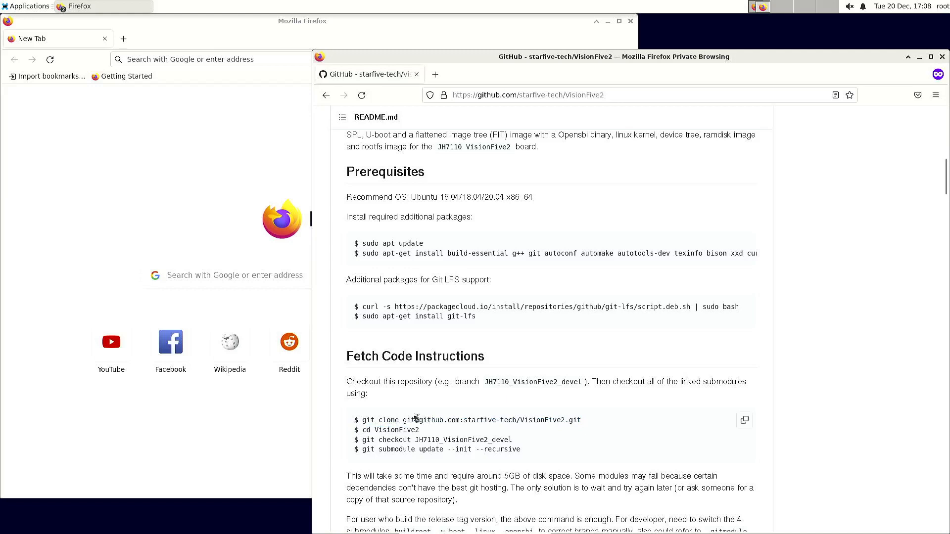
pyautogui.moveTo(465, 433)
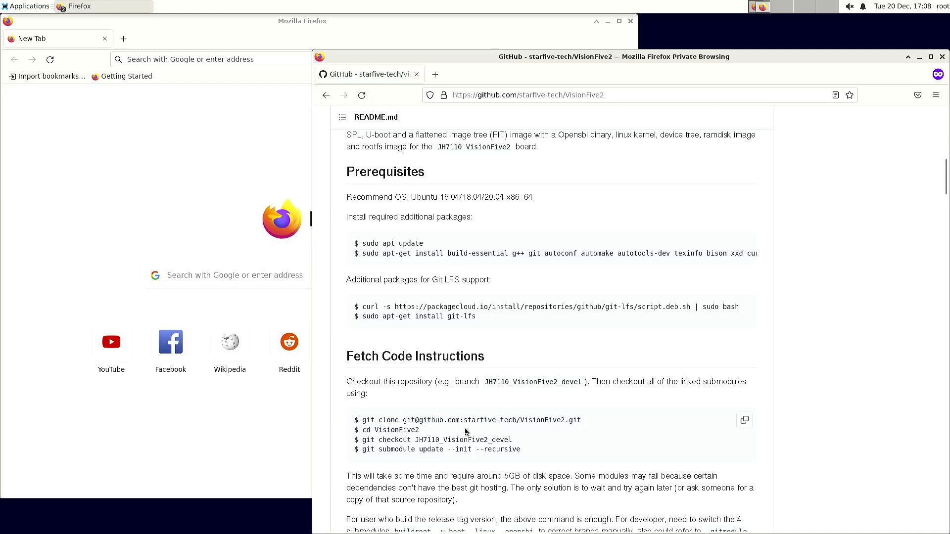
pyautogui.moveTo(462, 427)
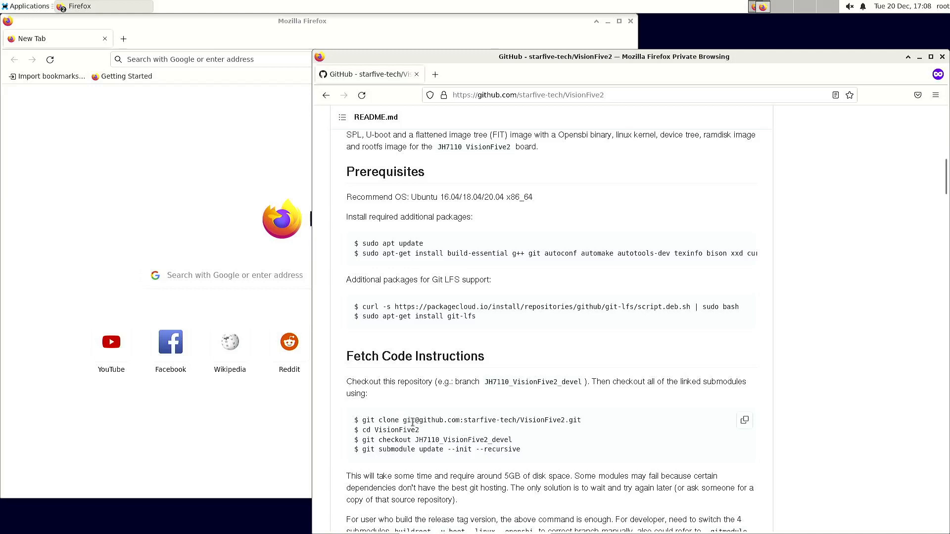
pyautogui.moveTo(423, 428)
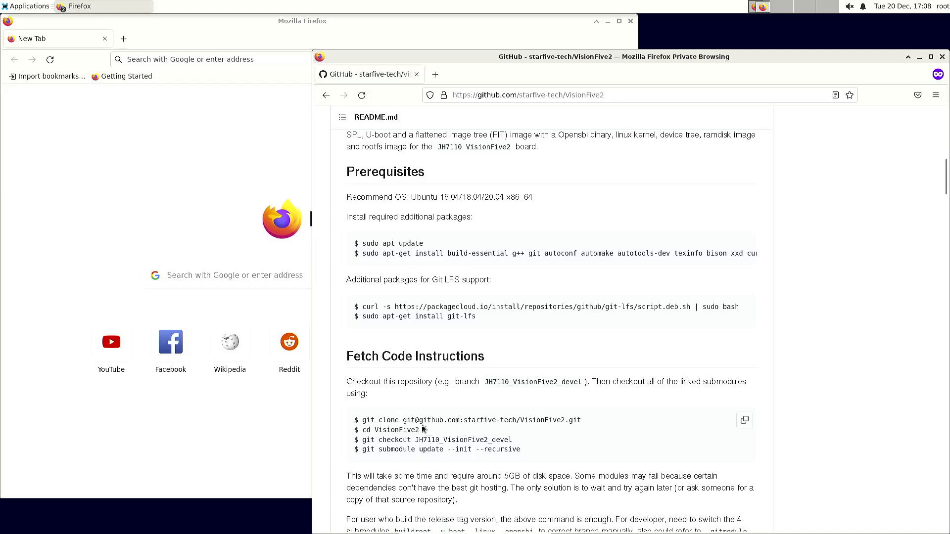
pyautogui.moveTo(741, 482)
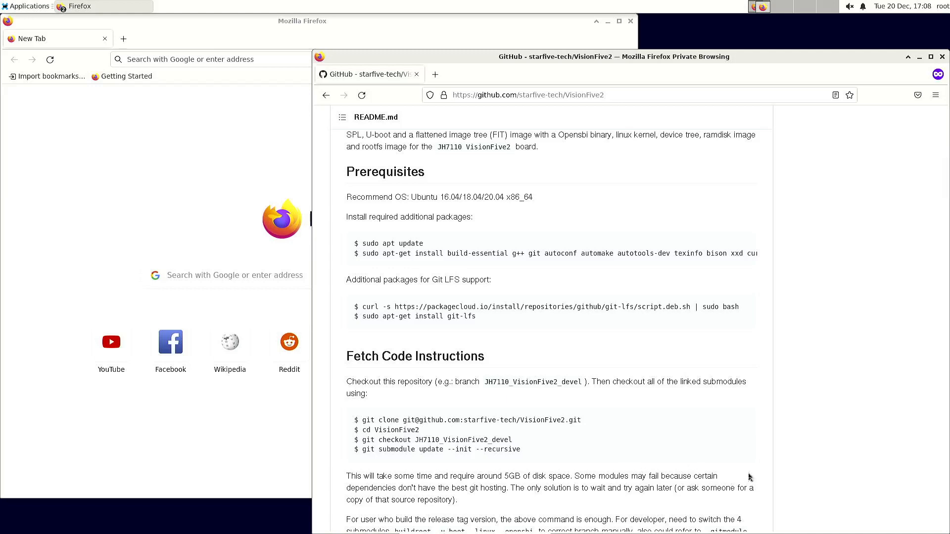
pyautogui.moveTo(823, 455)
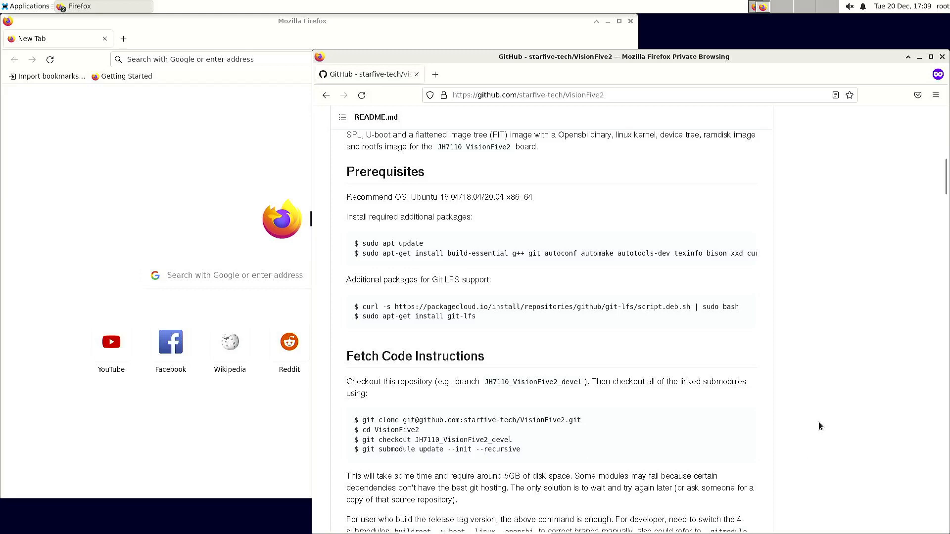
pyautogui.scroll(-3)
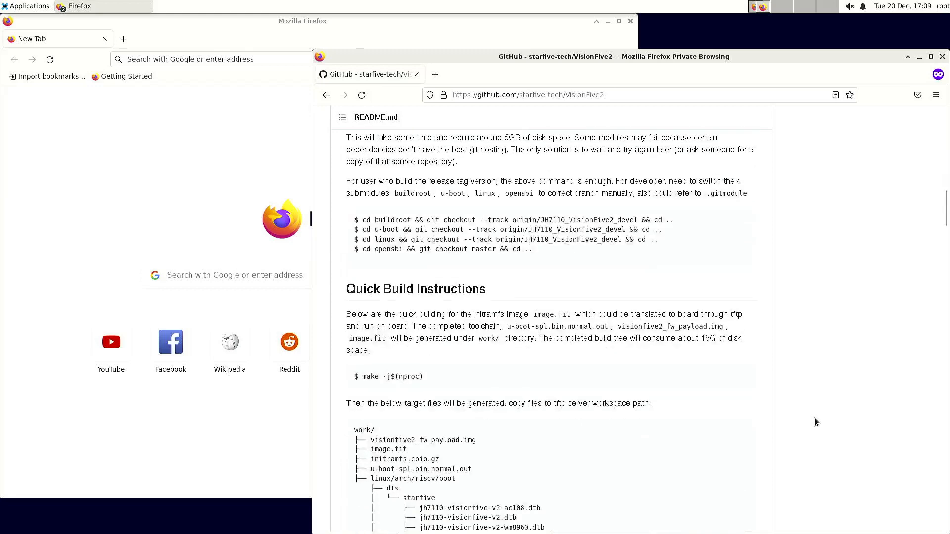
pyautogui.scroll(-3)
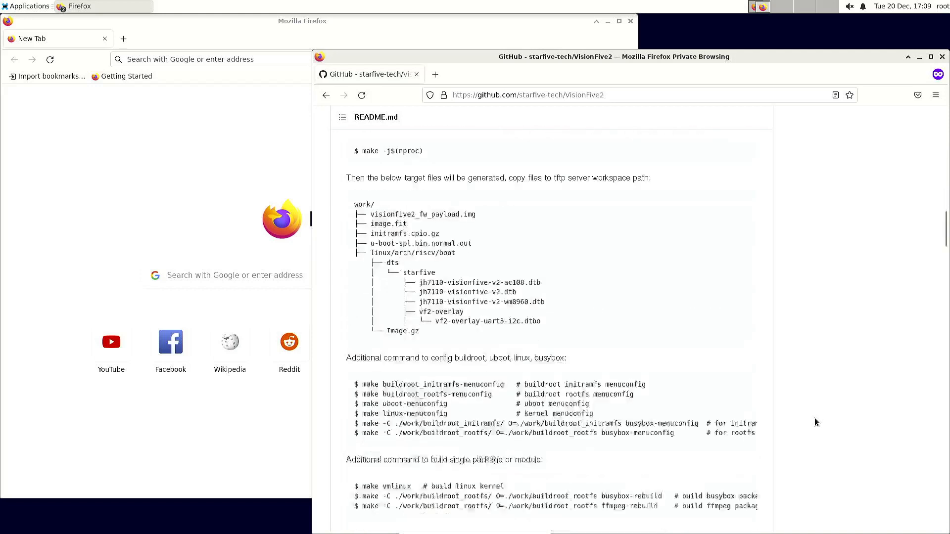
pyautogui.scroll(-3)
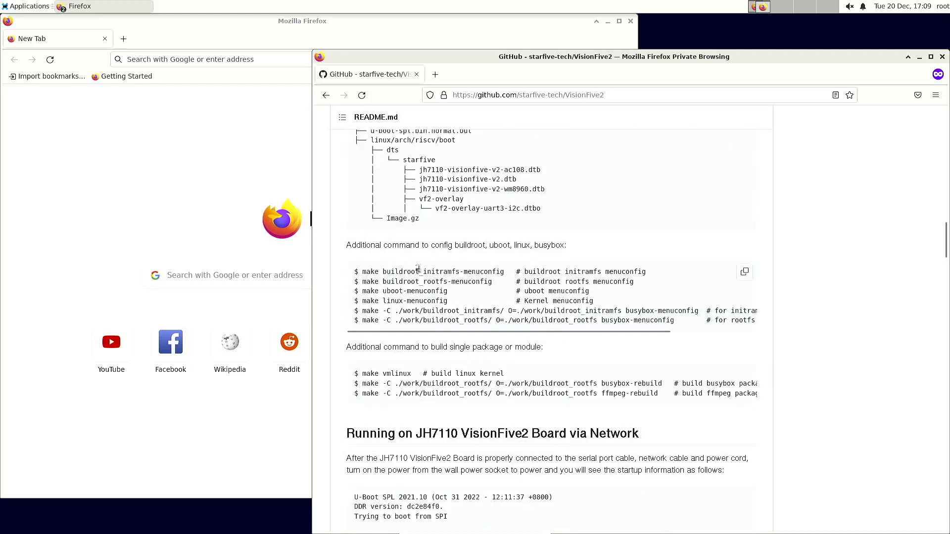
pyautogui.moveTo(839, 380)
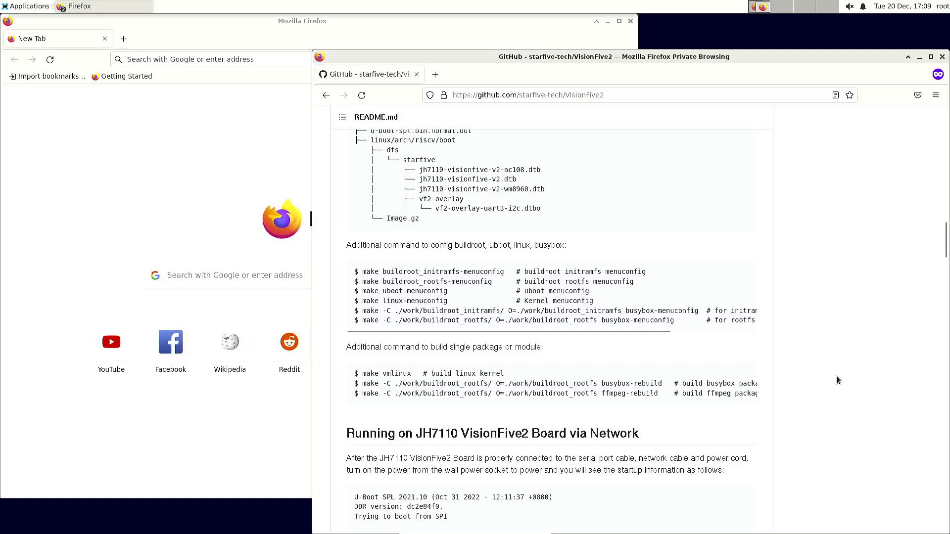
pyautogui.moveTo(700, 342)
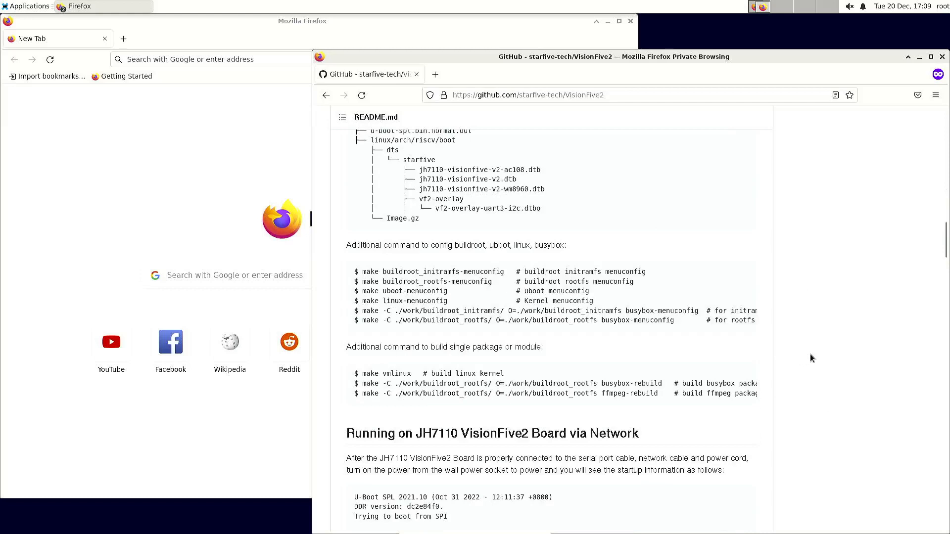
pyautogui.moveTo(685, 363)
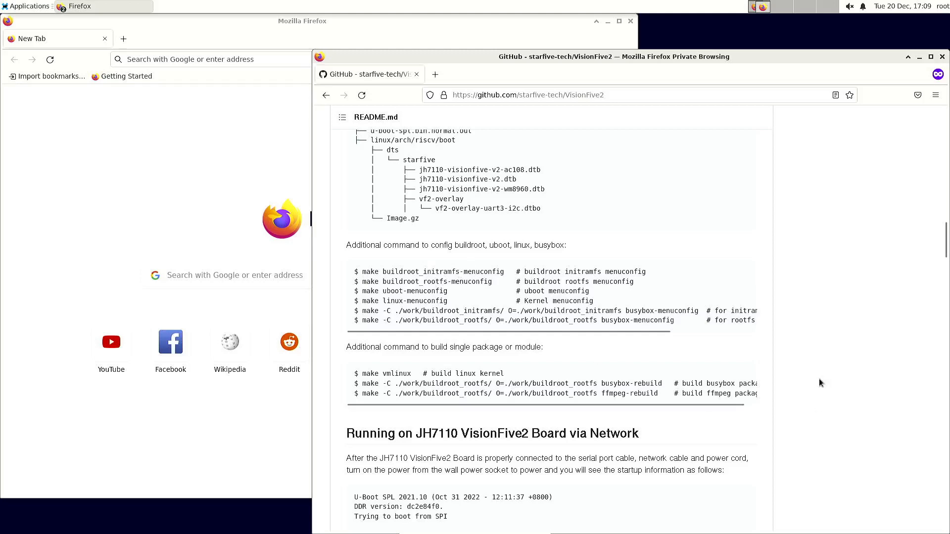
# - Reach Appendix I: Generate Booting SD Card and select its three make img commands
pyautogui.scroll(-3)
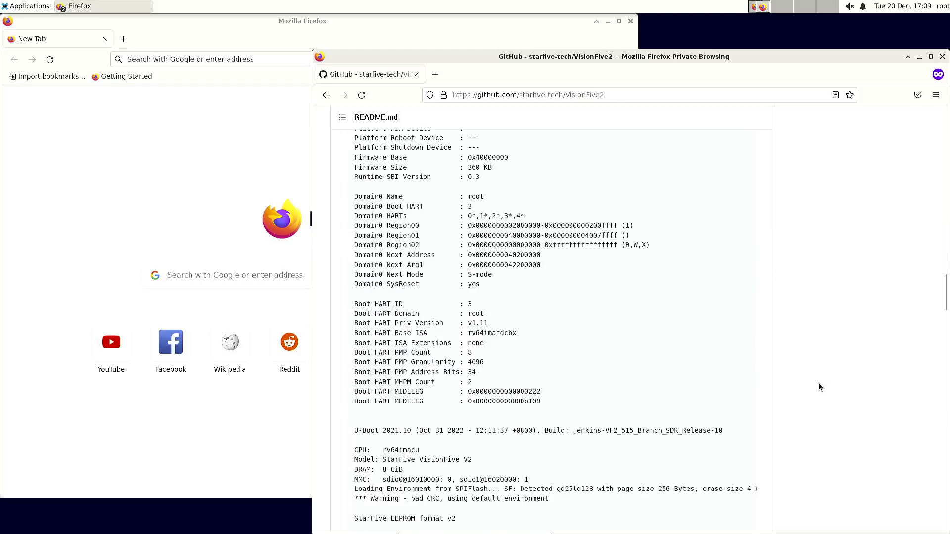
pyautogui.scroll(-3)
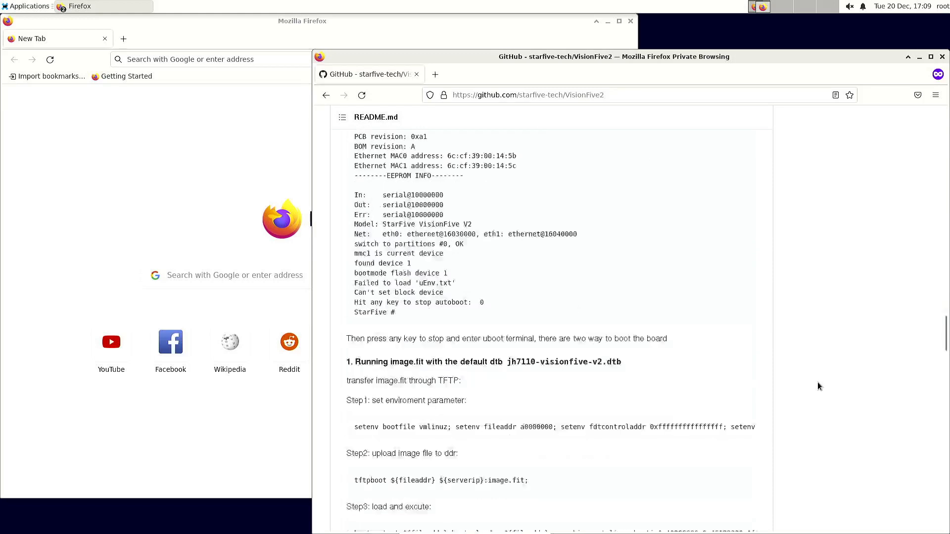
pyautogui.scroll(-3)
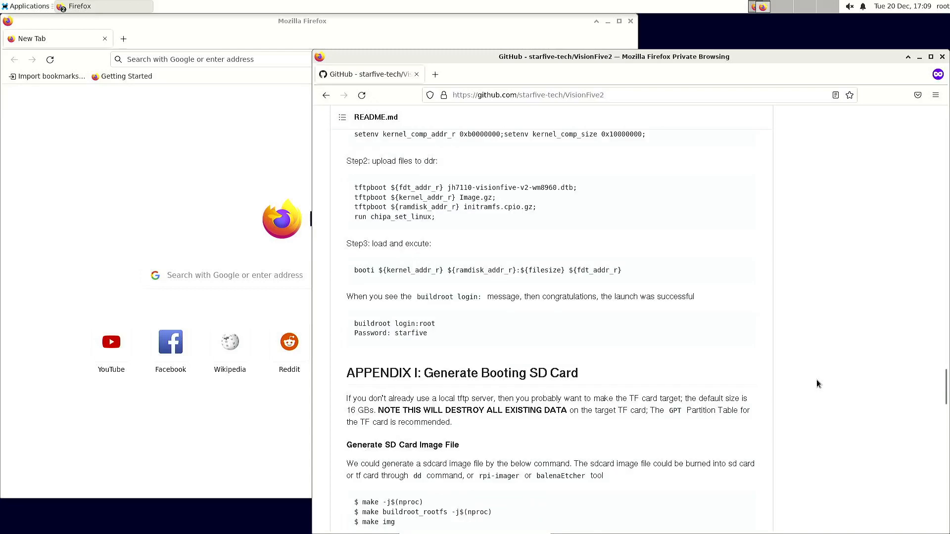
pyautogui.scroll(-3)
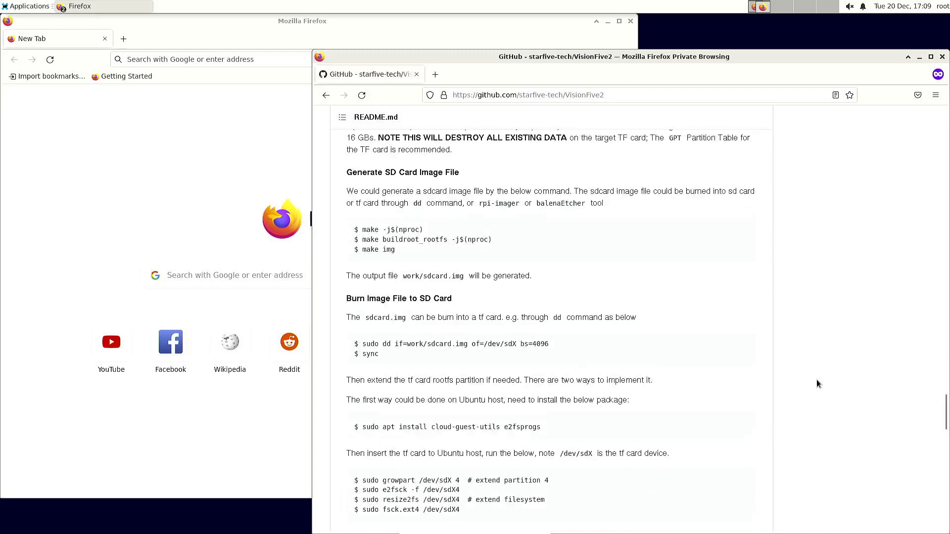
pyautogui.scroll(3)
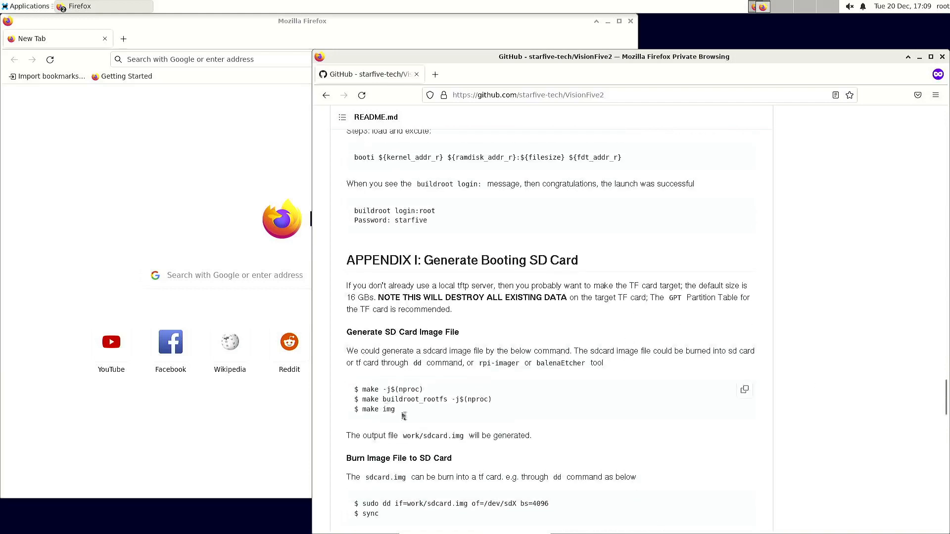
pyautogui.moveTo(373, 399); pyautogui.dragTo(396, 409)
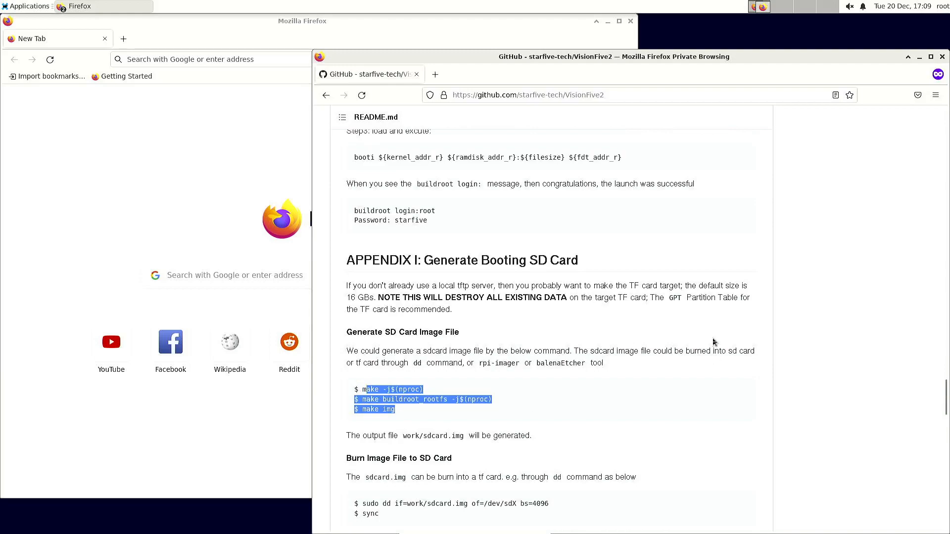
pyautogui.scroll(3)
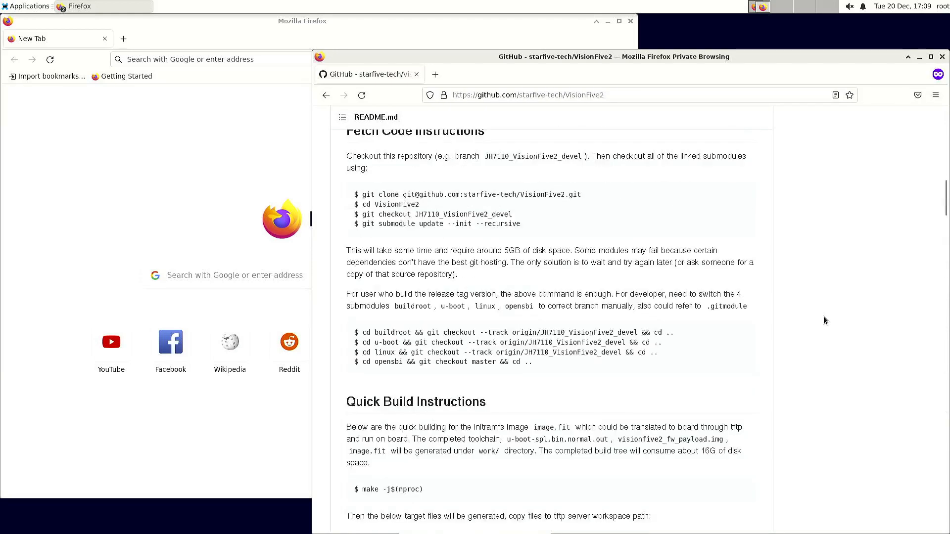
pyautogui.scroll(3)
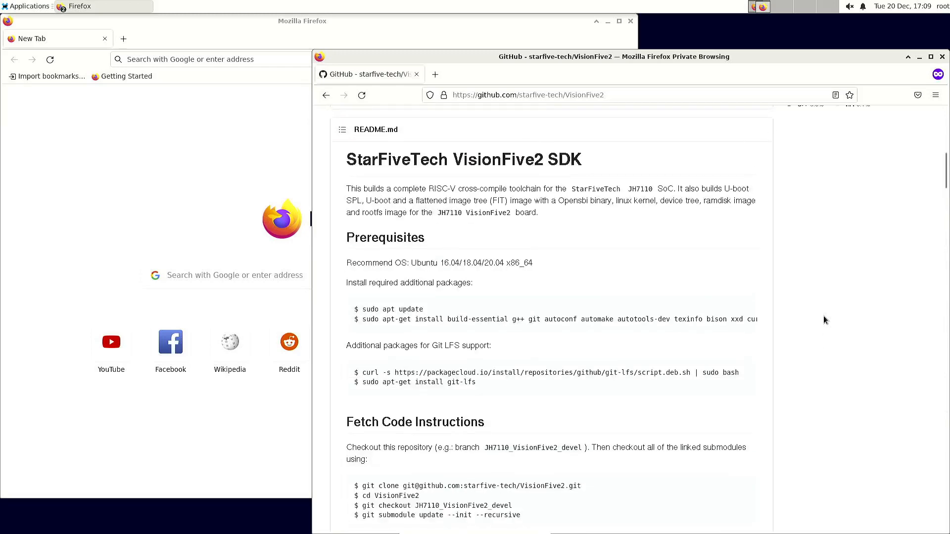
pyautogui.scroll(-3)
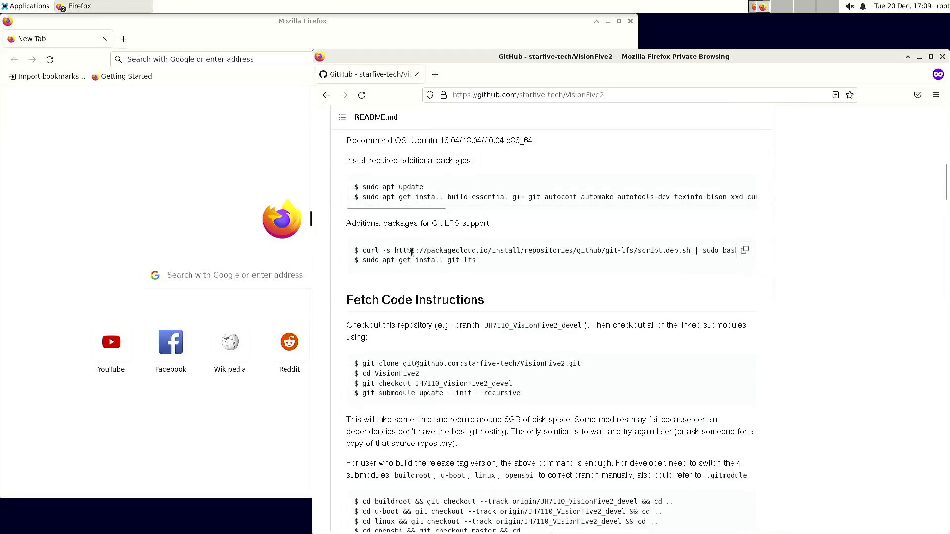
pyautogui.moveTo(434, 231)
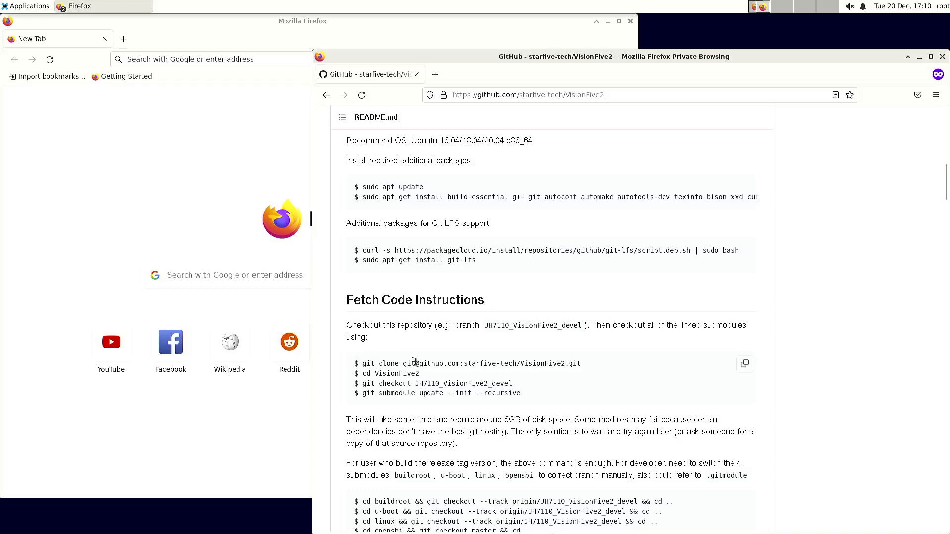
pyautogui.moveTo(697, 375)
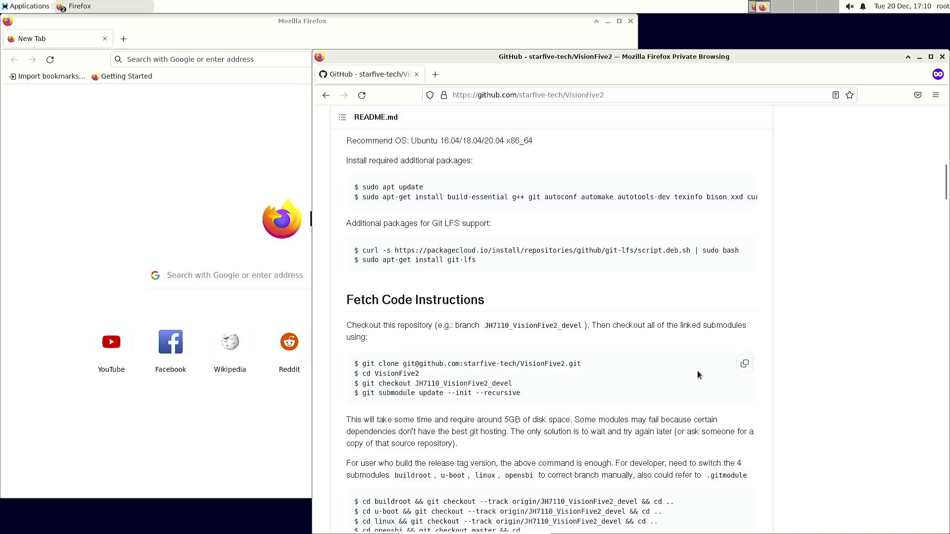
pyautogui.moveTo(830, 388)
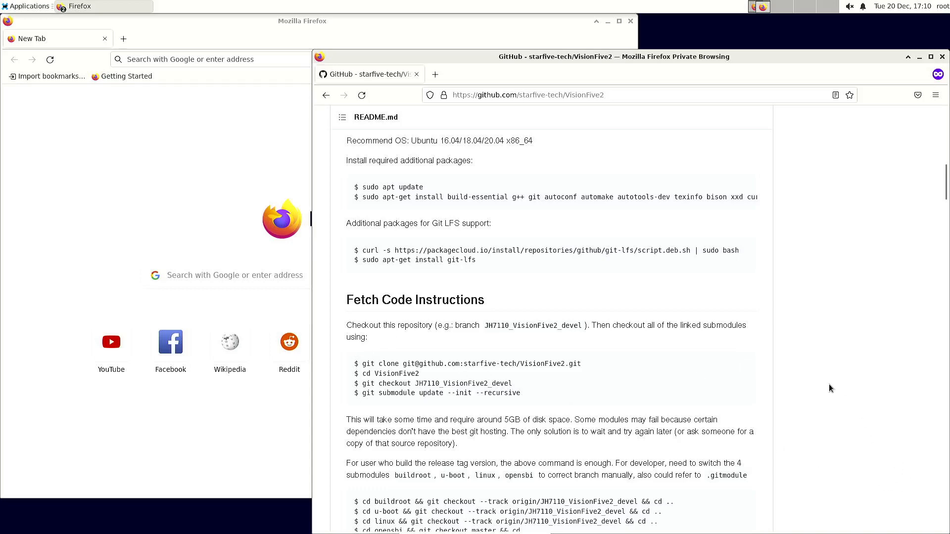
pyautogui.scroll(-3)
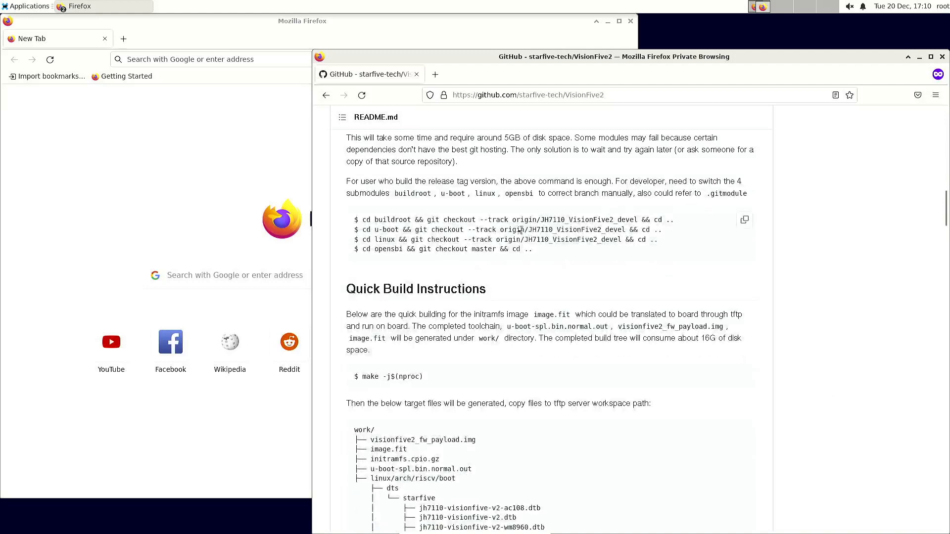
pyautogui.moveTo(542, 253)
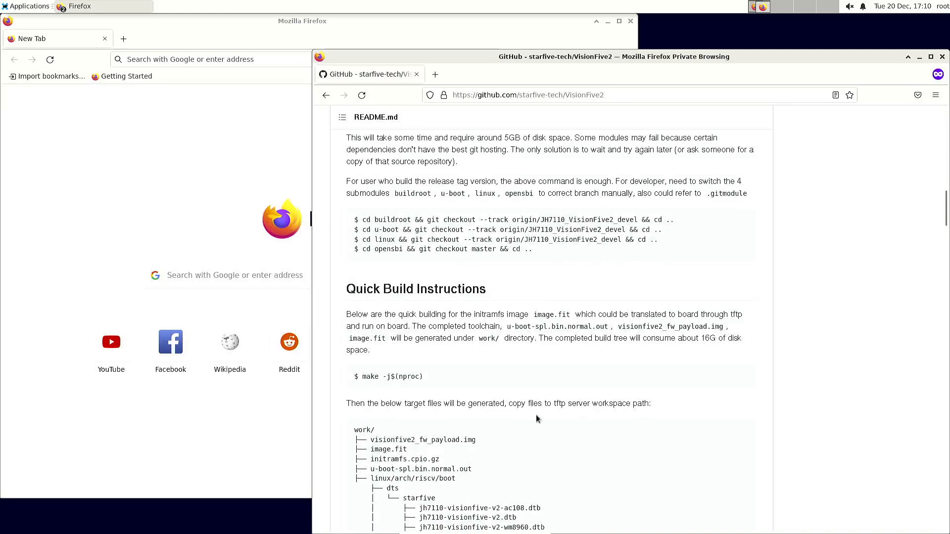
pyautogui.moveTo(369, 384)
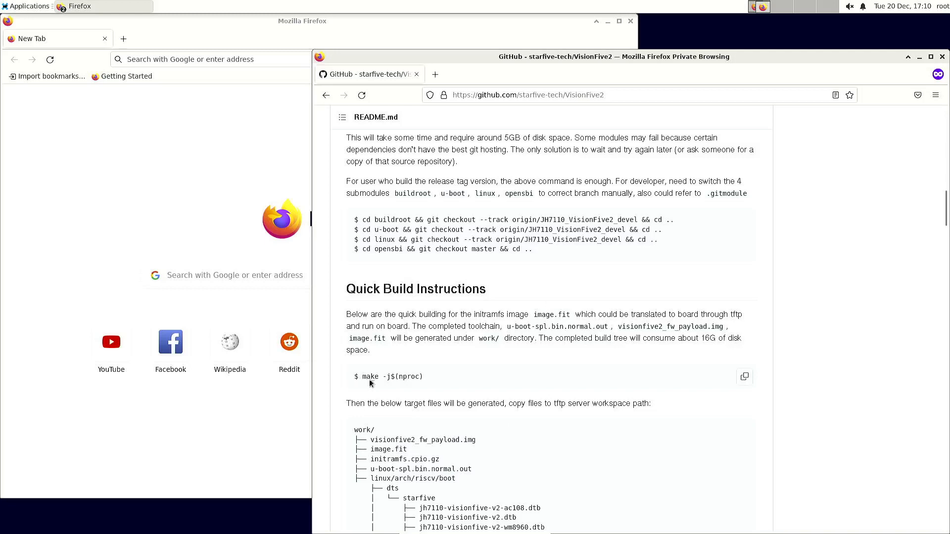
pyautogui.moveTo(816, 397)
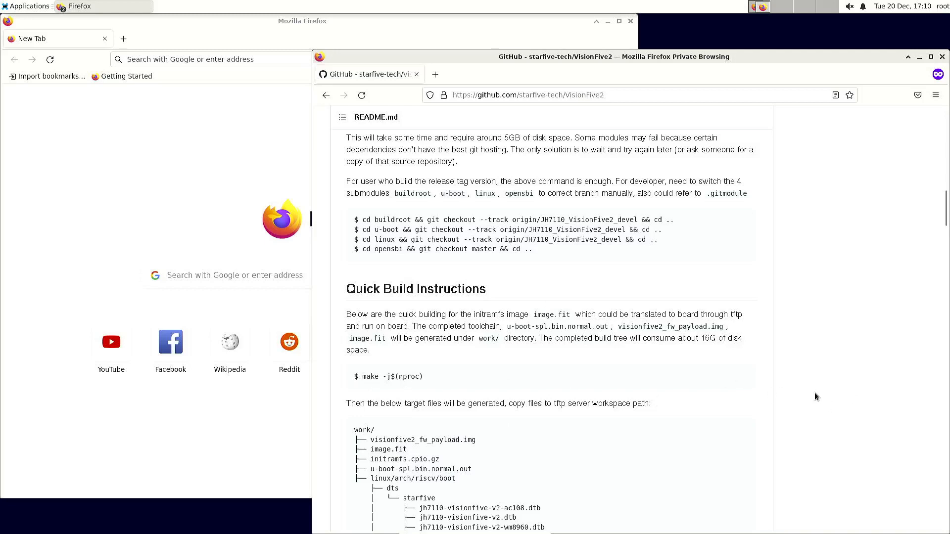
pyautogui.scroll(-3)
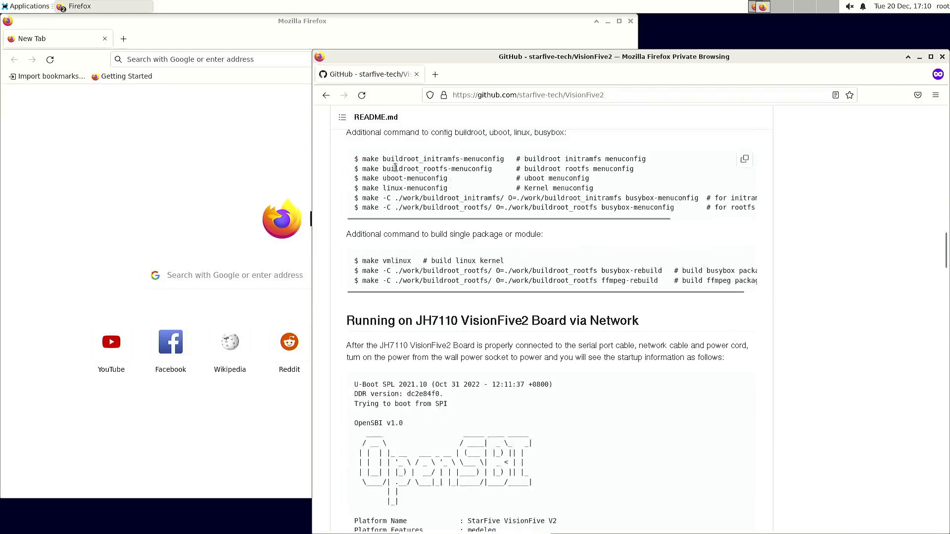
pyautogui.moveTo(433, 216)
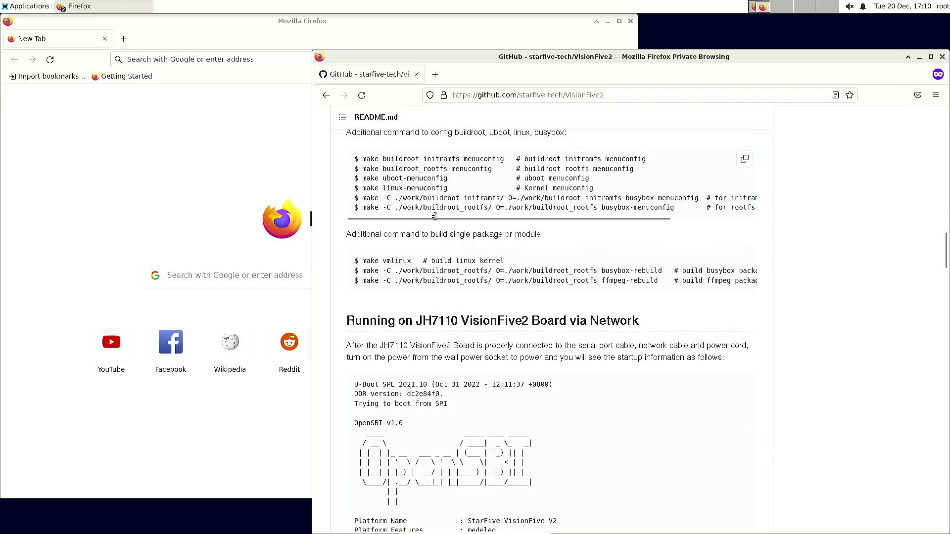
pyautogui.moveTo(826, 420)
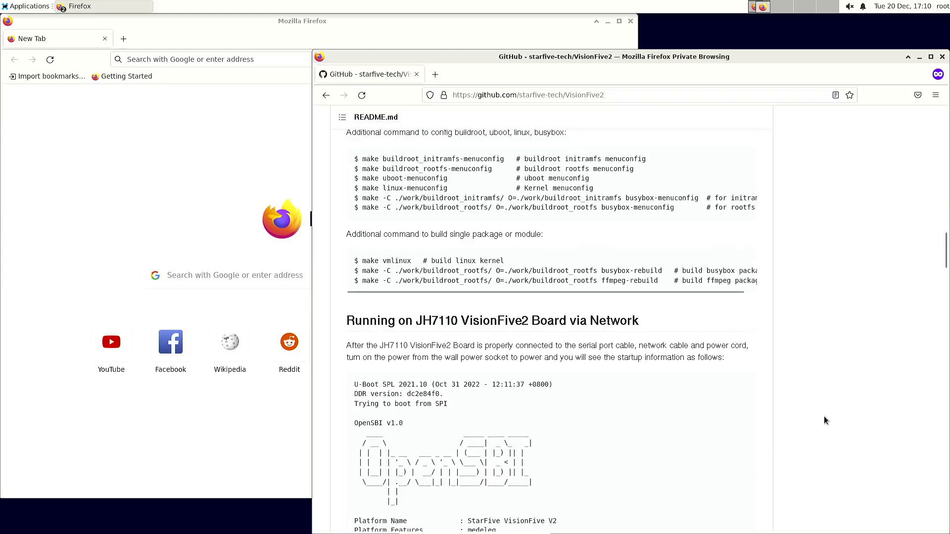
pyautogui.scroll(-3)
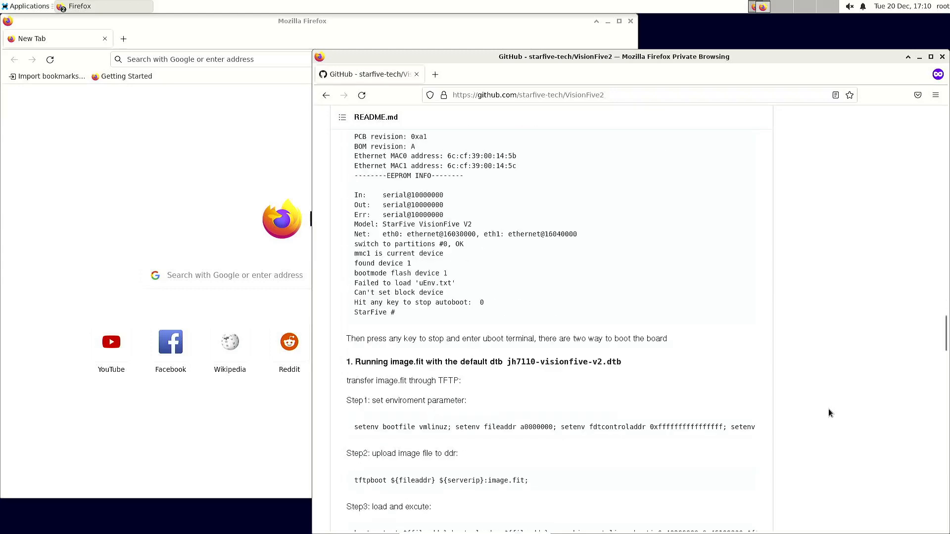
pyautogui.scroll(-3)
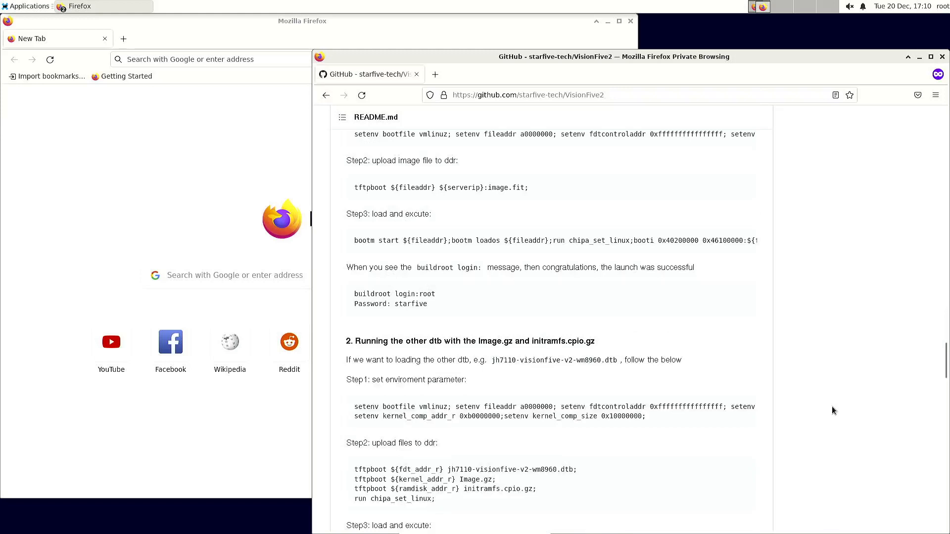
pyautogui.scroll(3)
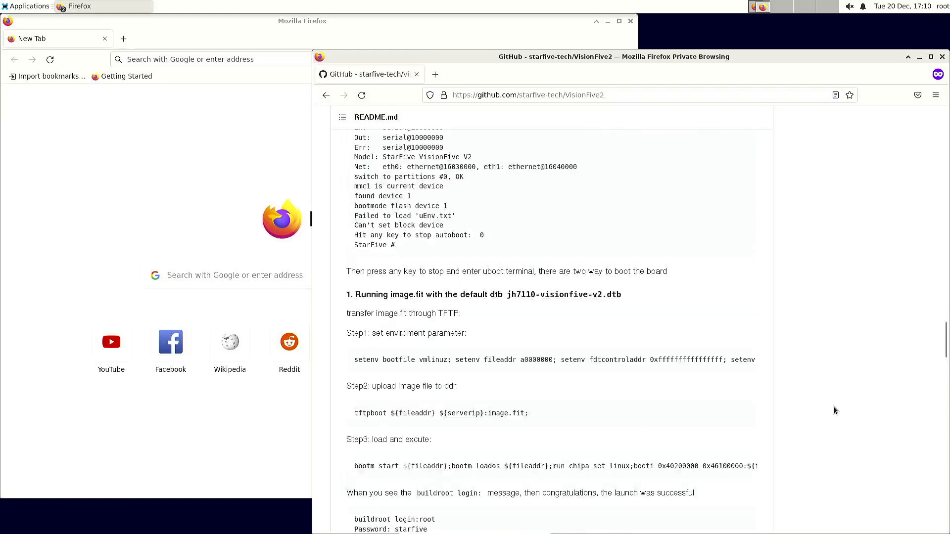
pyautogui.scroll(-3)
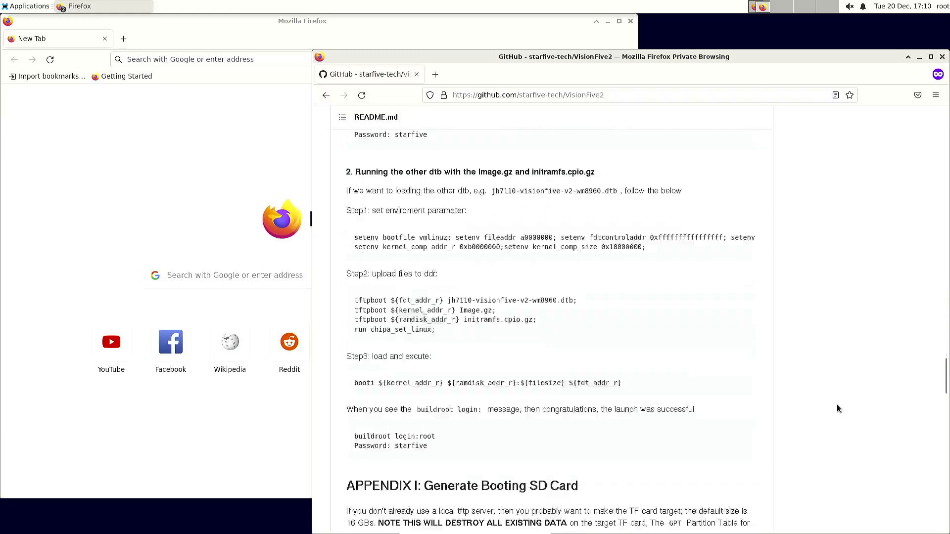
pyautogui.scroll(-3)
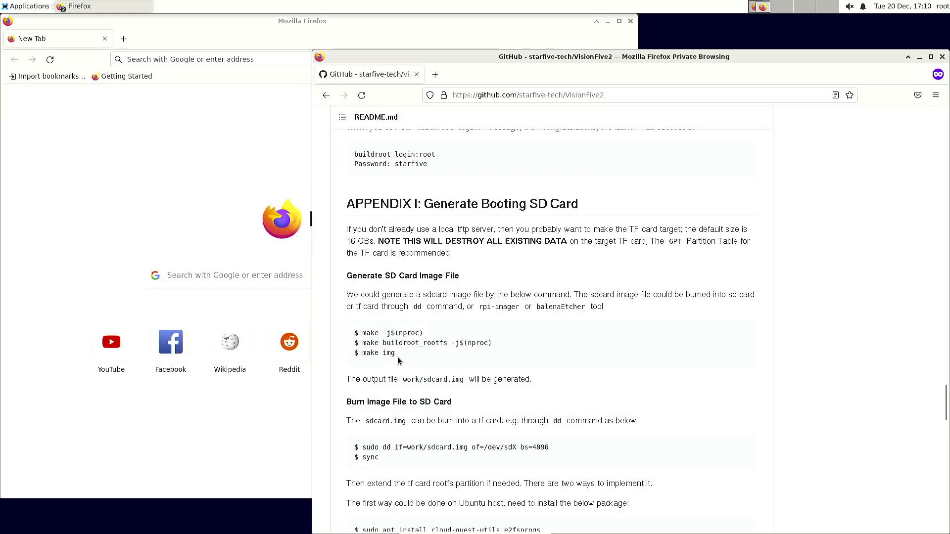
pyautogui.moveTo(843, 358)
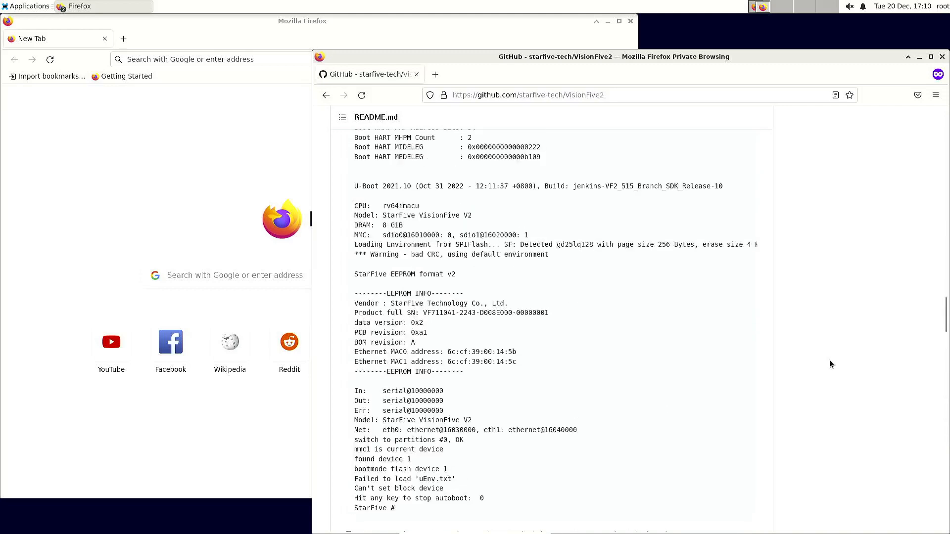
pyautogui.scroll(-3)
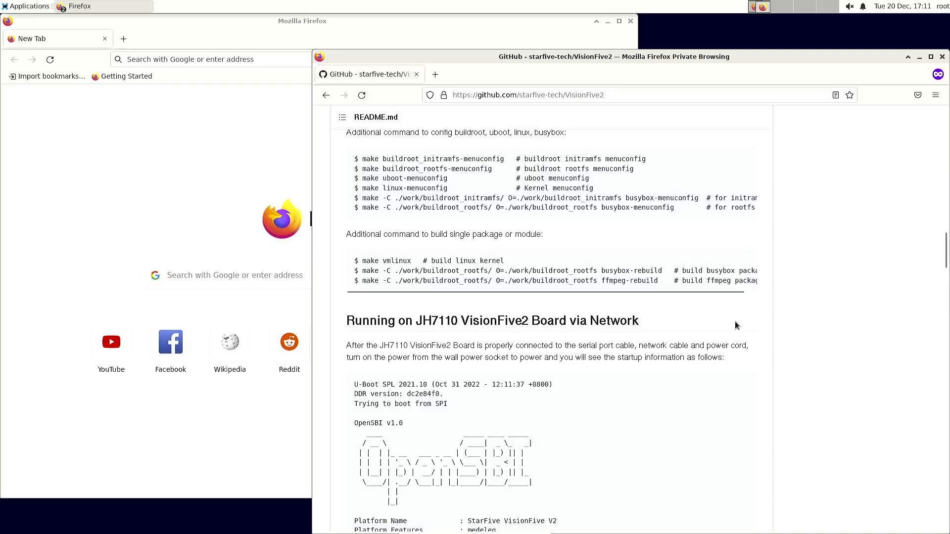
pyautogui.scroll(-3)
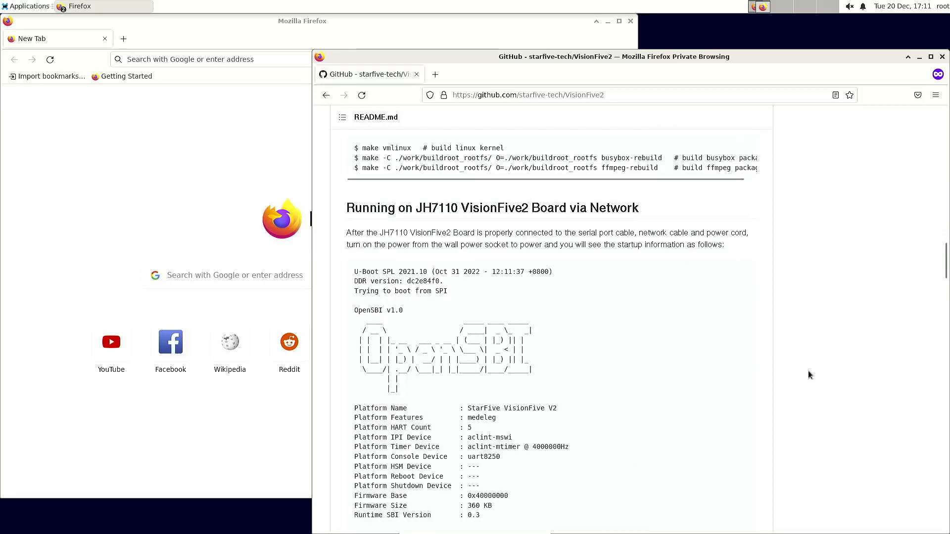
pyautogui.scroll(-3)
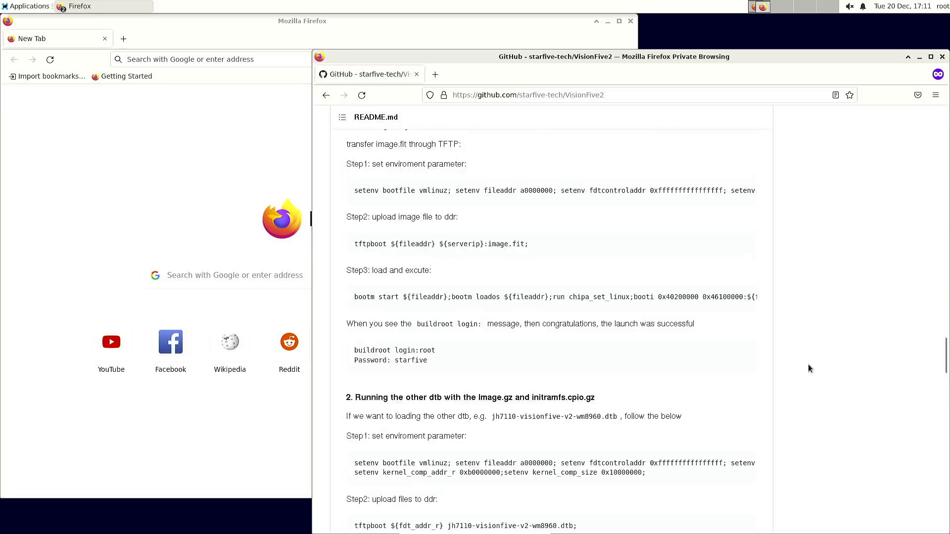
pyautogui.scroll(-3)
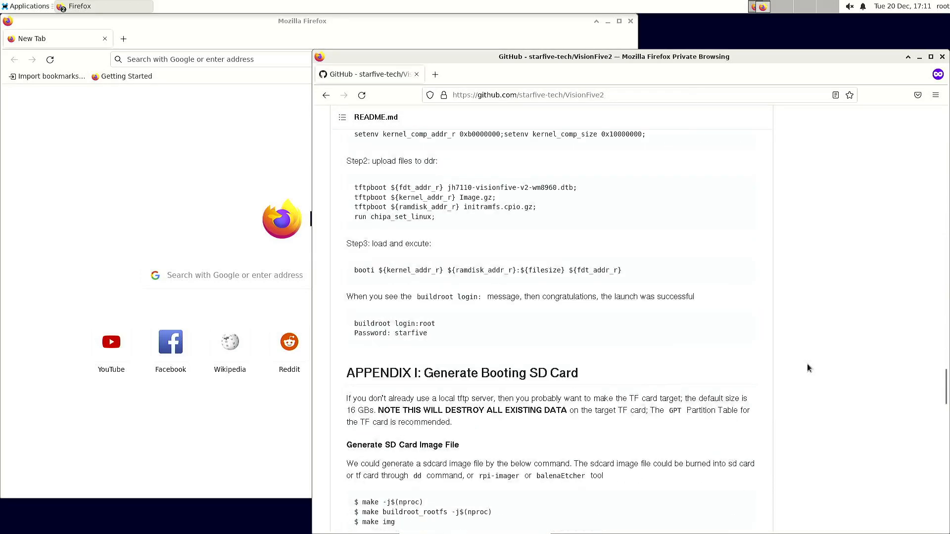
pyautogui.scroll(-3)
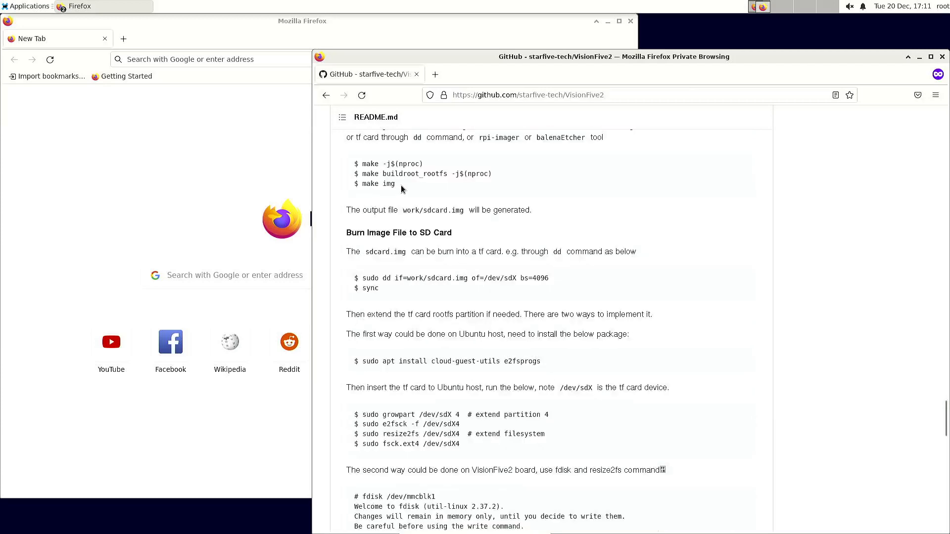
pyautogui.doubleClick(377, 184)
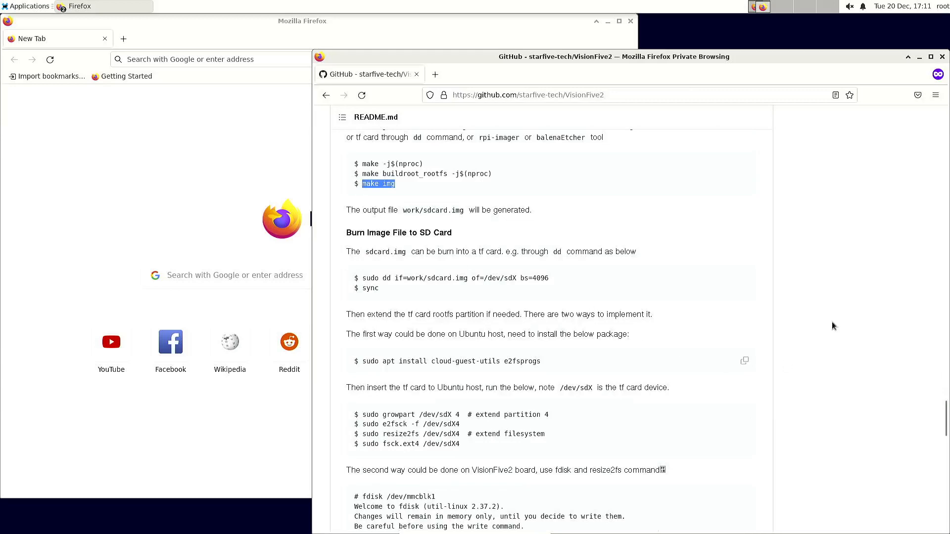
pyautogui.moveTo(914, 310)
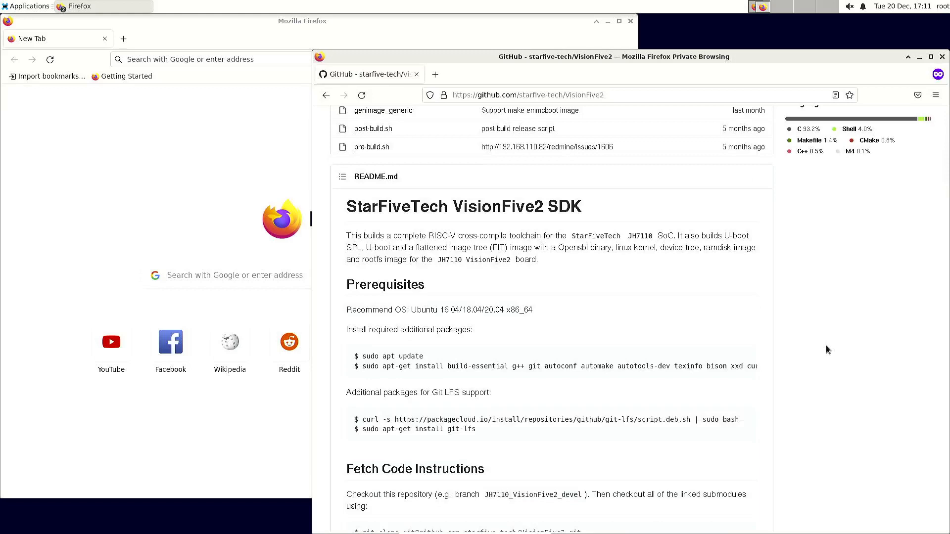
pyautogui.moveTo(738, 347)
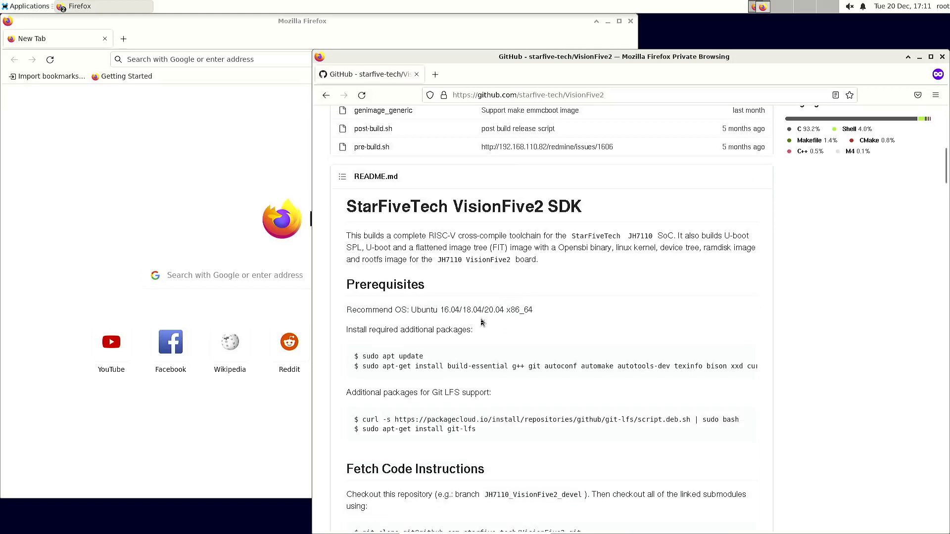
pyautogui.moveTo(509, 329)
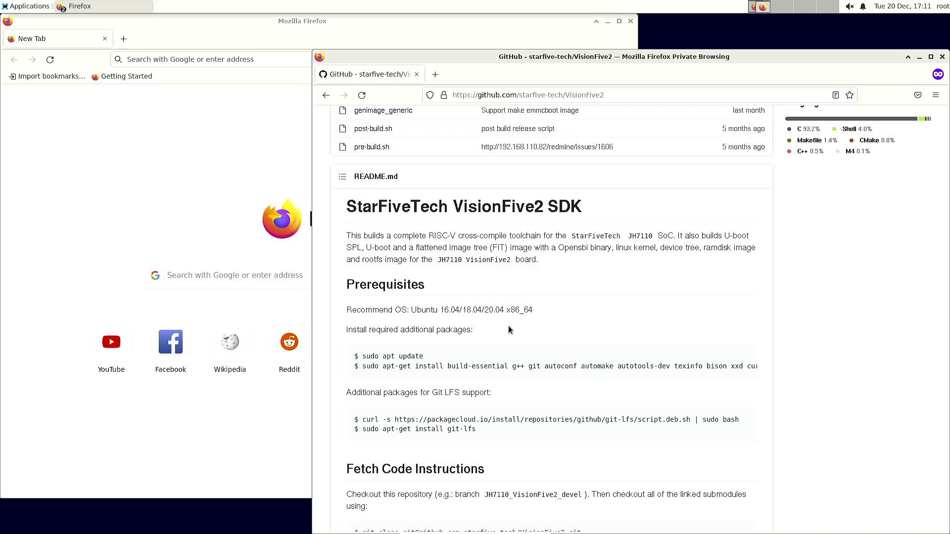
pyautogui.moveTo(490, 329)
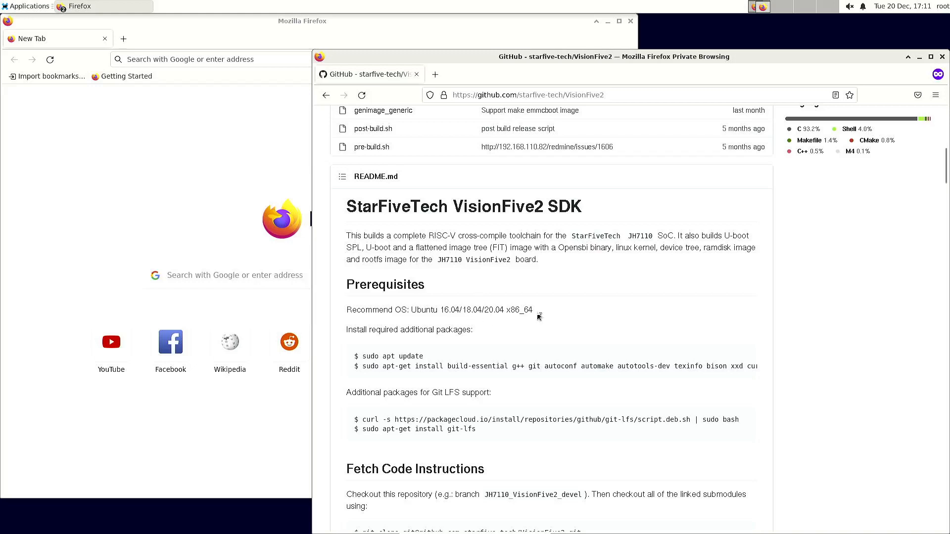
pyautogui.moveTo(511, 335)
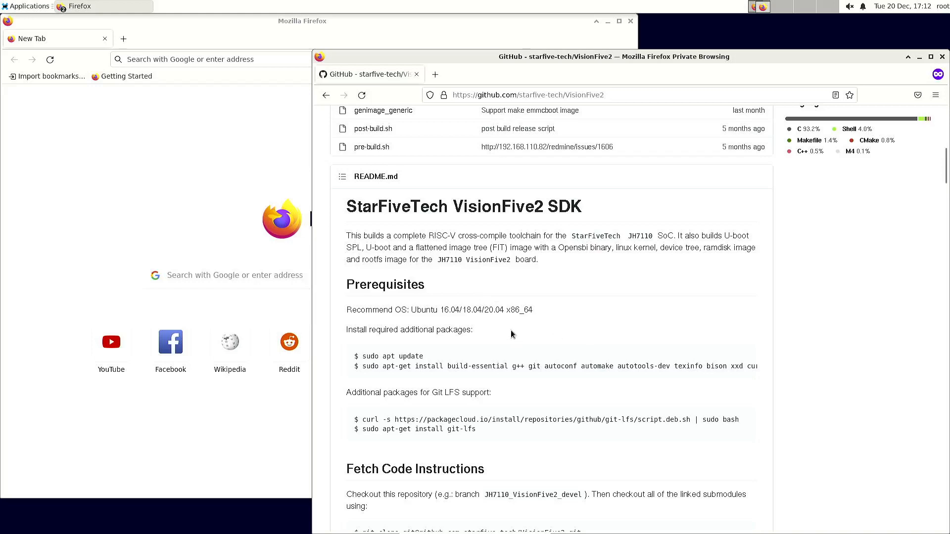
pyautogui.moveTo(584, 322)
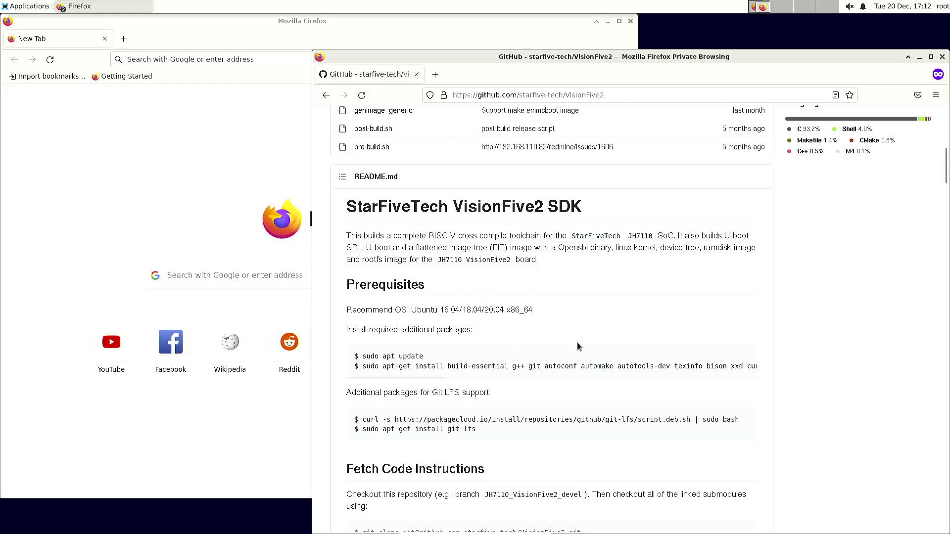
pyautogui.moveTo(882, 257)
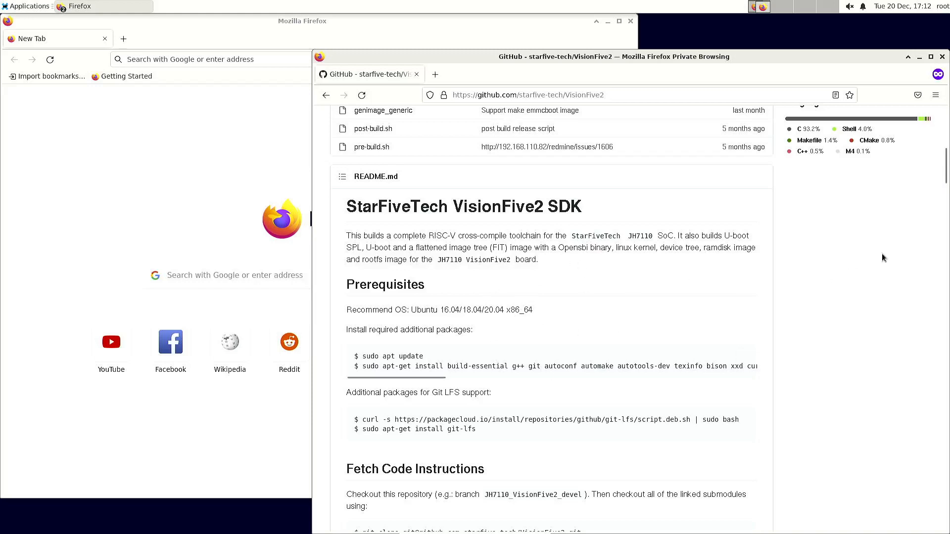
pyautogui.moveTo(871, 232)
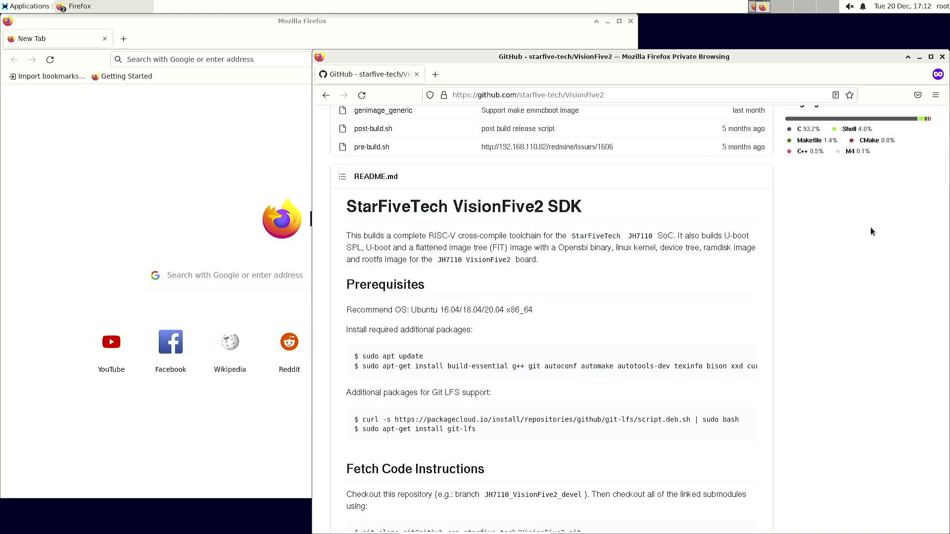